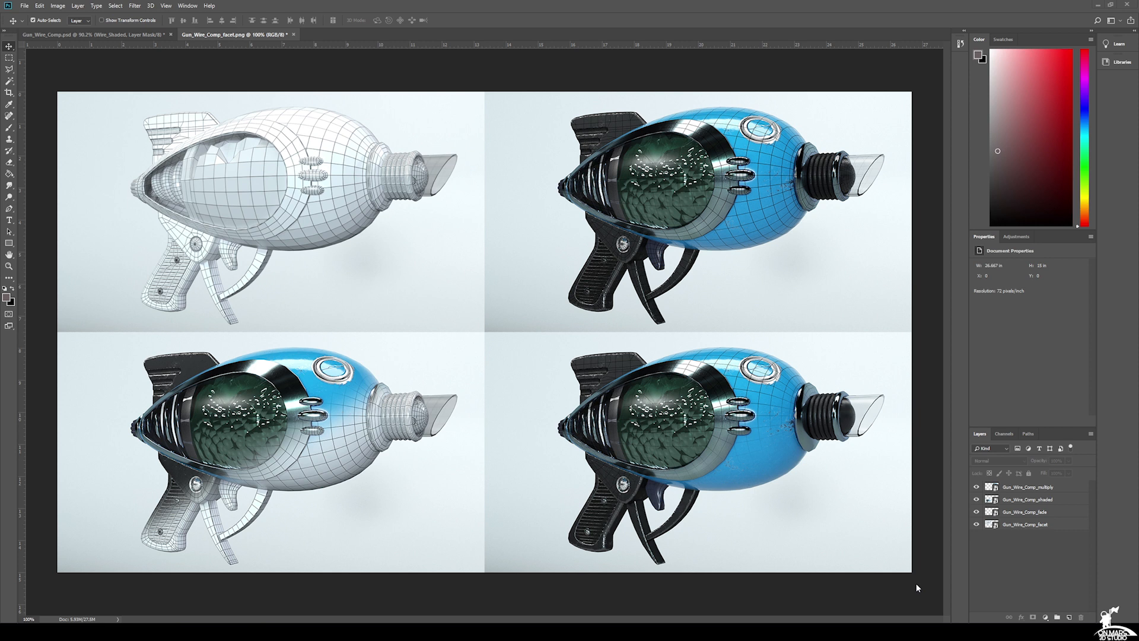
{"action": "mouse_move", "coordinate": [440, 266]}
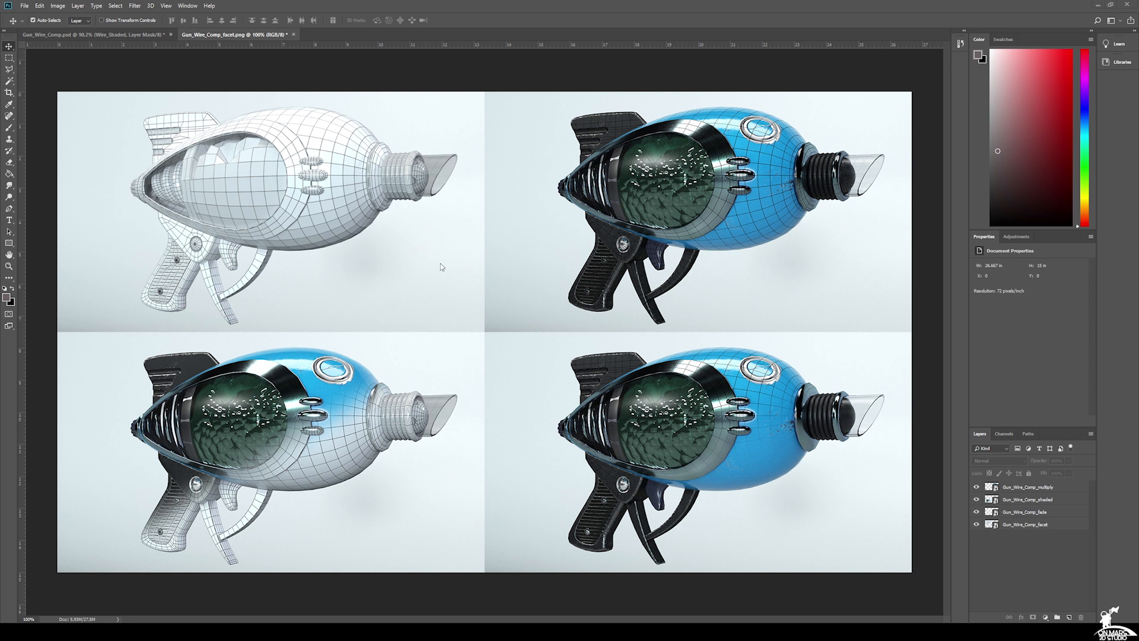
{"action": "mouse_move", "coordinate": [420, 372]}
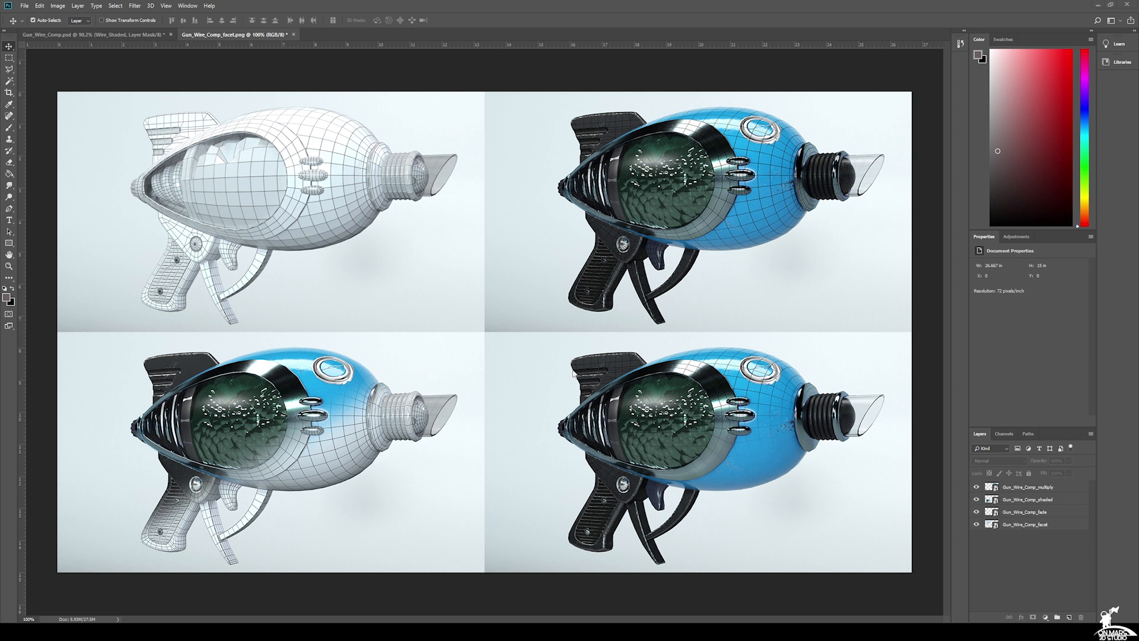
{"action": "mouse_move", "coordinate": [788, 366]}
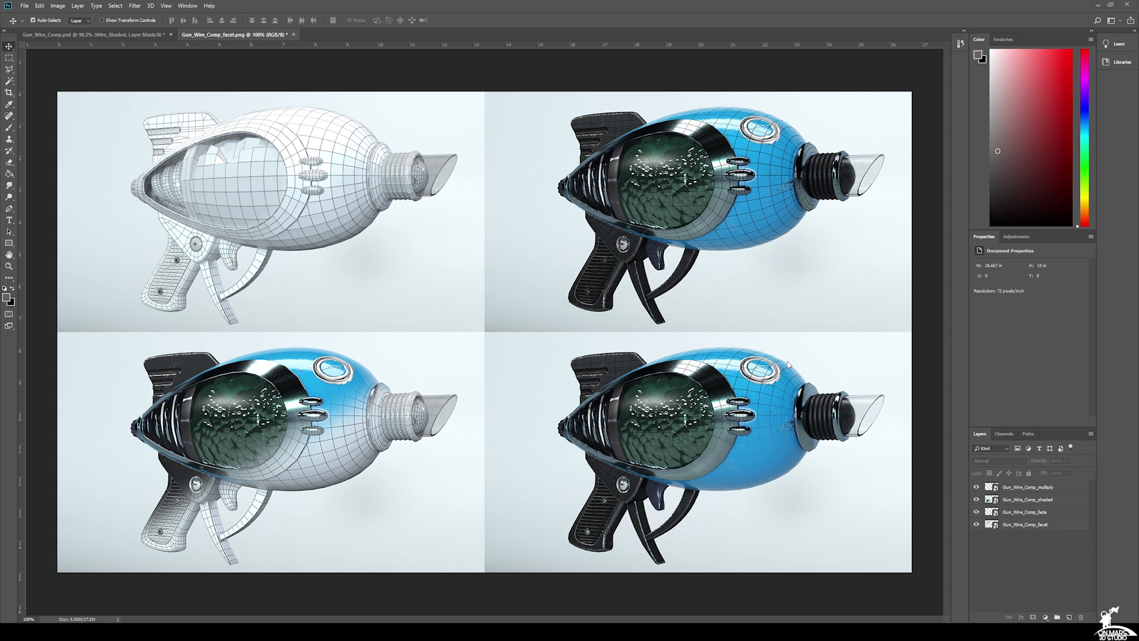
{"action": "mouse_move", "coordinate": [850, 418]}
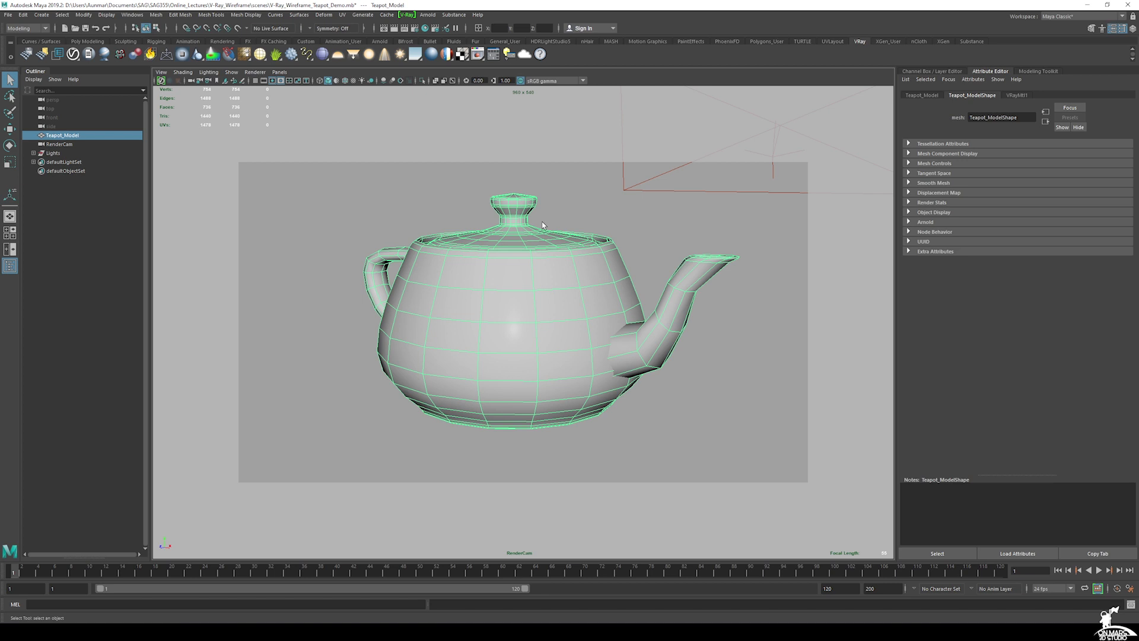
{"action": "mouse_move", "coordinate": [513, 263]}
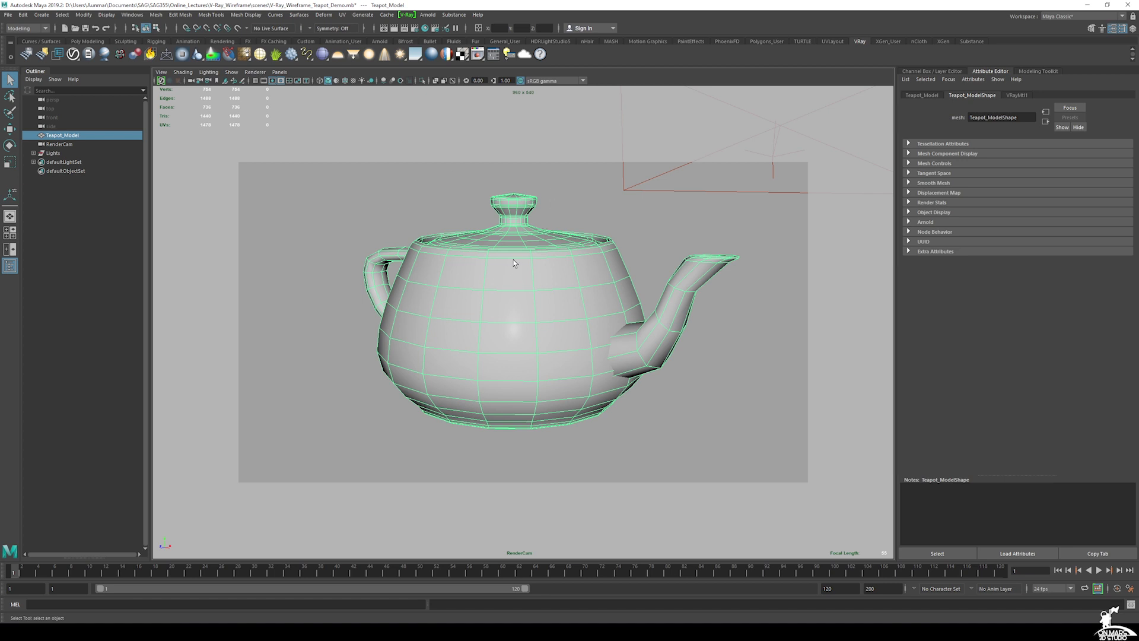
{"action": "mouse_move", "coordinate": [275, 257]}
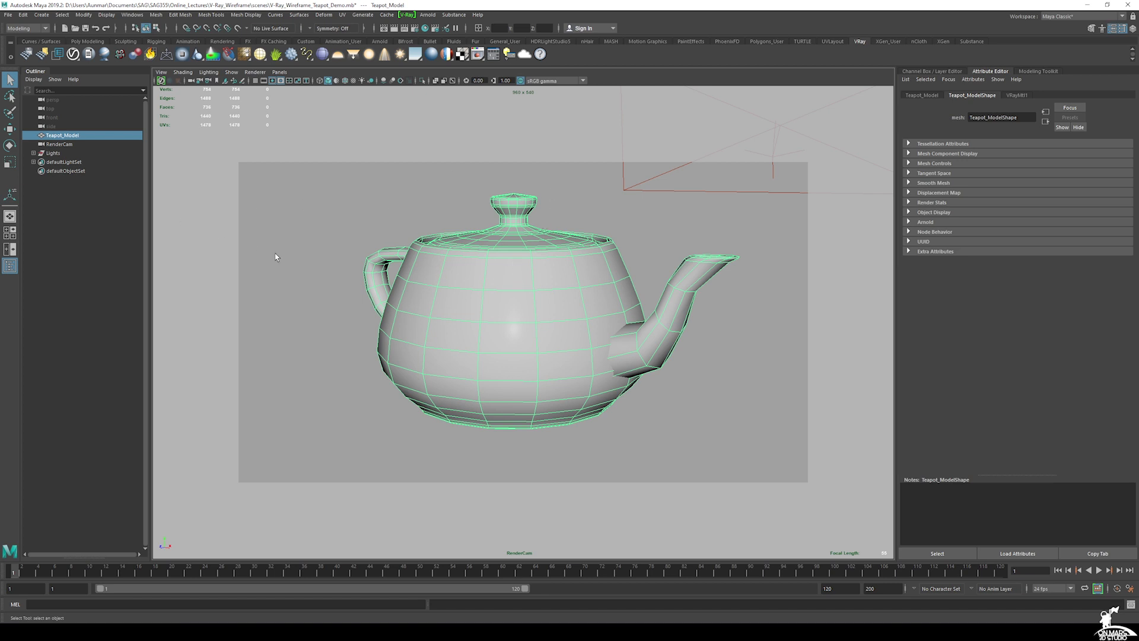
- Inspect the render camera's settings and the global illumination settings
{"action": "left_click", "coordinate": [60, 143]}
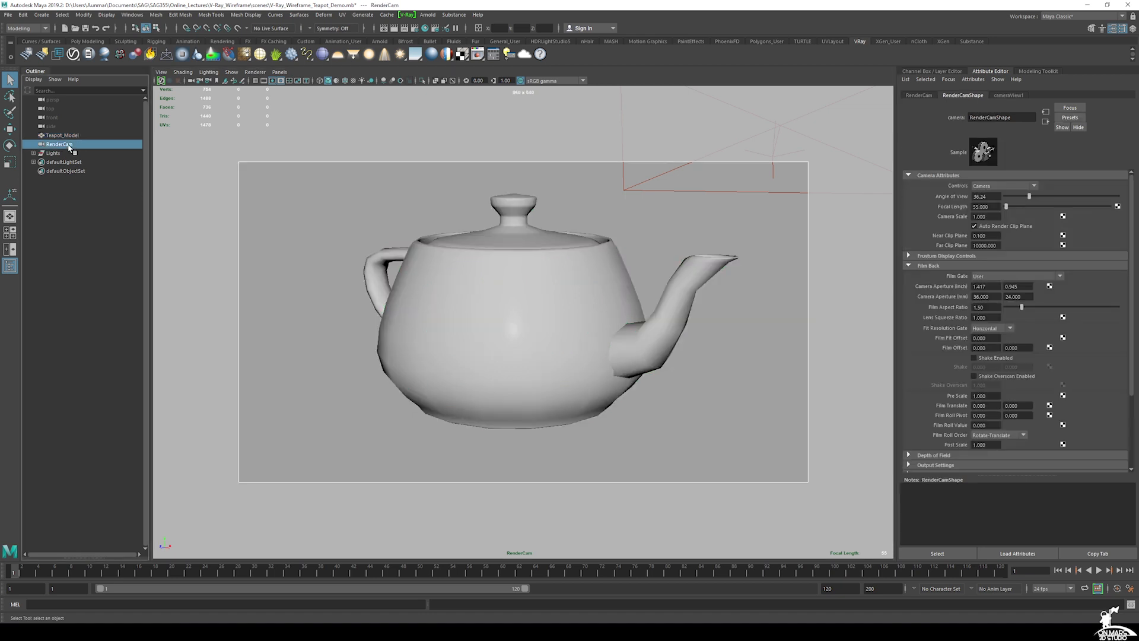
{"action": "mouse_move", "coordinate": [509, 282]}
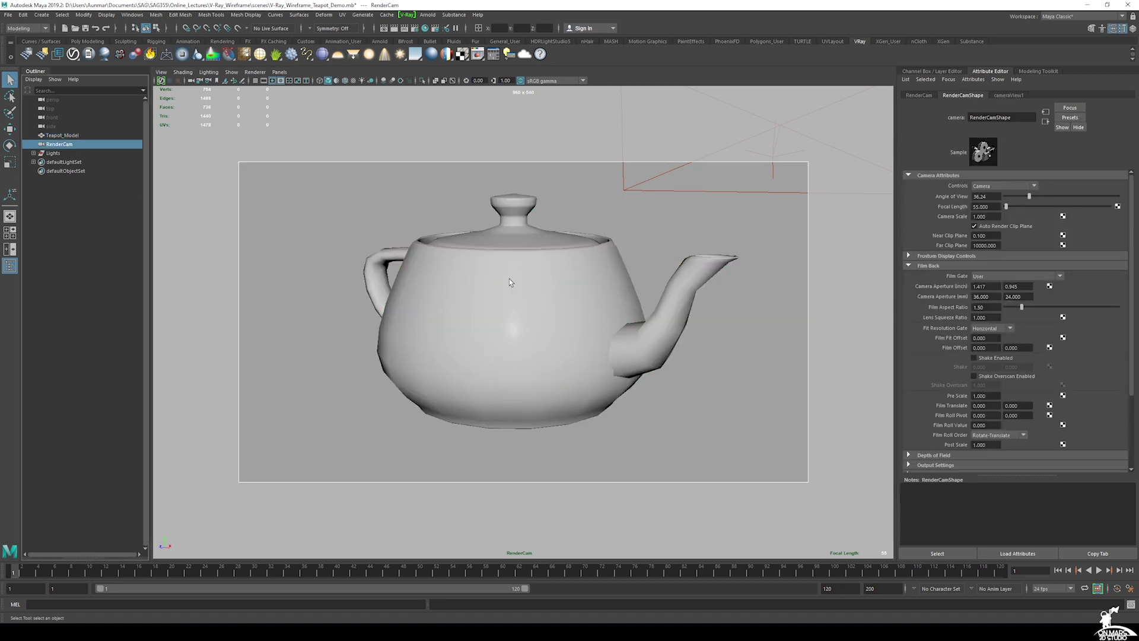
{"action": "left_click", "coordinate": [33, 152]}
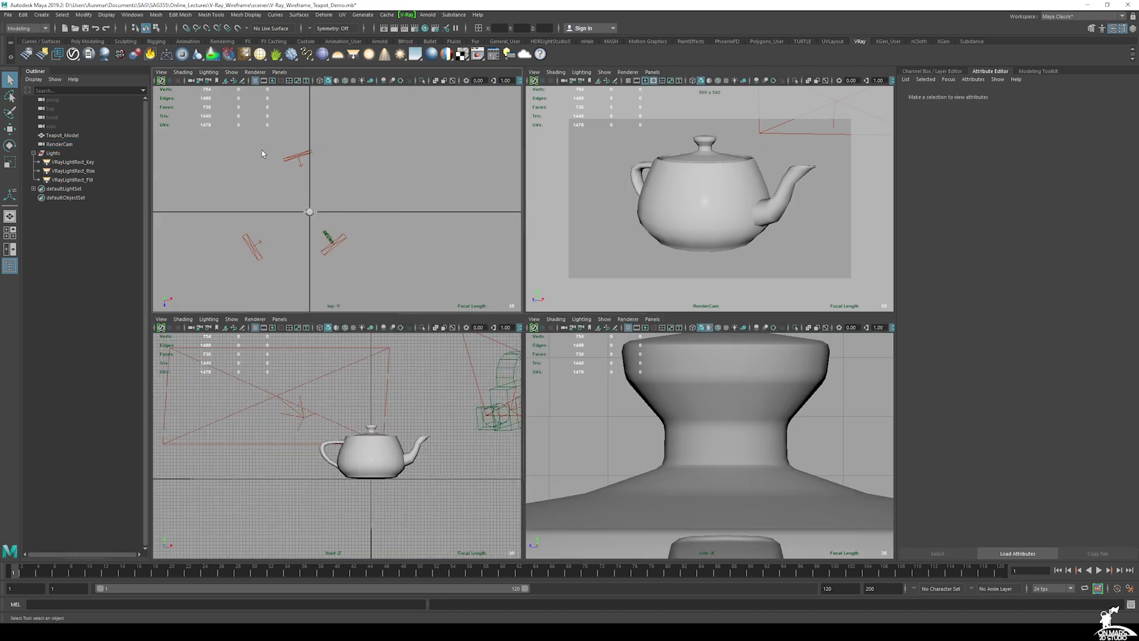
{"action": "mouse_move", "coordinate": [591, 201]}
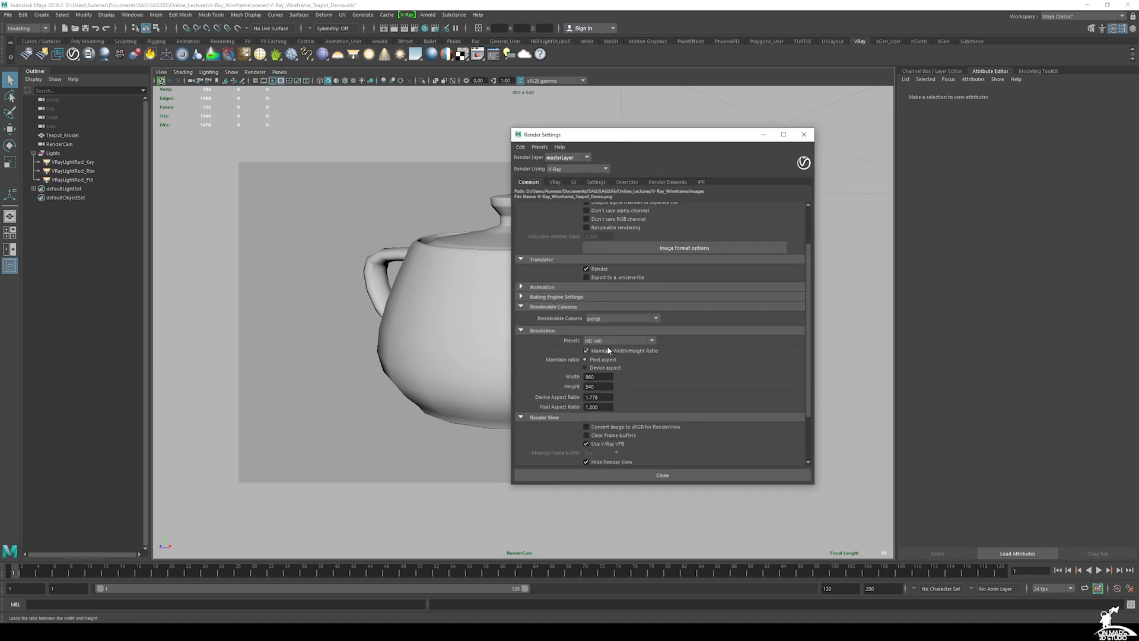
{"action": "left_click", "coordinate": [573, 181]}
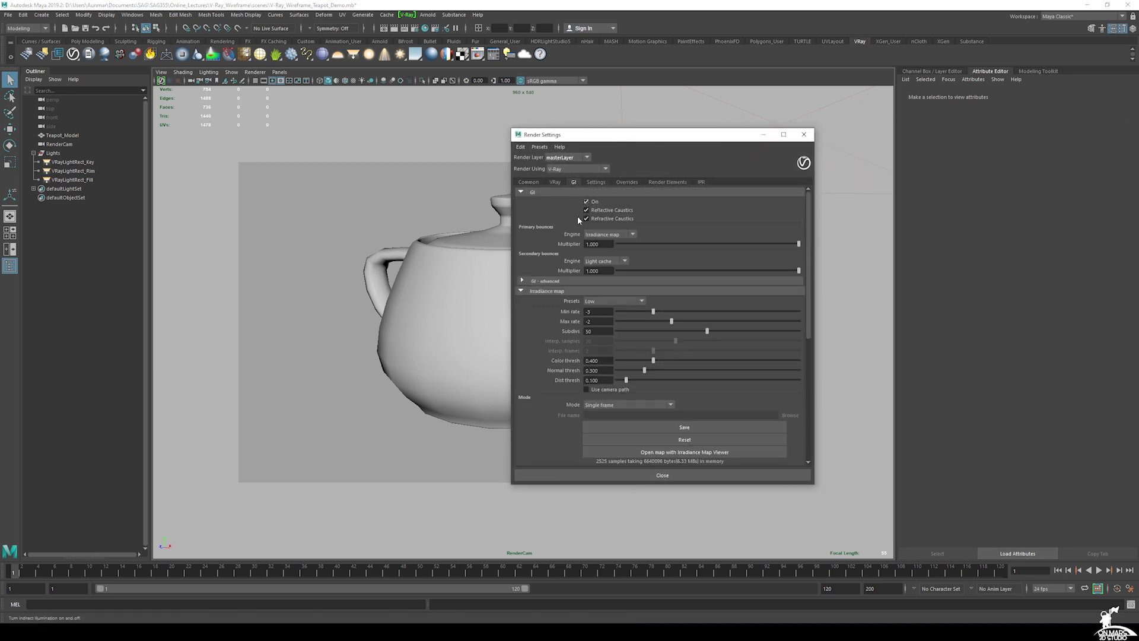
{"action": "left_click", "coordinate": [554, 182]}
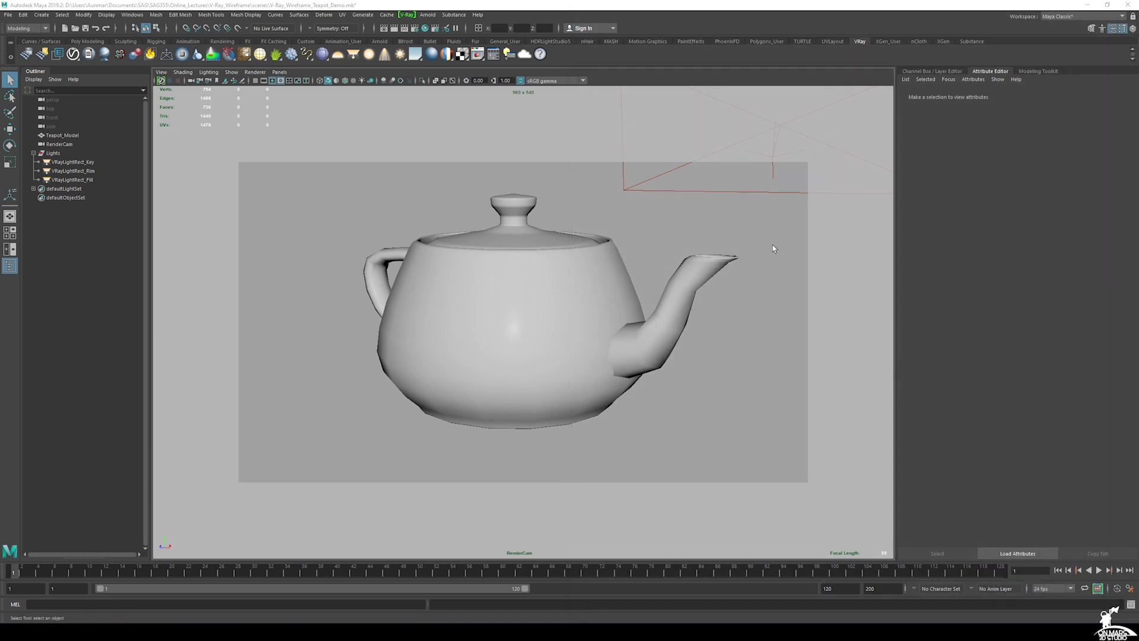
{"action": "mouse_move", "coordinate": [469, 269]}
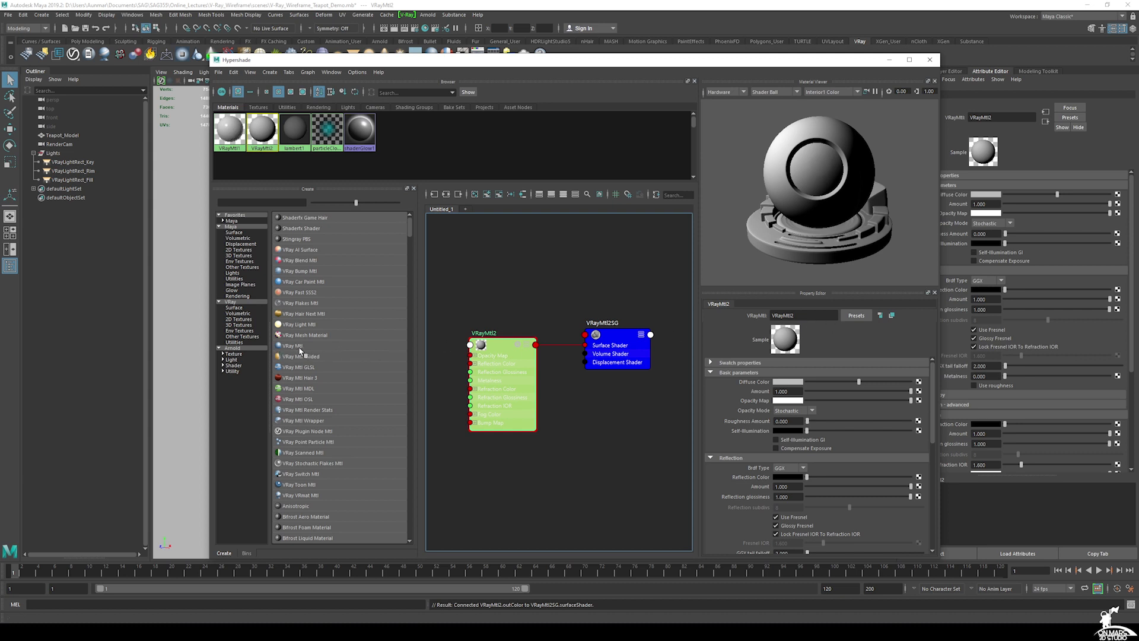
- Rename the new VRayMtl to WireBase and connect a VRayEdges texture to its Diffuse Color
{"action": "left_click", "coordinate": [803, 315]}
{"action": "type", "text": "WireBase"}
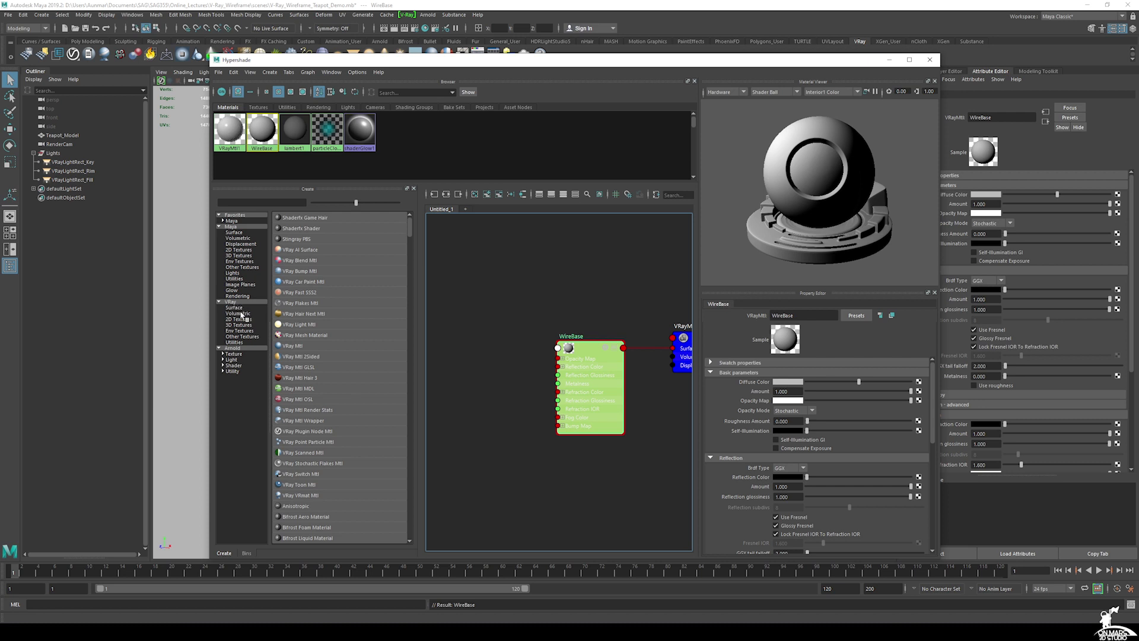
{"action": "left_click", "coordinate": [239, 319]}
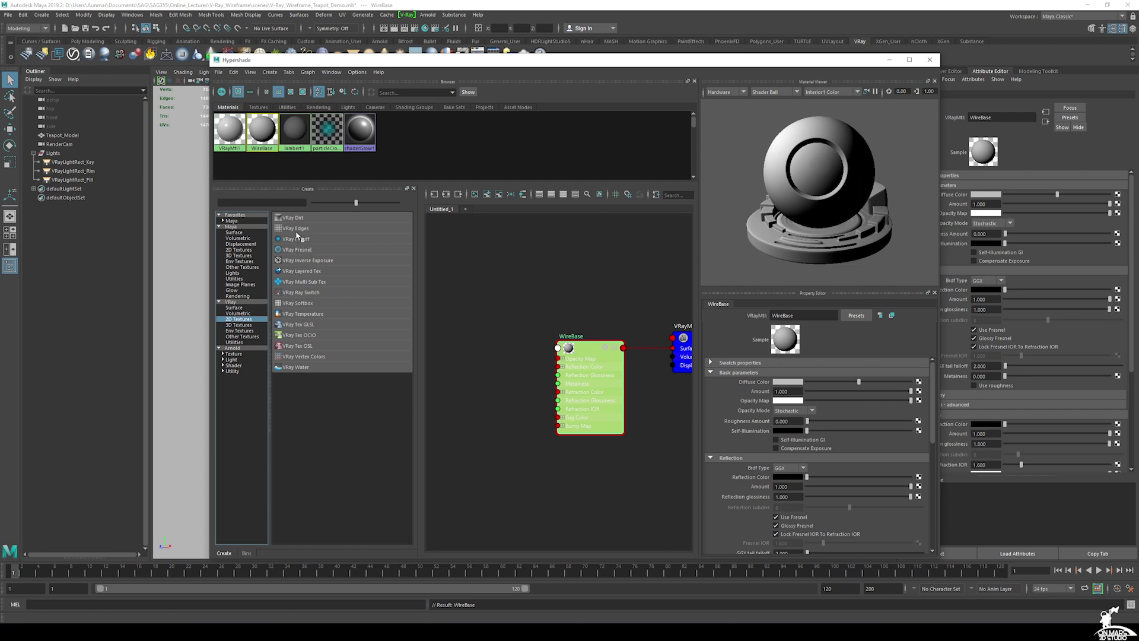
{"action": "mouse_move", "coordinate": [295, 228]}
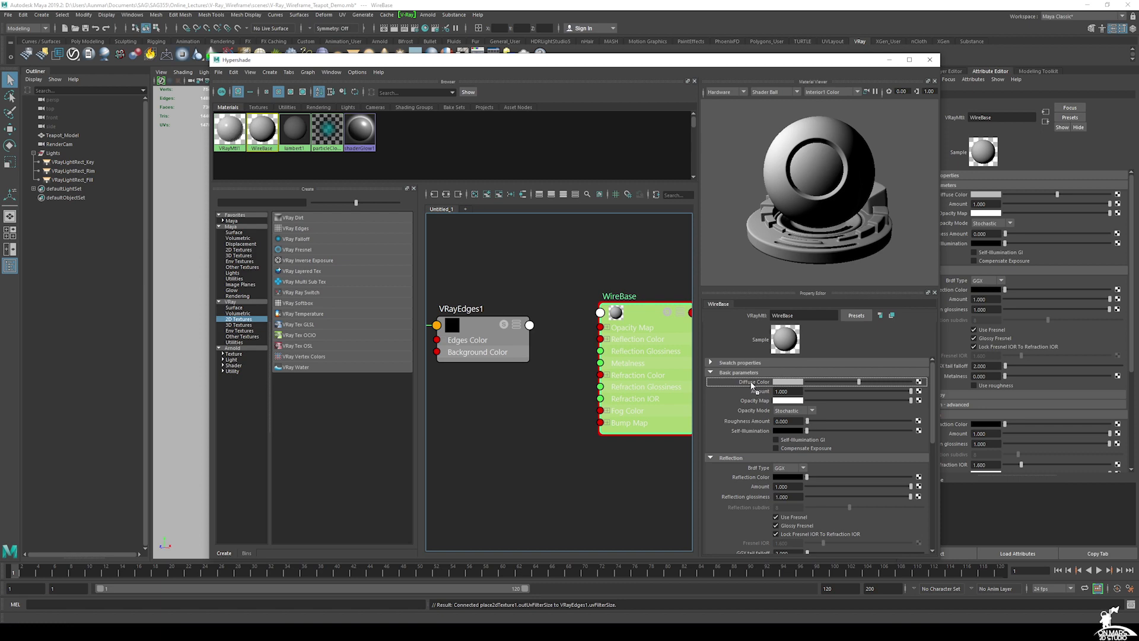
{"action": "left_click_drag", "start_coordinate": [529, 324], "coordinate": [599, 312]}
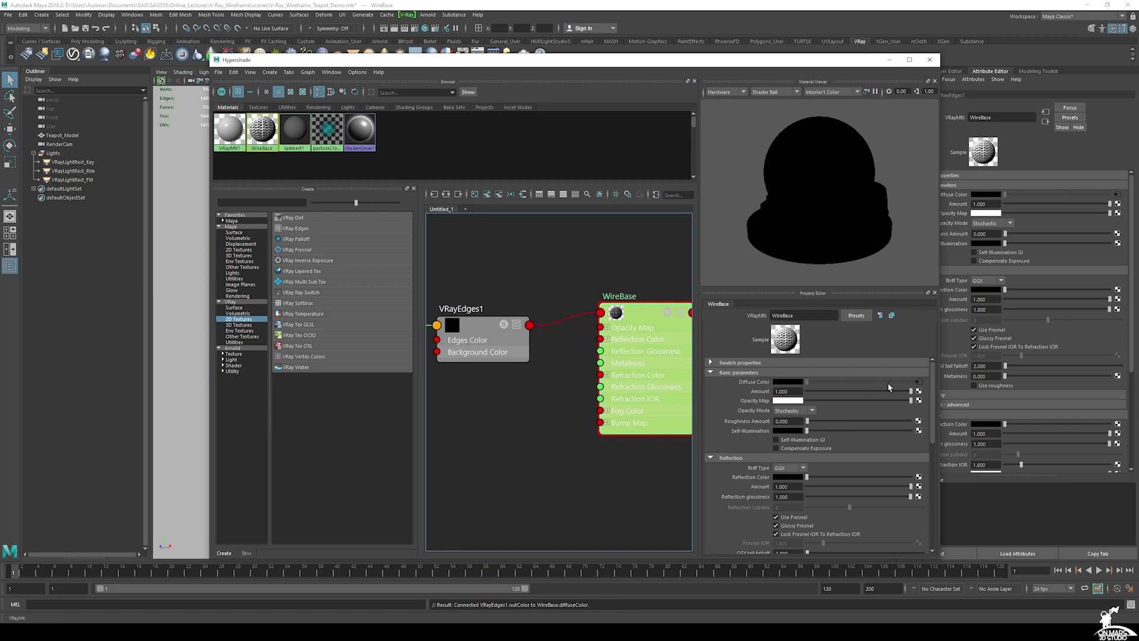
{"action": "mouse_move", "coordinate": [601, 67]}
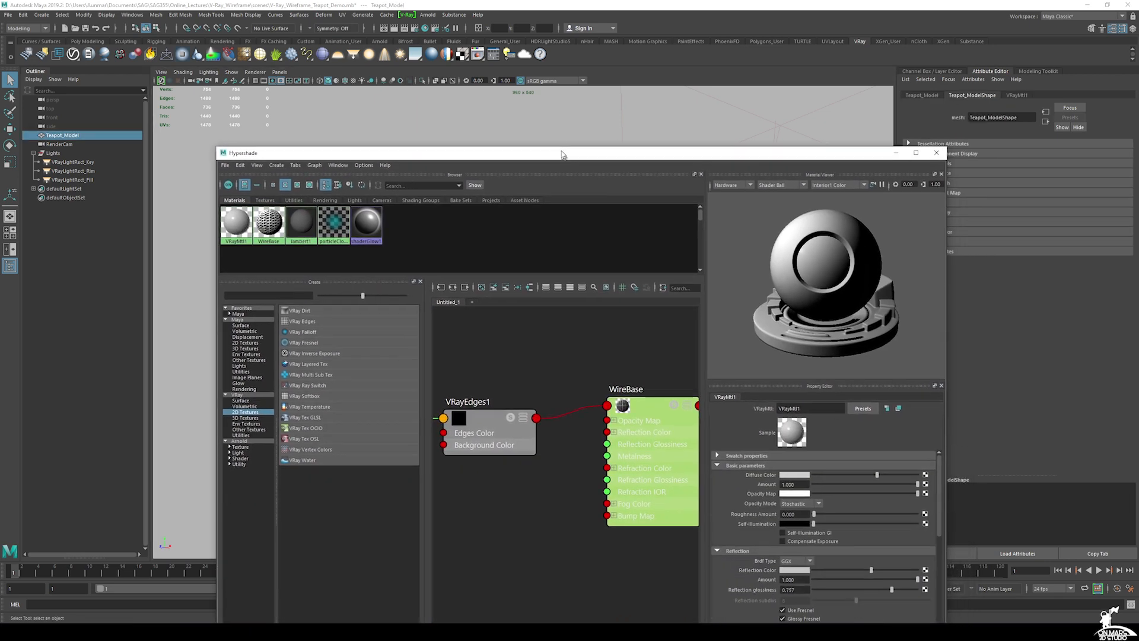
- Assign WireBase to Teapot_Model and render the wireframe look in the V-Ray frame buffer
{"action": "right_click", "coordinate": [625, 381]}
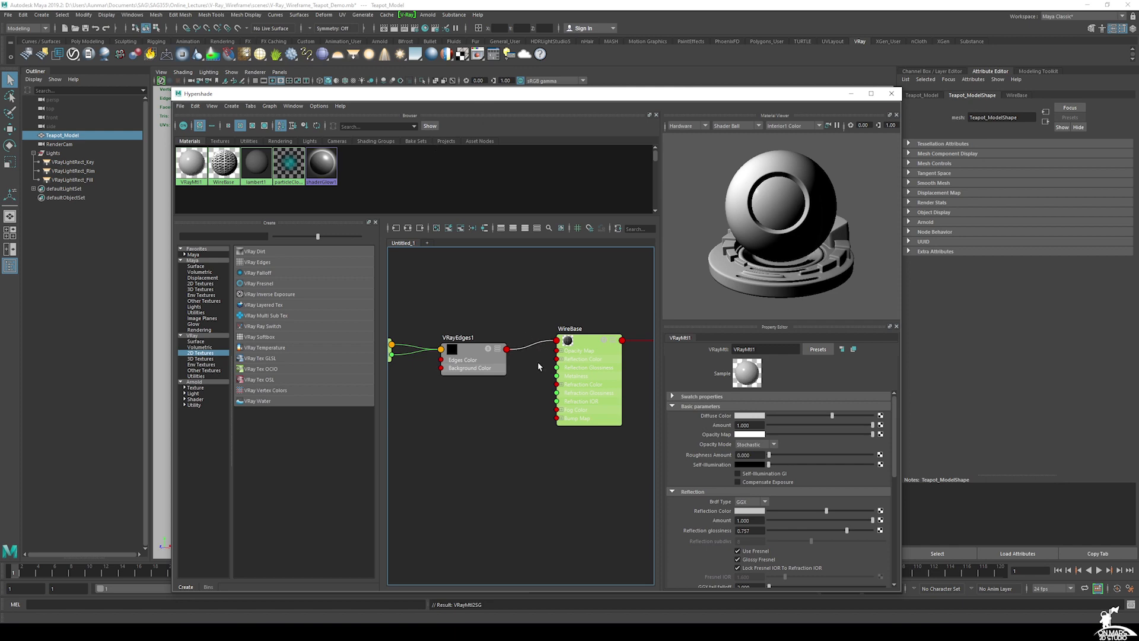
{"action": "left_click", "coordinate": [472, 338]}
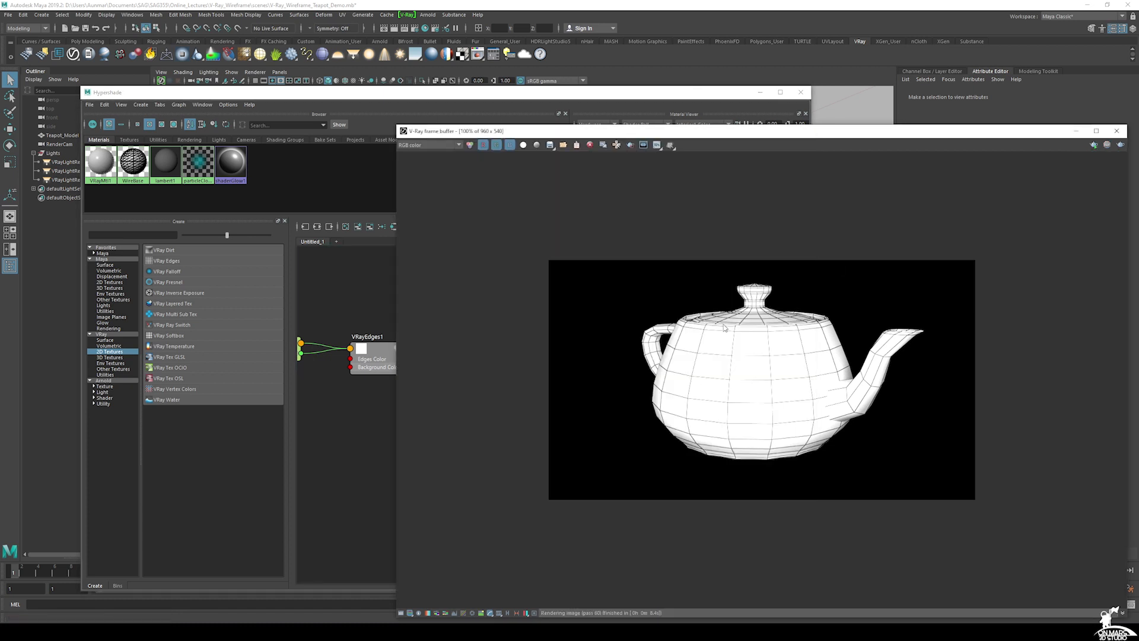
- Close Render Settings, give VRayEdges1 a thicker Pixels width, and re-render the teapot
{"action": "left_click", "coordinate": [132, 162]}
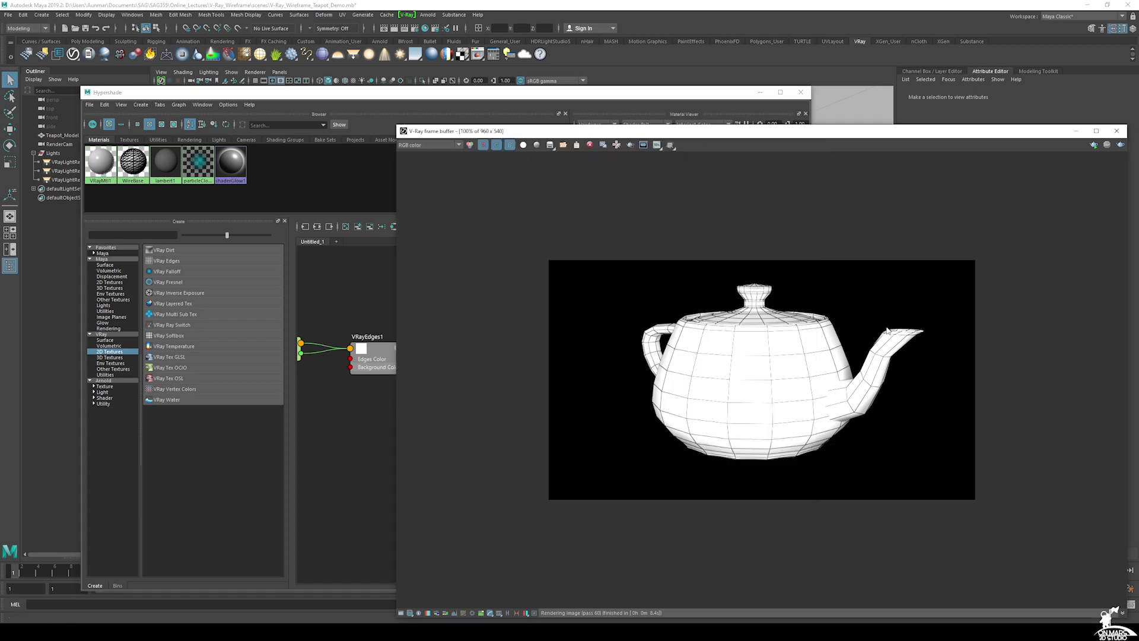
{"action": "mouse_move", "coordinate": [734, 381]}
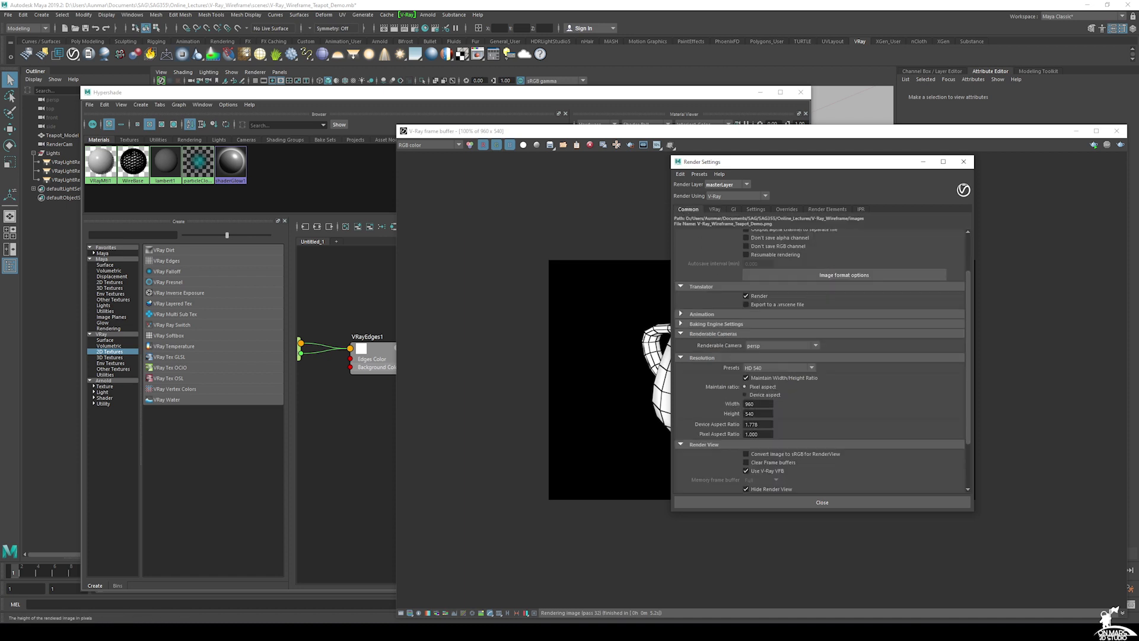
{"action": "left_click", "coordinate": [812, 367]}
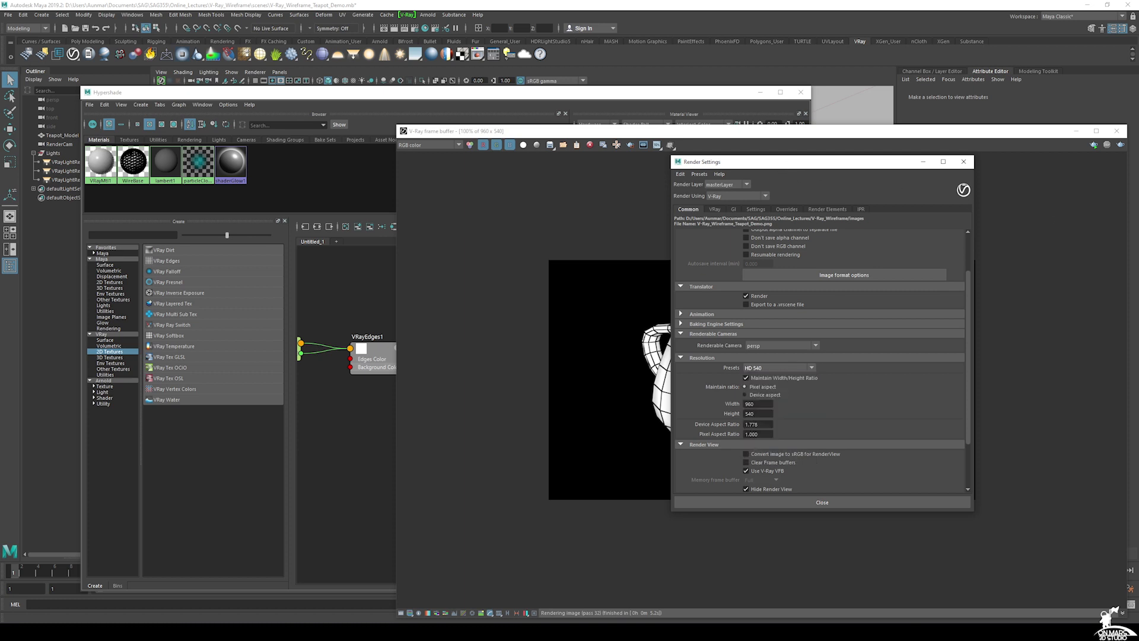
{"action": "left_click", "coordinate": [821, 501]}
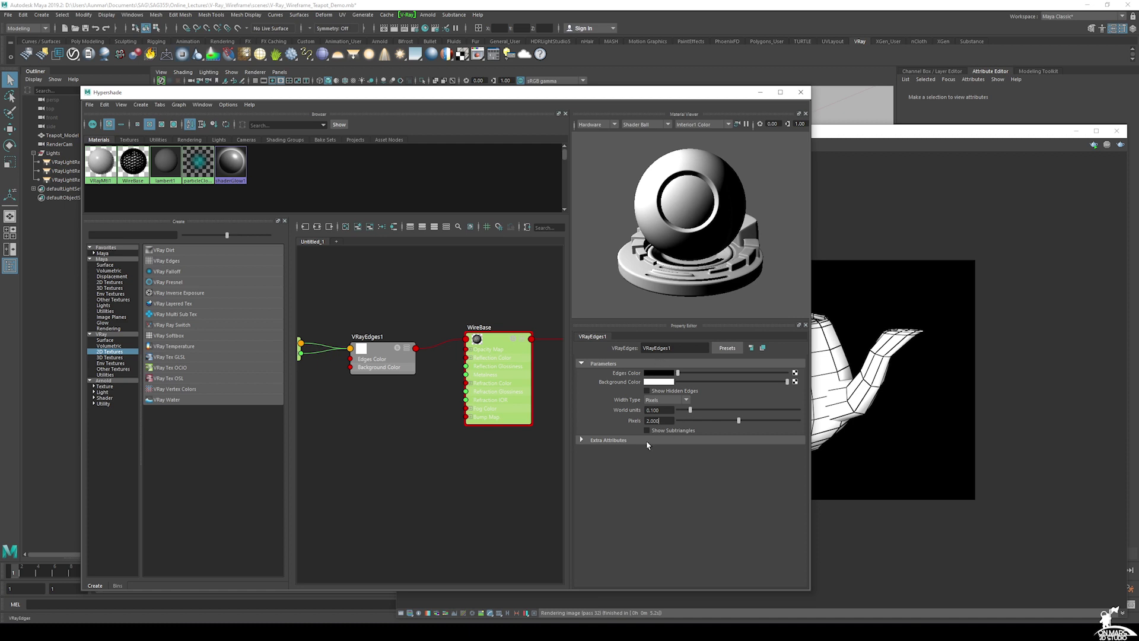
{"action": "mouse_move", "coordinate": [647, 443]}
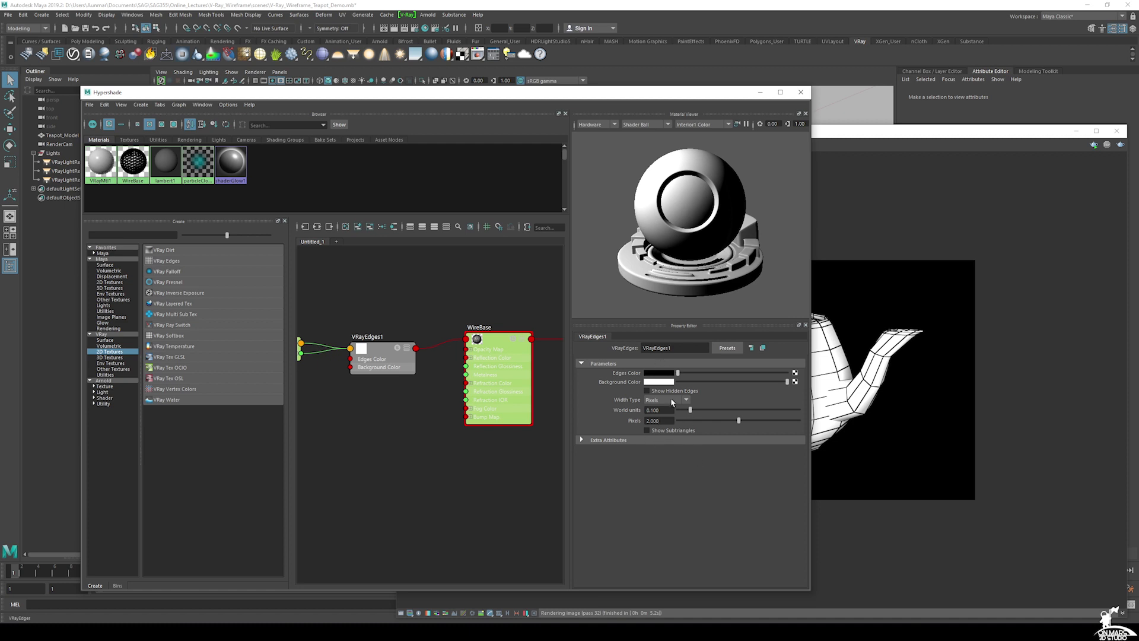
{"action": "left_click", "coordinate": [667, 399]}
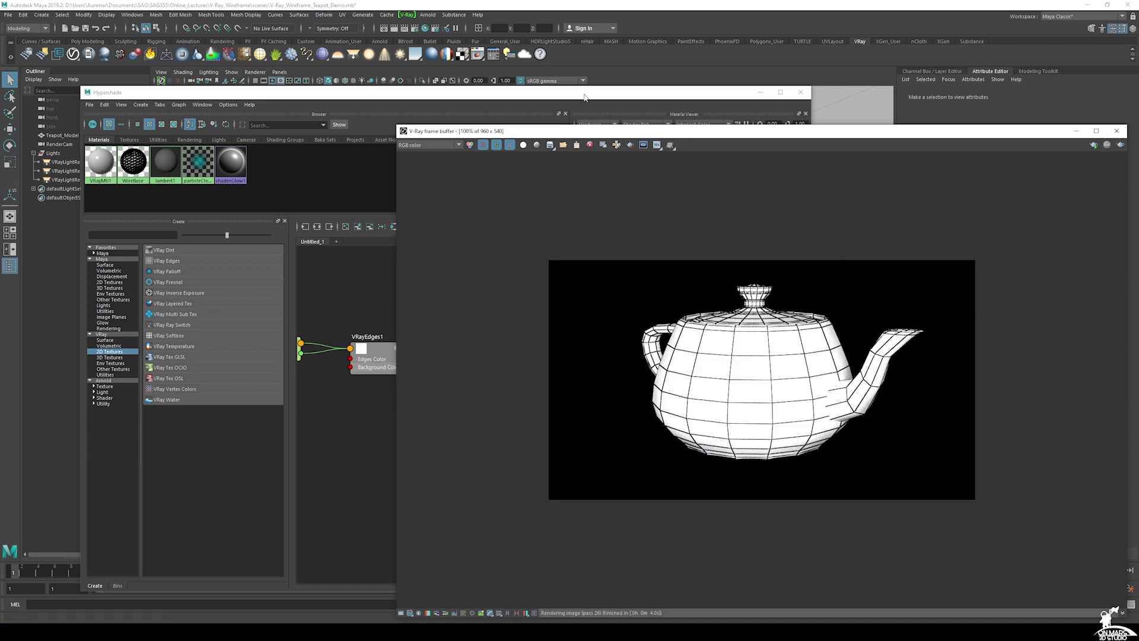
- Brighten WireBase's reflection colour to grey
{"action": "double_click", "coordinate": [133, 161]}
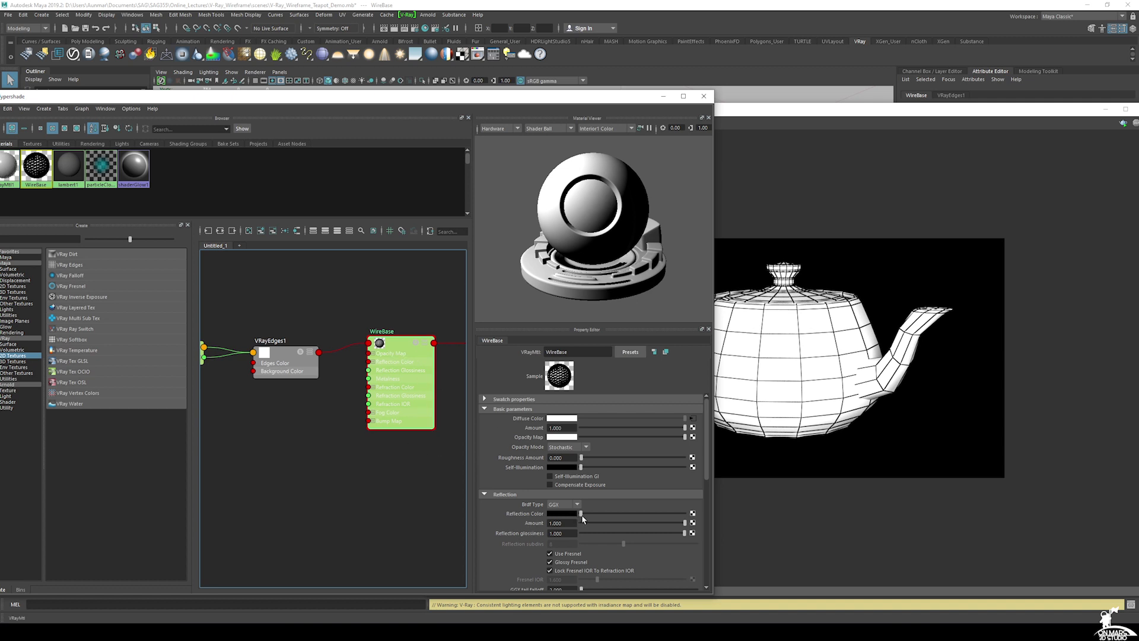
{"action": "left_click_drag", "start_coordinate": [582, 512], "coordinate": [647, 512]}
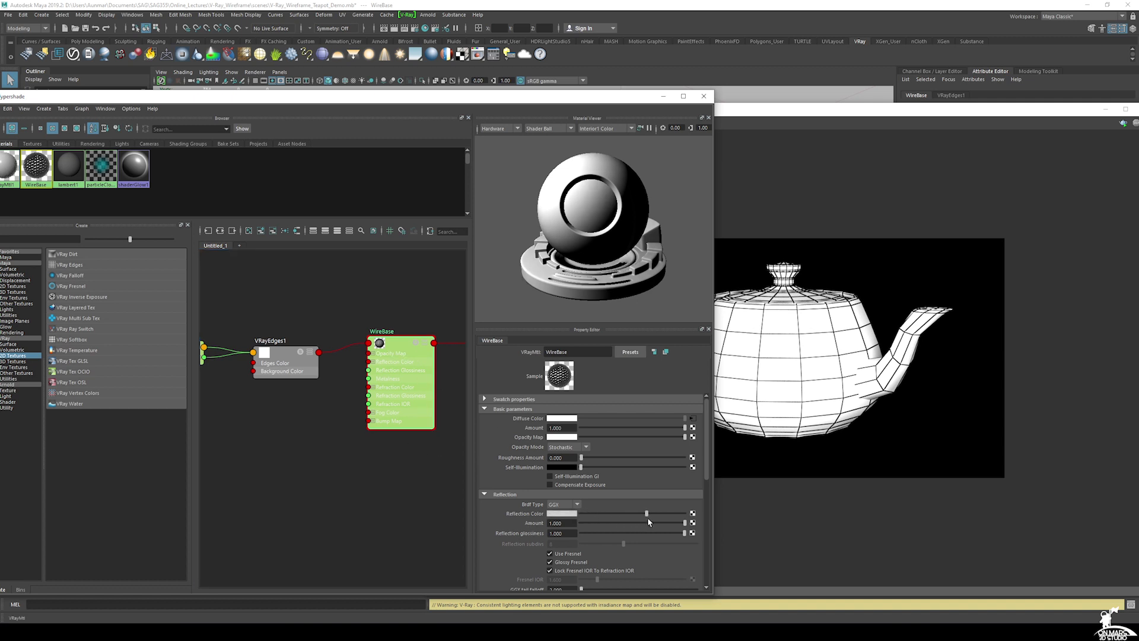
{"action": "left_click_drag", "start_coordinate": [683, 534], "coordinate": [648, 534]}
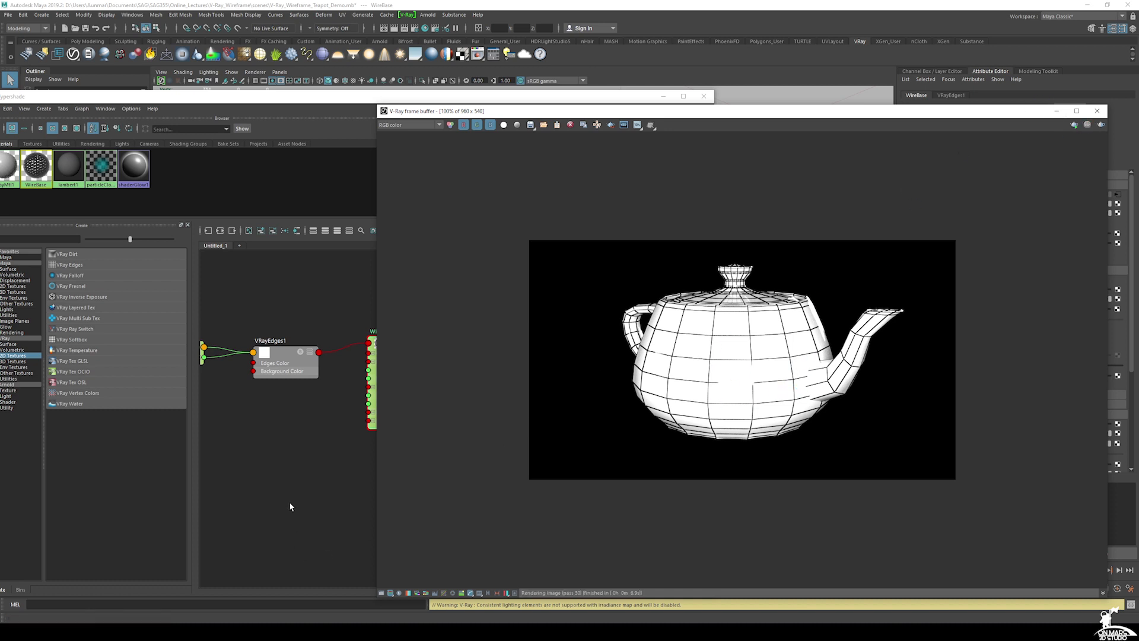
- Lower WireBase's reflection glossiness to about 0.665
{"action": "double_click", "coordinate": [375, 331]}
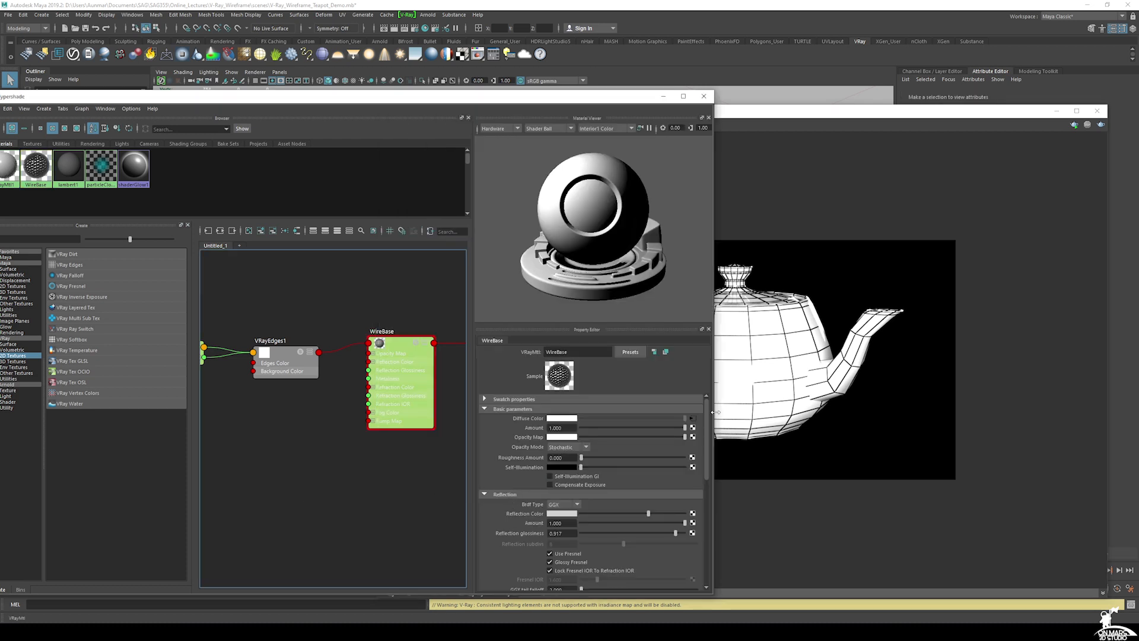
{"action": "mouse_move", "coordinate": [630, 518]}
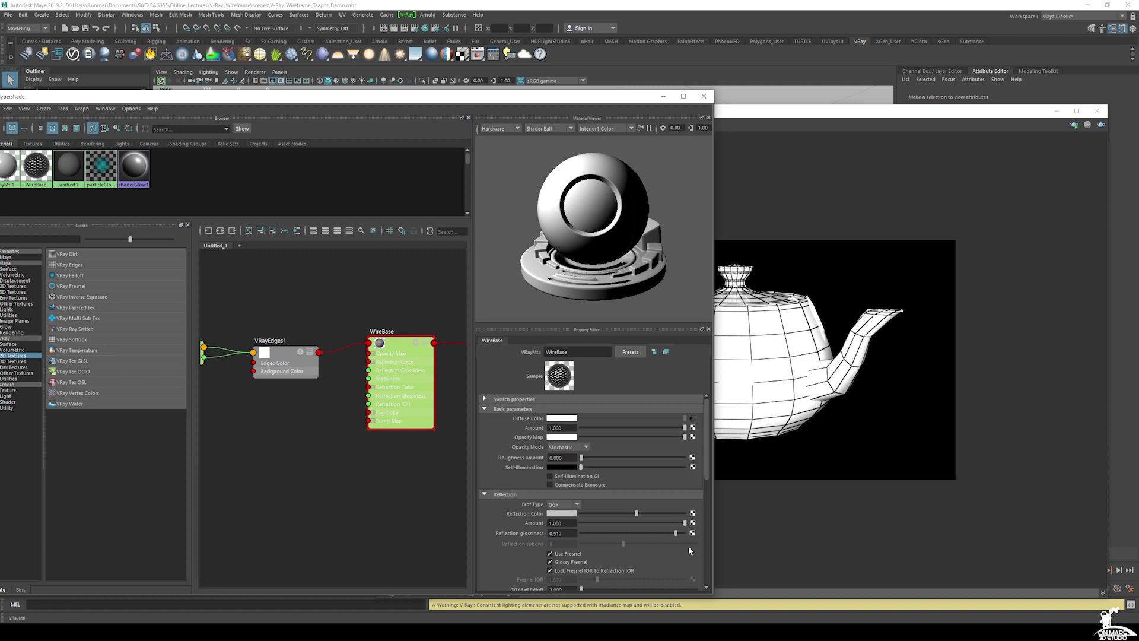
{"action": "left_click_drag", "start_coordinate": [676, 533], "coordinate": [657, 533]}
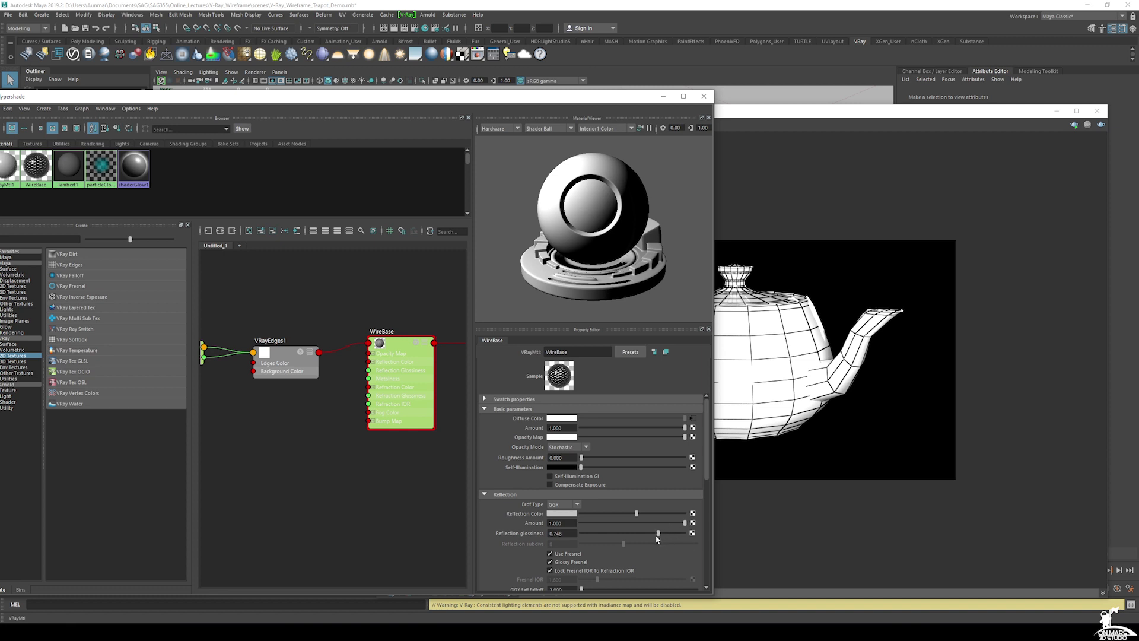
{"action": "left_click_drag", "start_coordinate": [656, 537], "coordinate": [648, 537]}
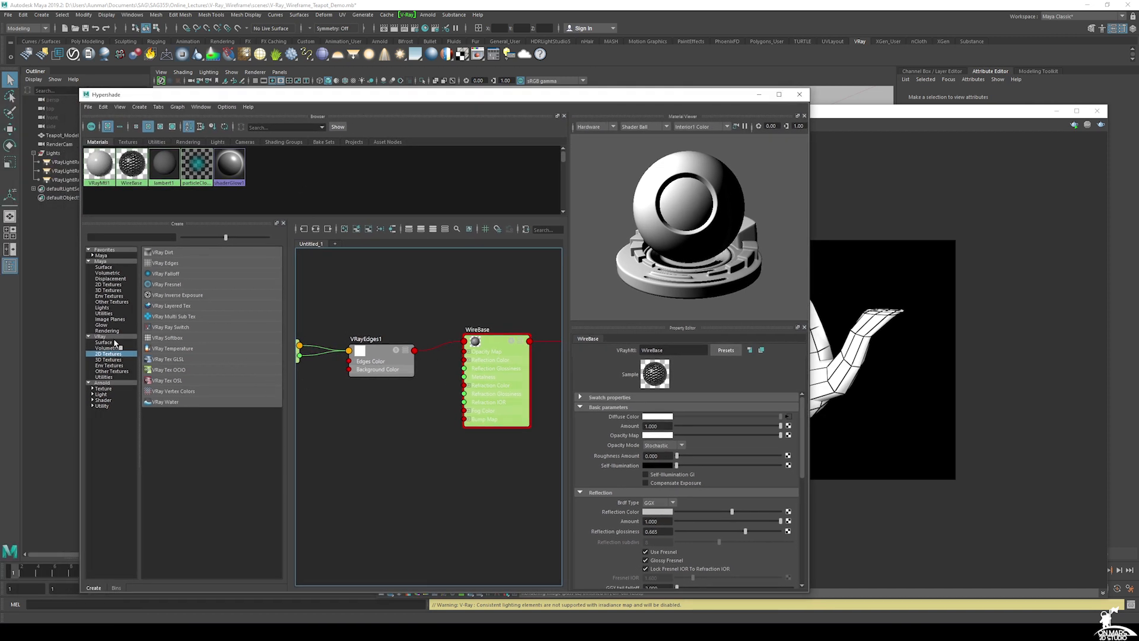
- Create VRayLightMtl WireLightMtl fed by VRayEdges, assign it to the teapot, and render
{"action": "left_click", "coordinate": [104, 342]}
{"action": "type", "text": "W"}
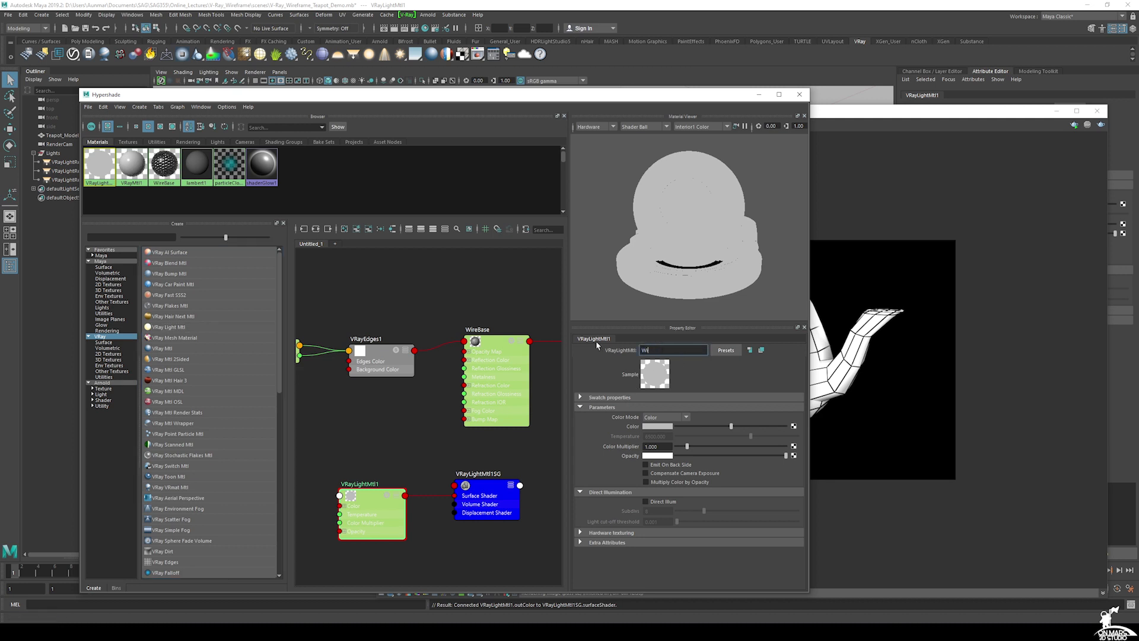
{"action": "type", "text": "ireL"}
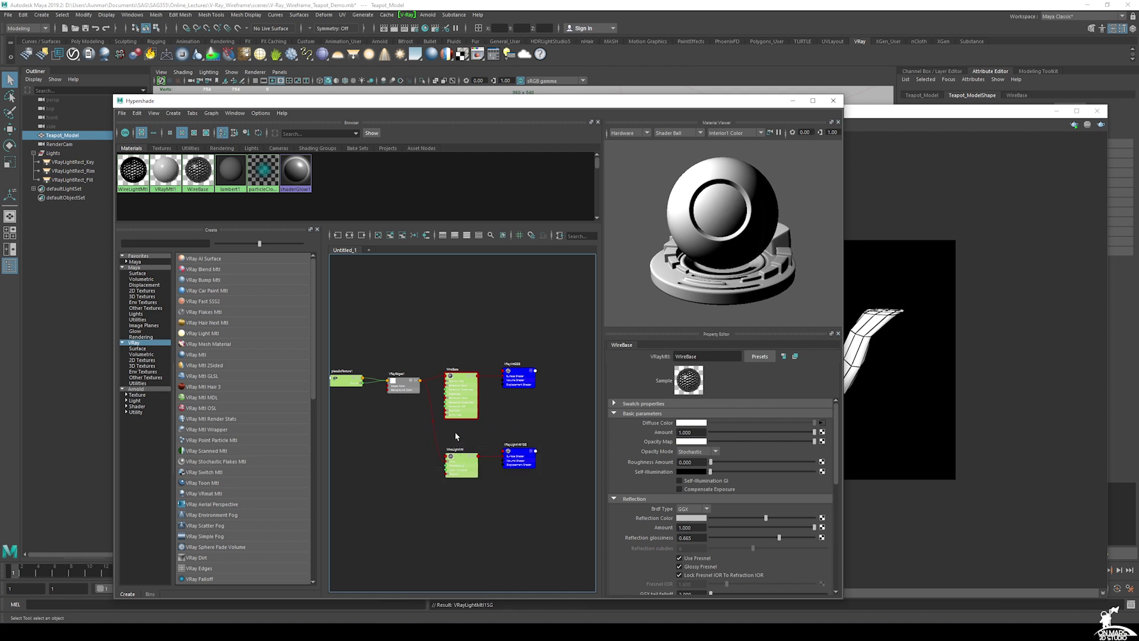
{"action": "right_click", "coordinate": [461, 465]}
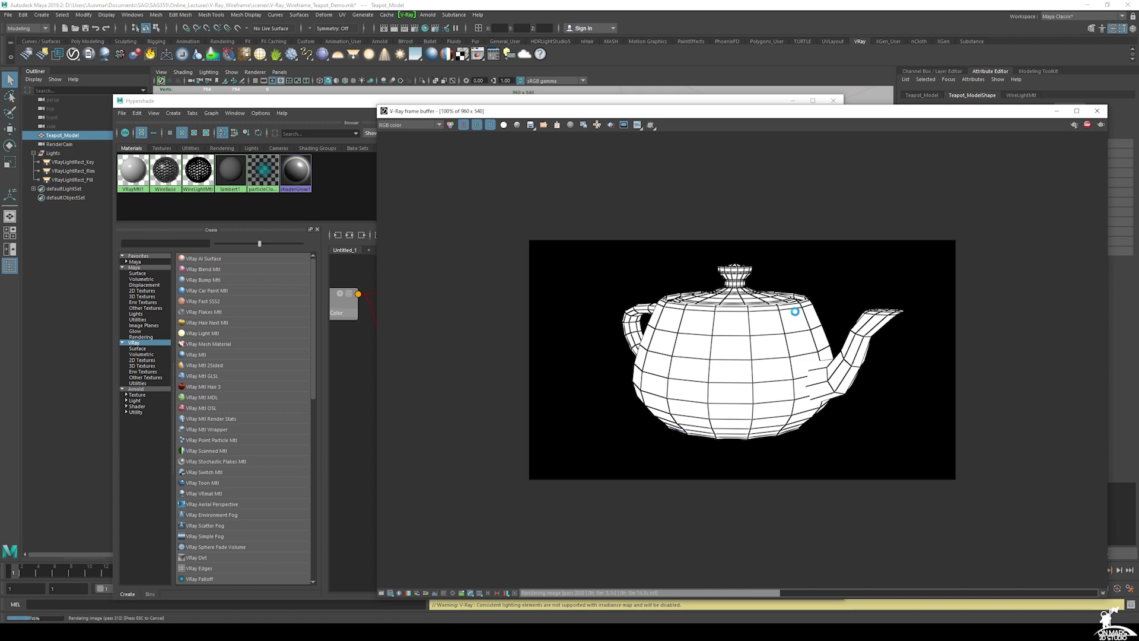
{"action": "mouse_move", "coordinate": [802, 272]}
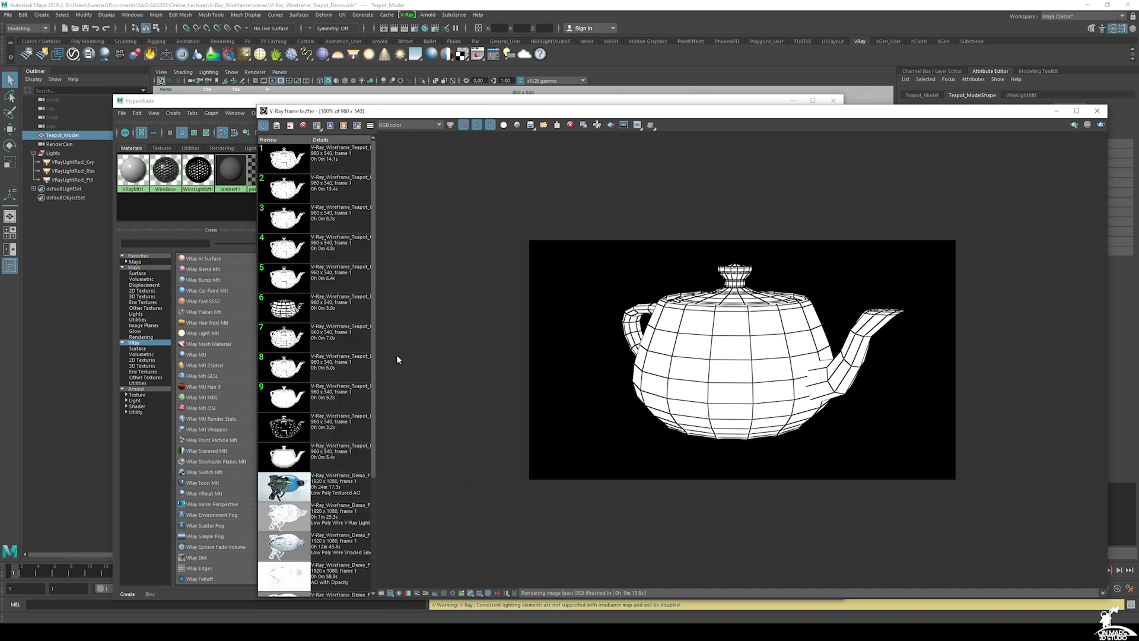
{"action": "mouse_move", "coordinate": [333, 166]}
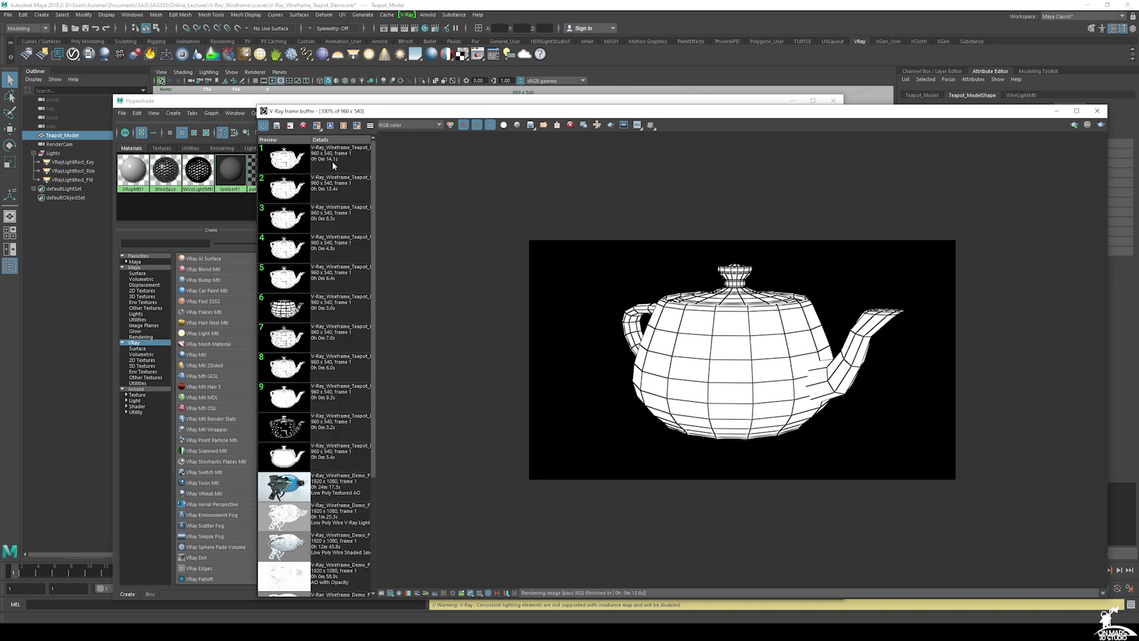
{"action": "mouse_move", "coordinate": [676, 308]}
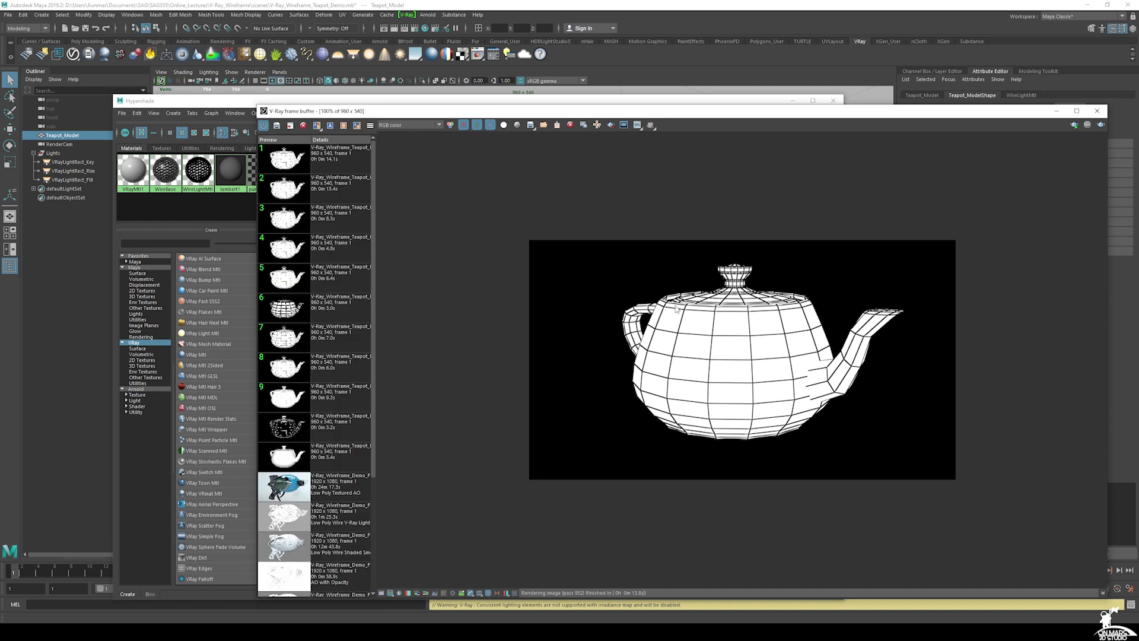
{"action": "left_click", "coordinate": [313, 217]}
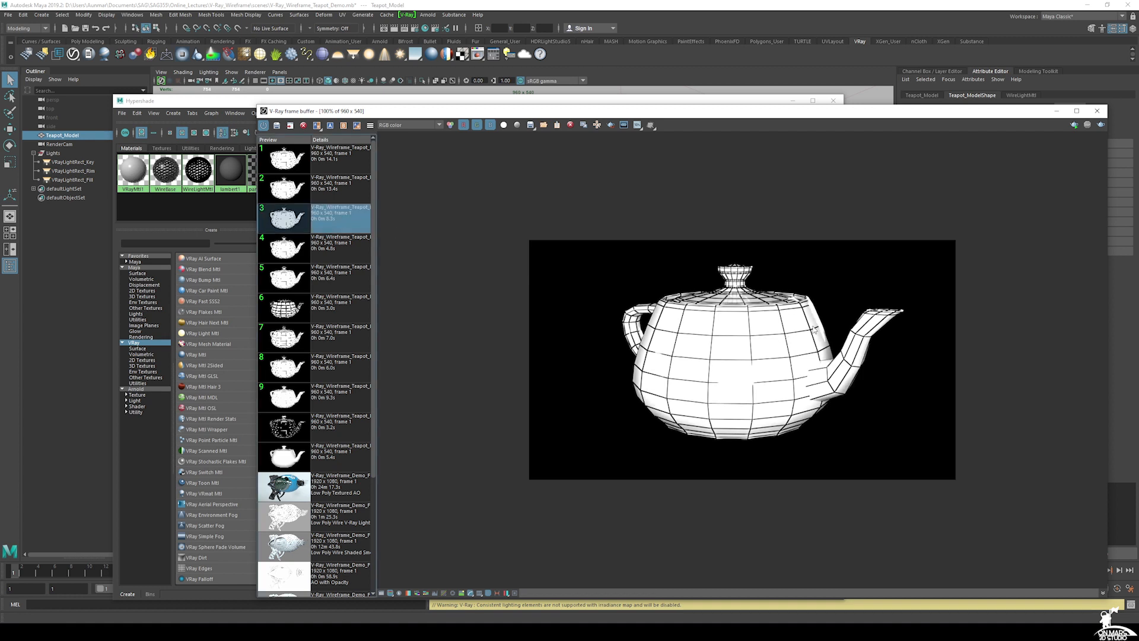
{"action": "mouse_move", "coordinate": [534, 187]}
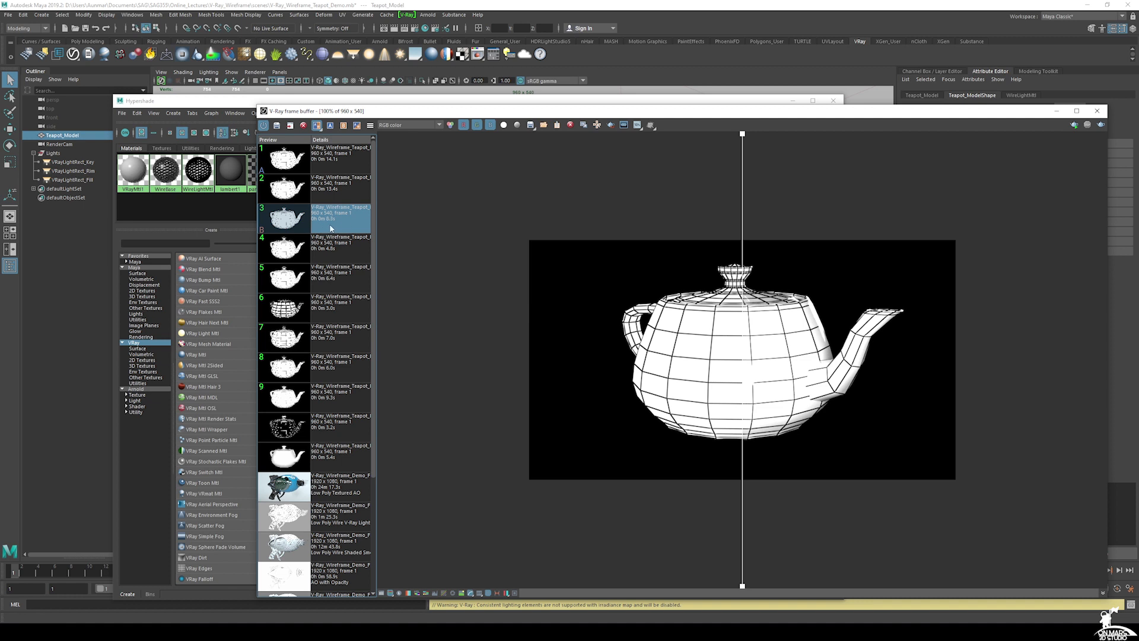
{"action": "left_click", "coordinate": [313, 159]}
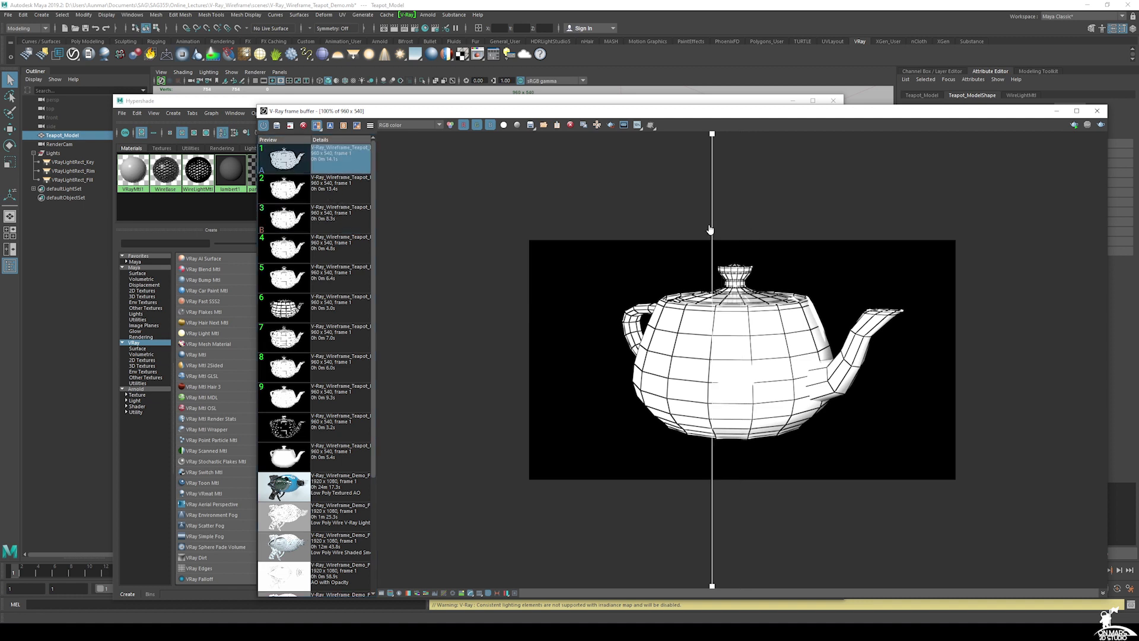
{"action": "left_click_drag", "start_coordinate": [710, 231], "coordinate": [558, 231]}
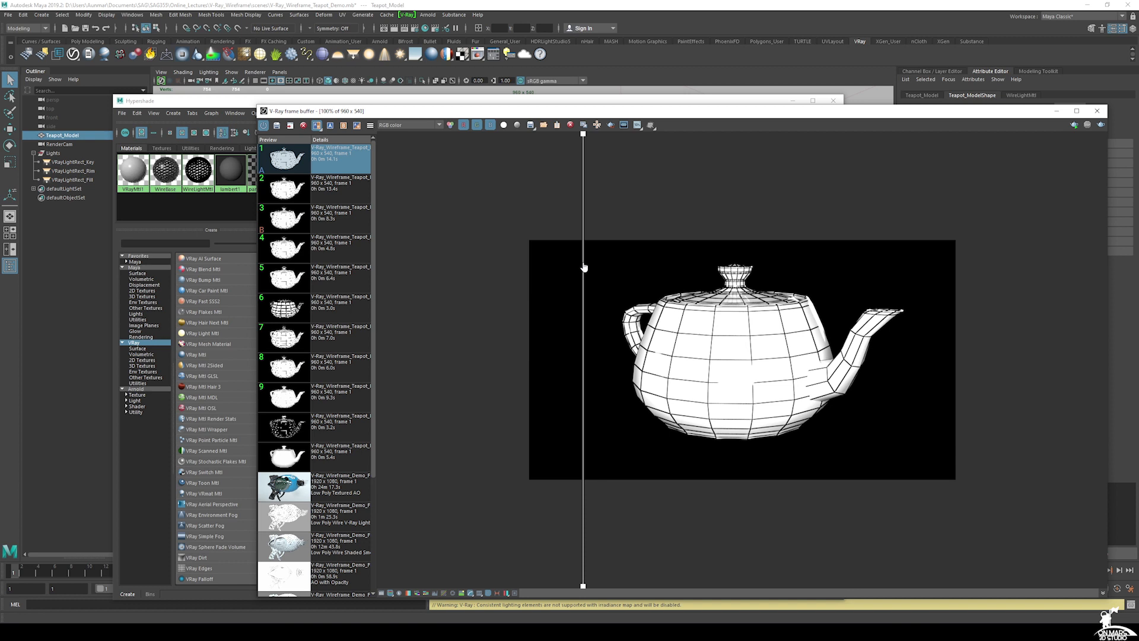
{"action": "mouse_move", "coordinate": [610, 266]}
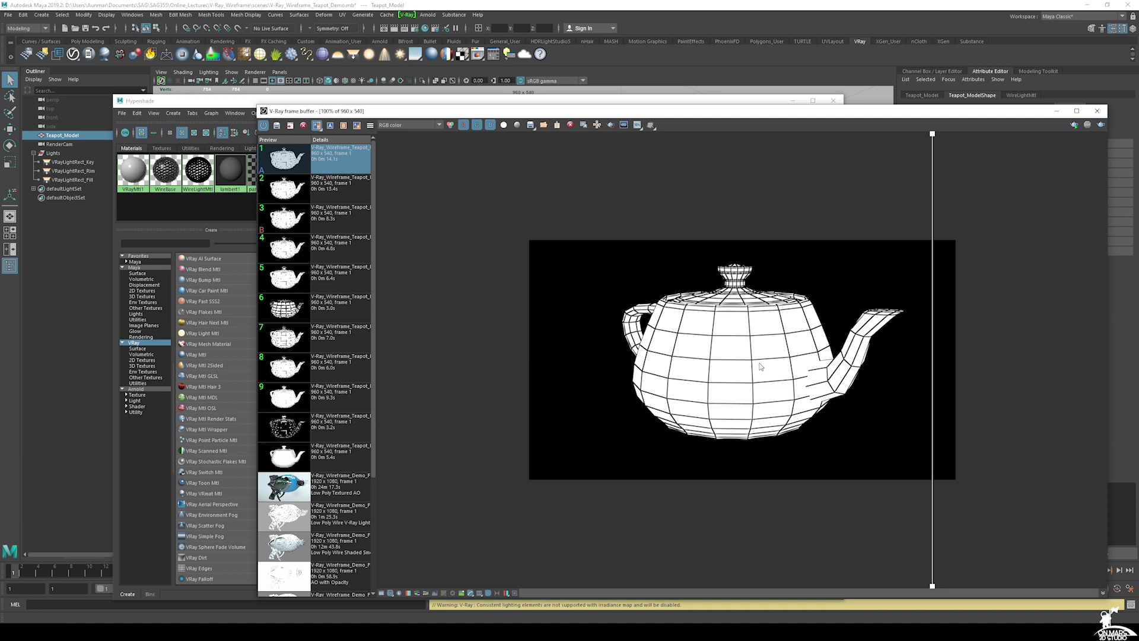
{"action": "mouse_move", "coordinate": [925, 264]}
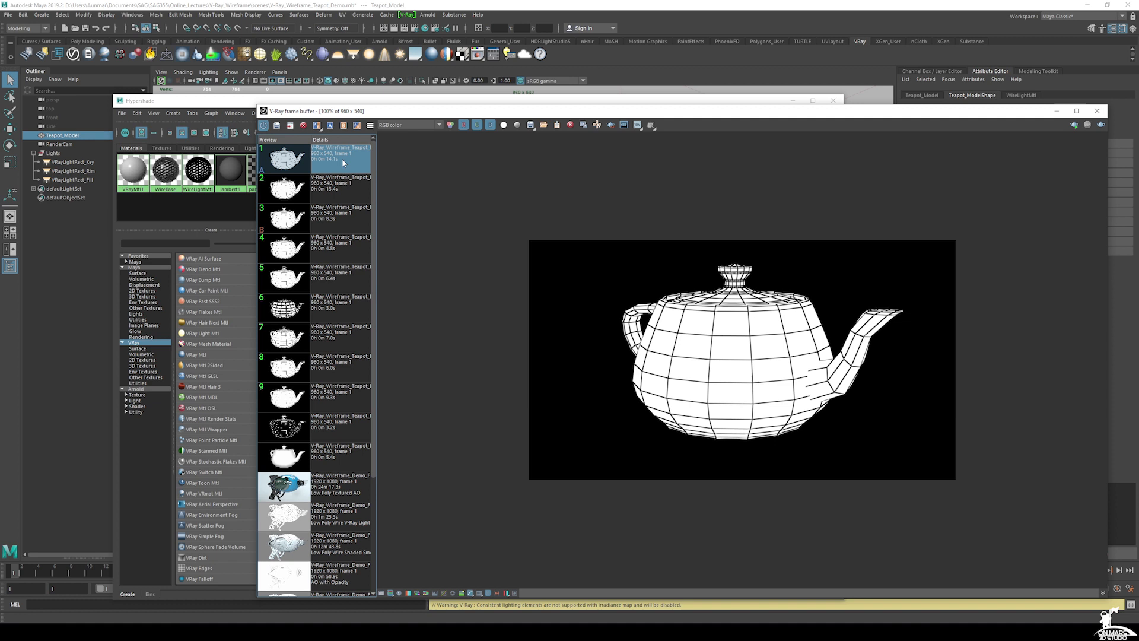
{"action": "mouse_move", "coordinate": [947, 114]}
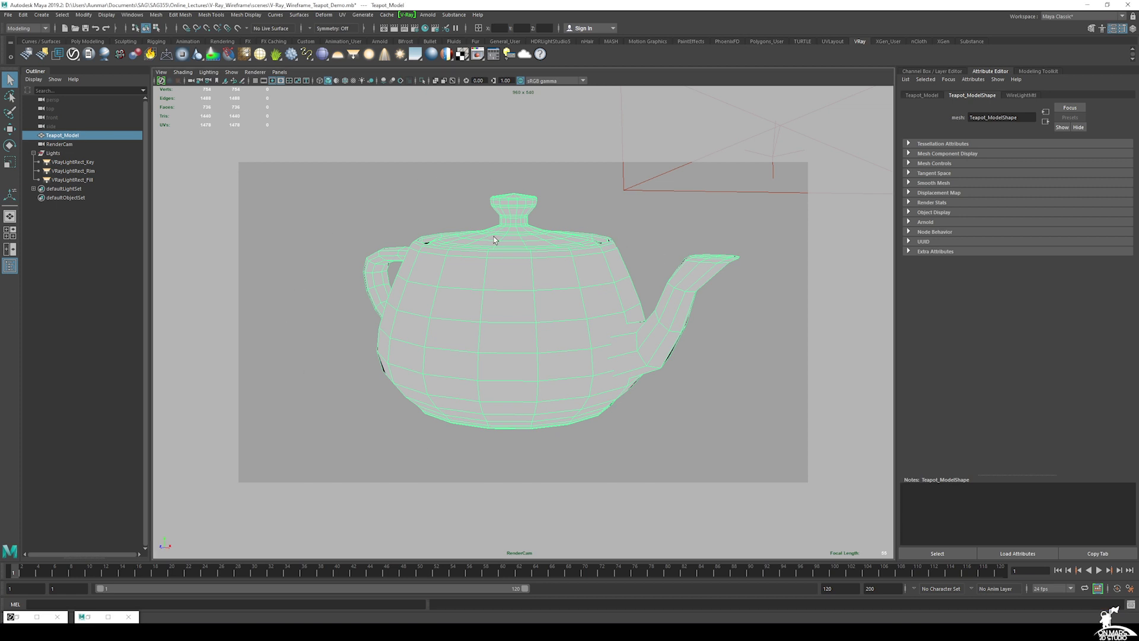
- Smooth the teapot to two division levels and render its dense wireframe
{"action": "key", "text": "3"}
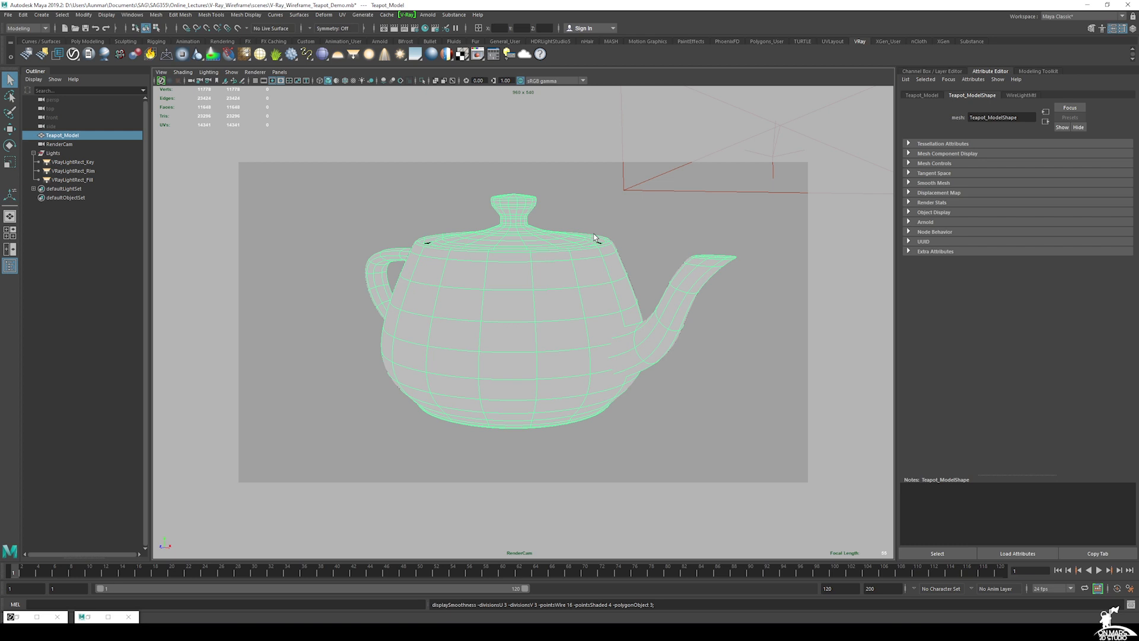
{"action": "mouse_move", "coordinate": [446, 360]}
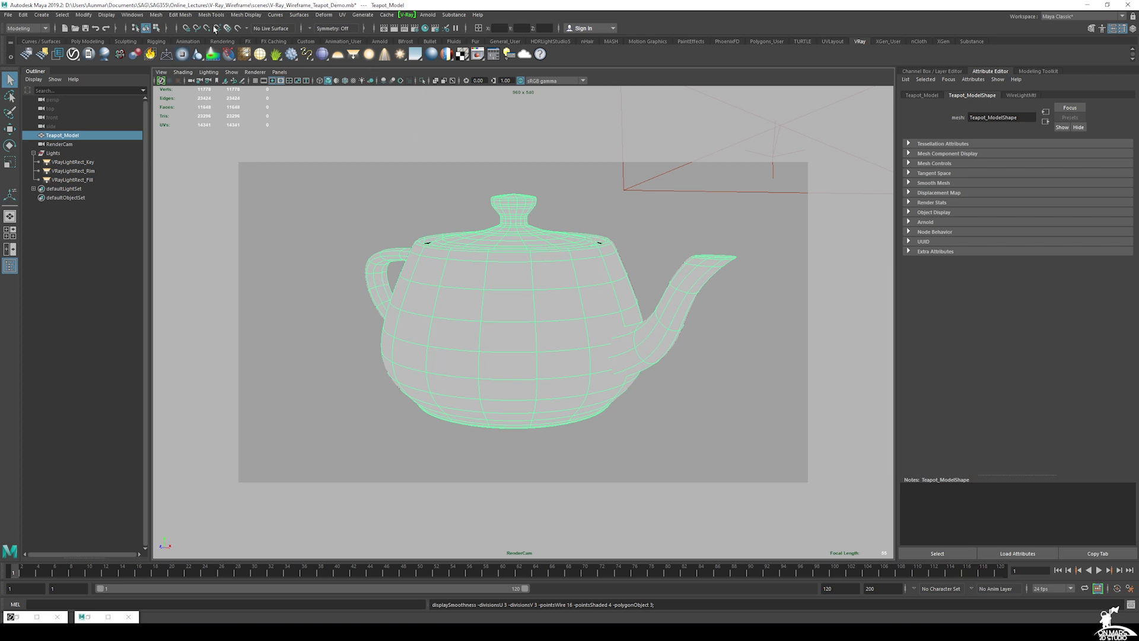
{"action": "left_click", "coordinate": [155, 14]}
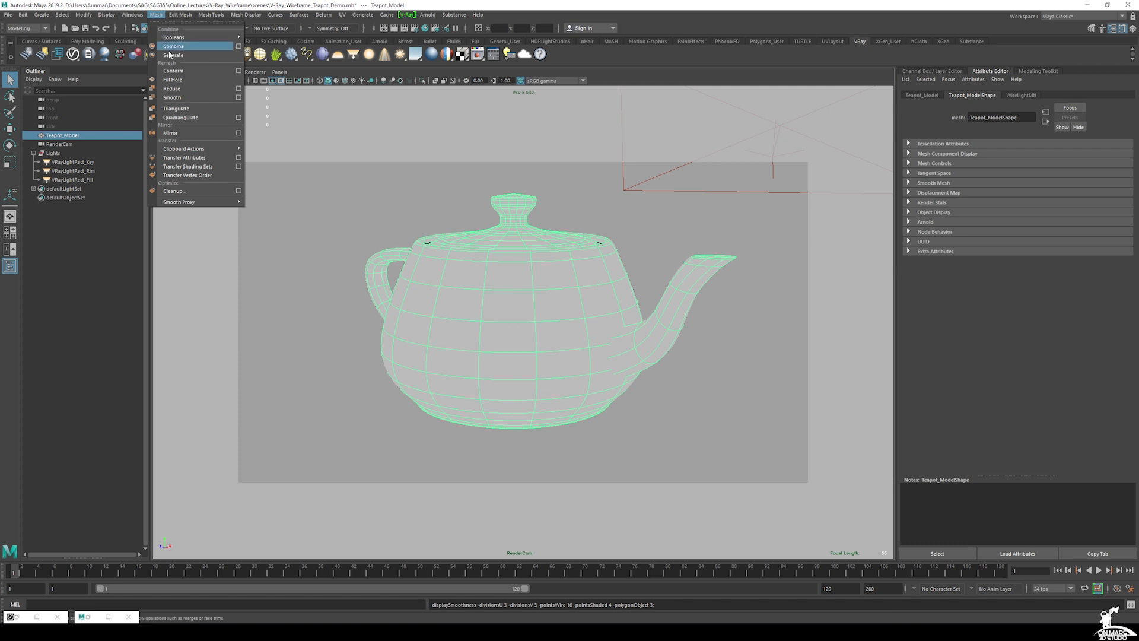
{"action": "mouse_move", "coordinate": [173, 88]}
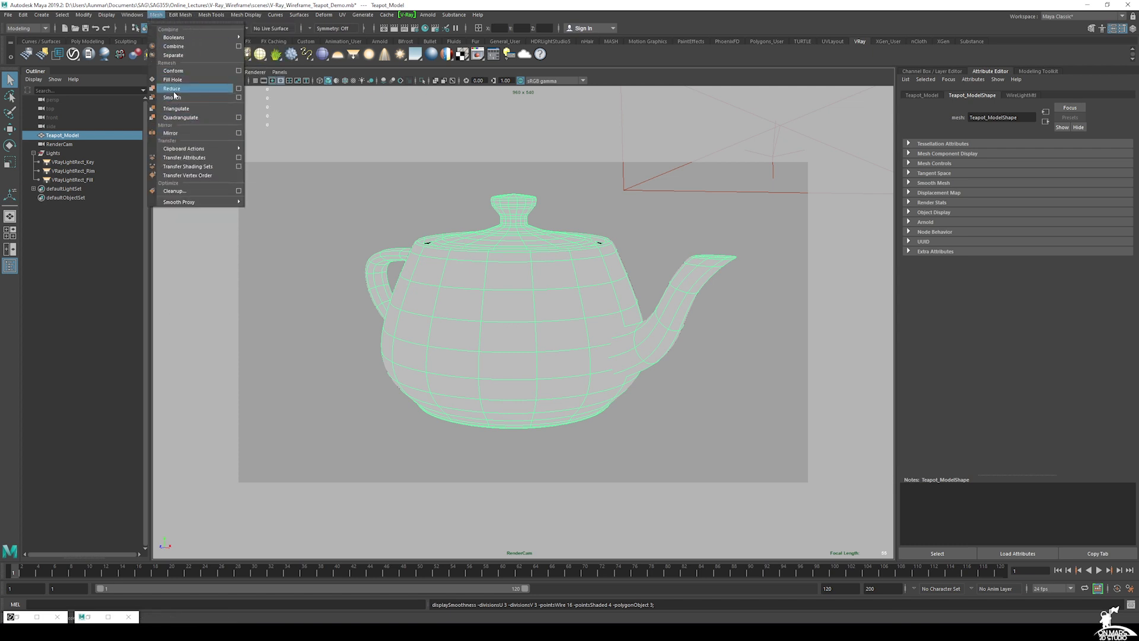
{"action": "left_click", "coordinate": [172, 96]}
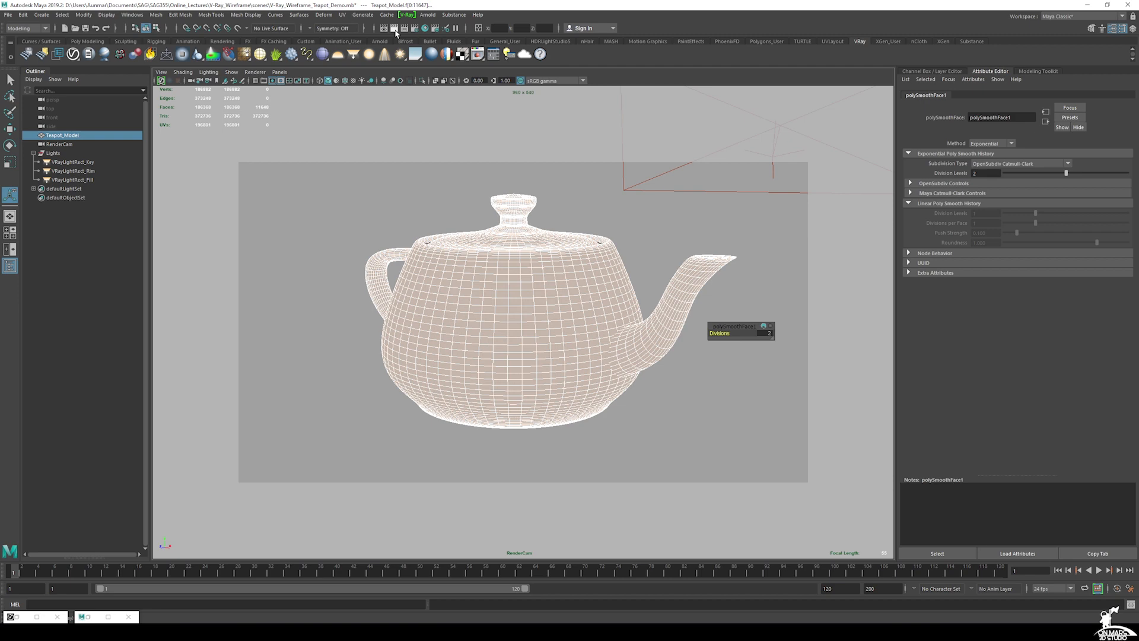
{"action": "left_click", "coordinate": [395, 32]}
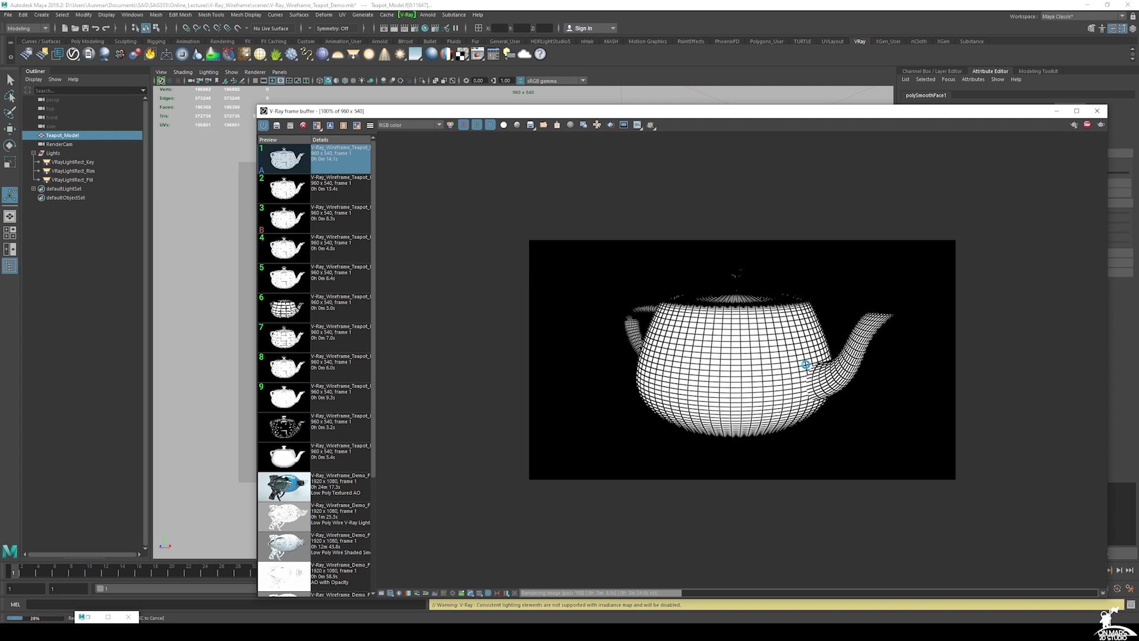
{"action": "mouse_move", "coordinate": [740, 309]}
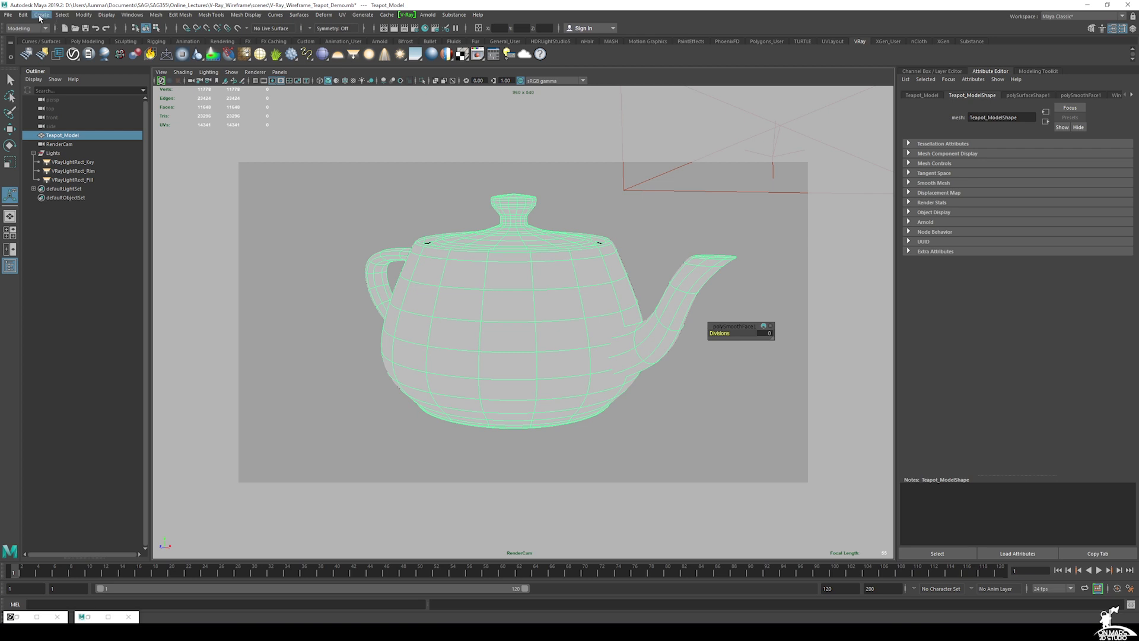
- Set teapot smoothing back to 0 divisions and apply a single VRayDisplacement node
{"action": "left_click", "coordinate": [41, 14]}
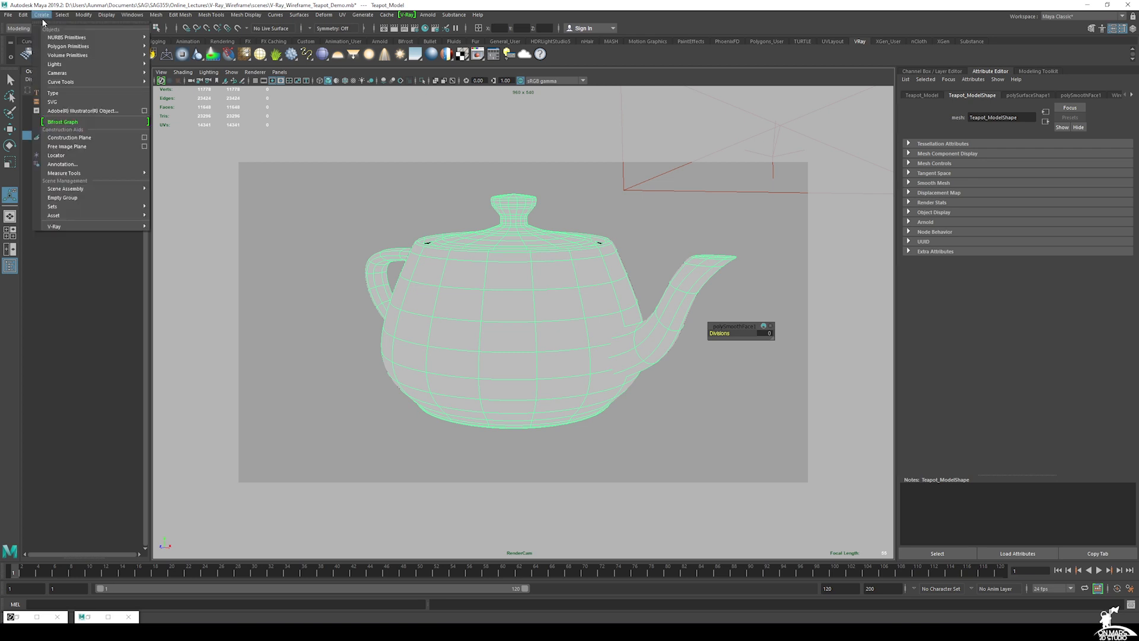
{"action": "mouse_move", "coordinate": [175, 365]}
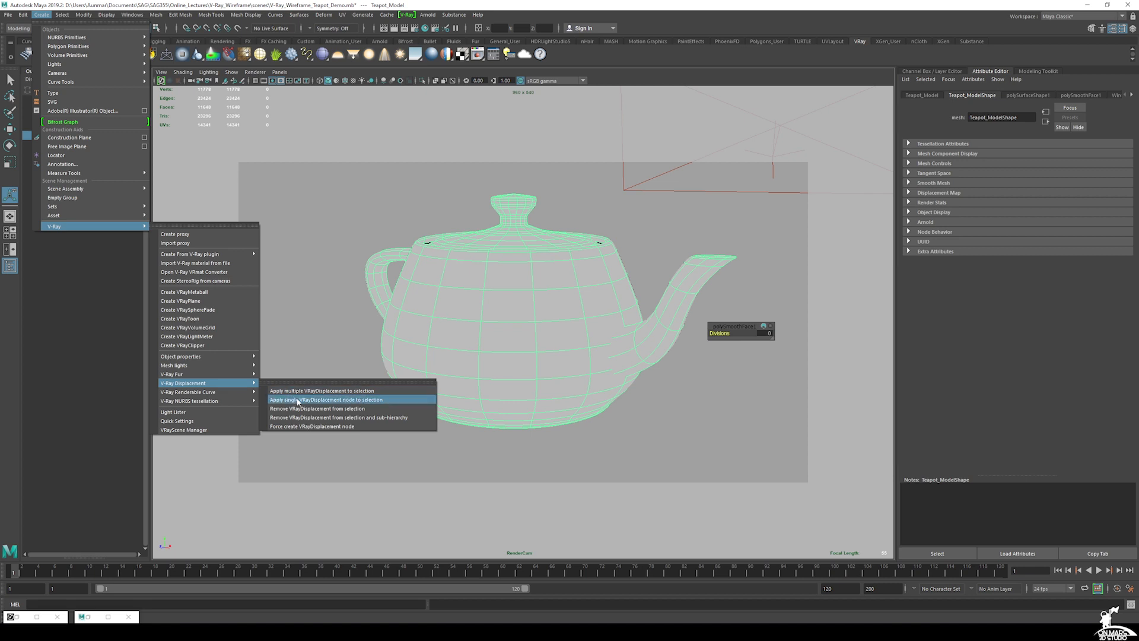
{"action": "left_click", "coordinate": [326, 399]}
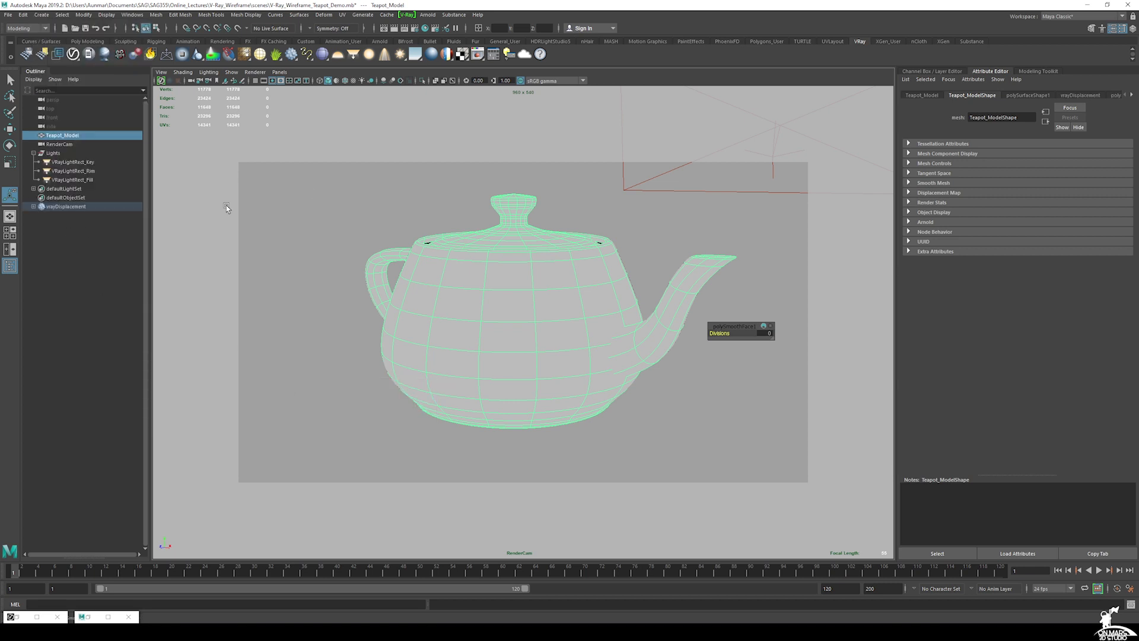
- Add V-Ray Subdivision and Subdivision/Displacement Quality attributes to the vrayDisplacement set
{"action": "left_click", "coordinate": [65, 206]}
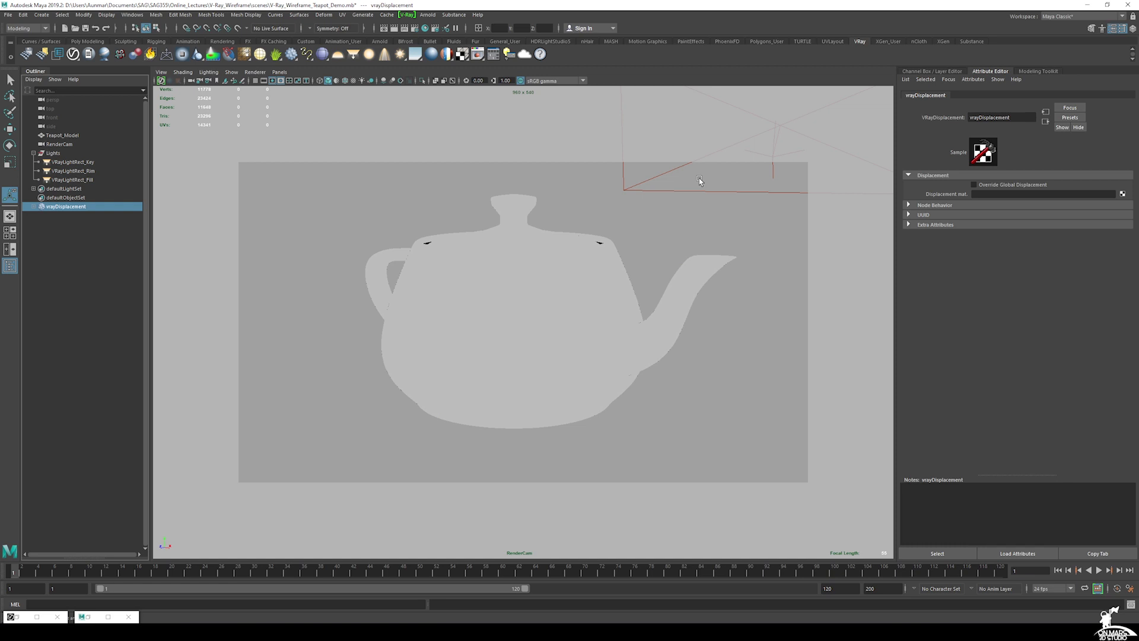
{"action": "left_click", "coordinate": [974, 78]}
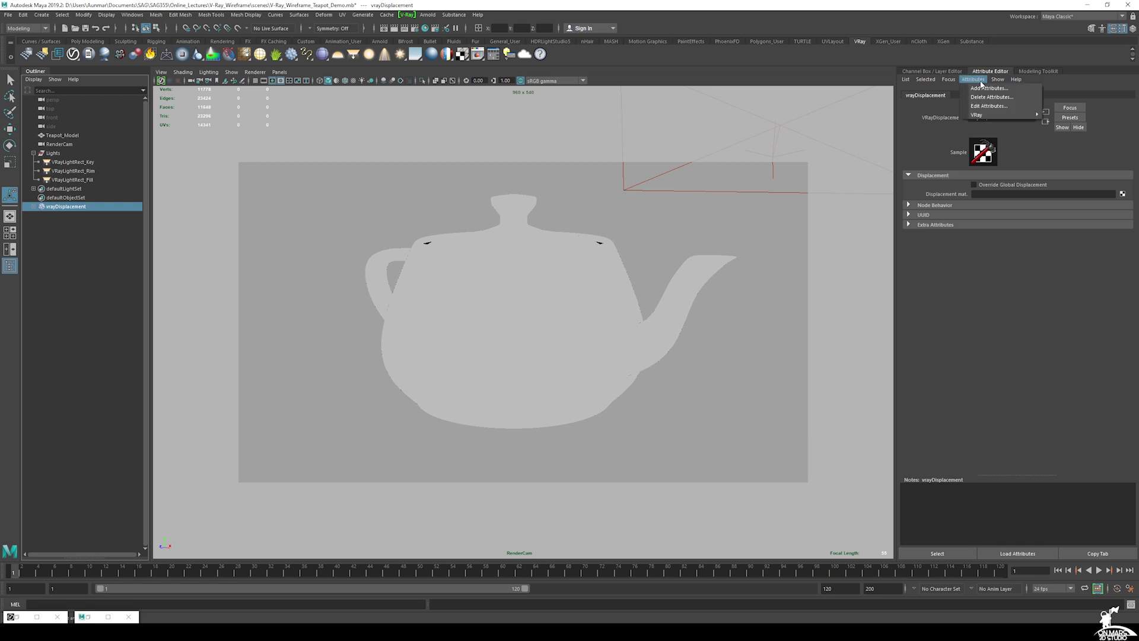
{"action": "left_click", "coordinate": [973, 79]}
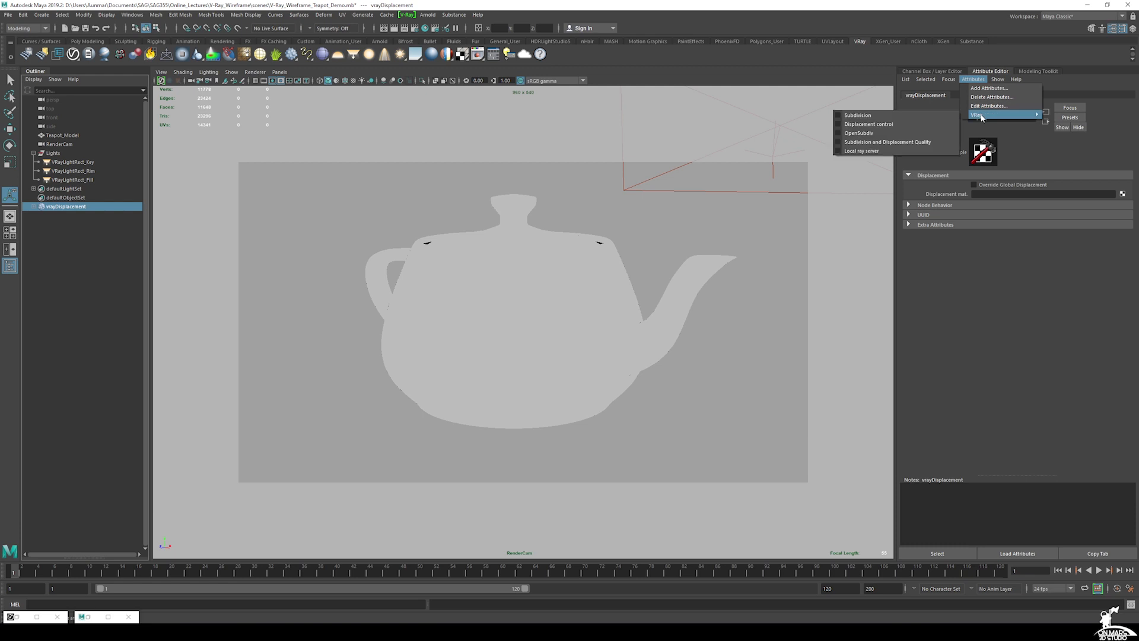
{"action": "mouse_move", "coordinate": [858, 115]}
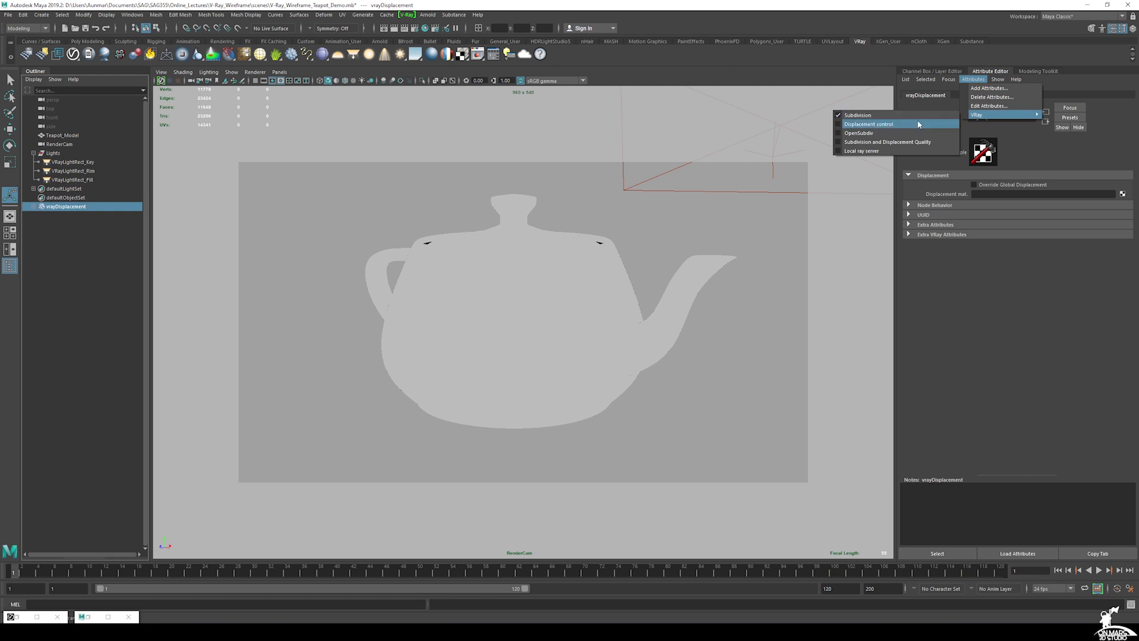
{"action": "mouse_move", "coordinate": [886, 141]}
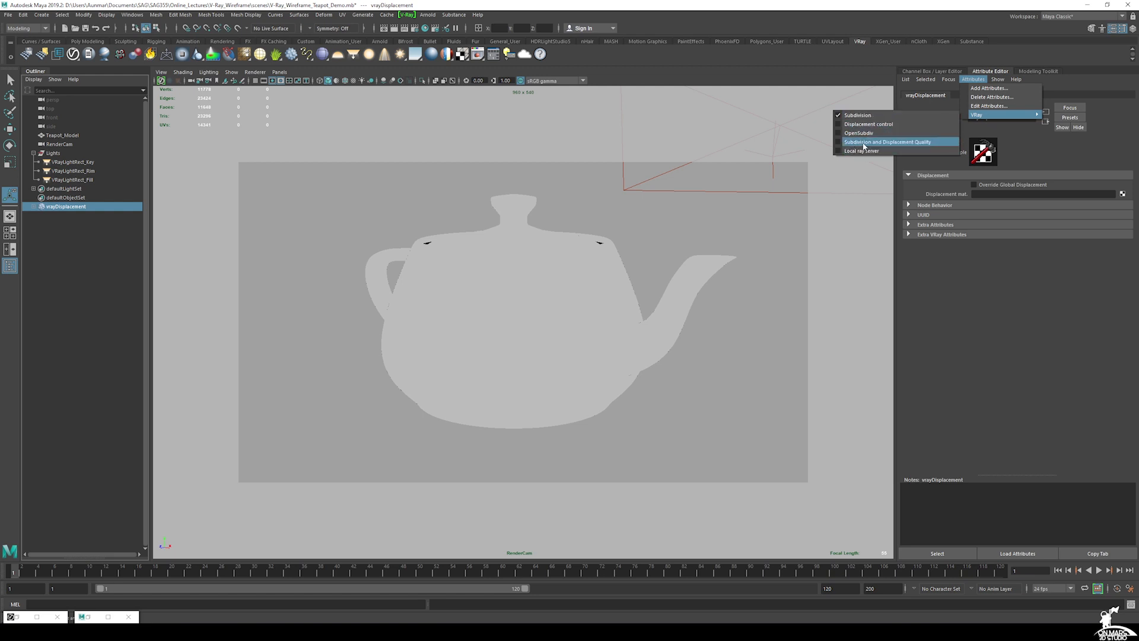
{"action": "left_click", "coordinate": [886, 142]}
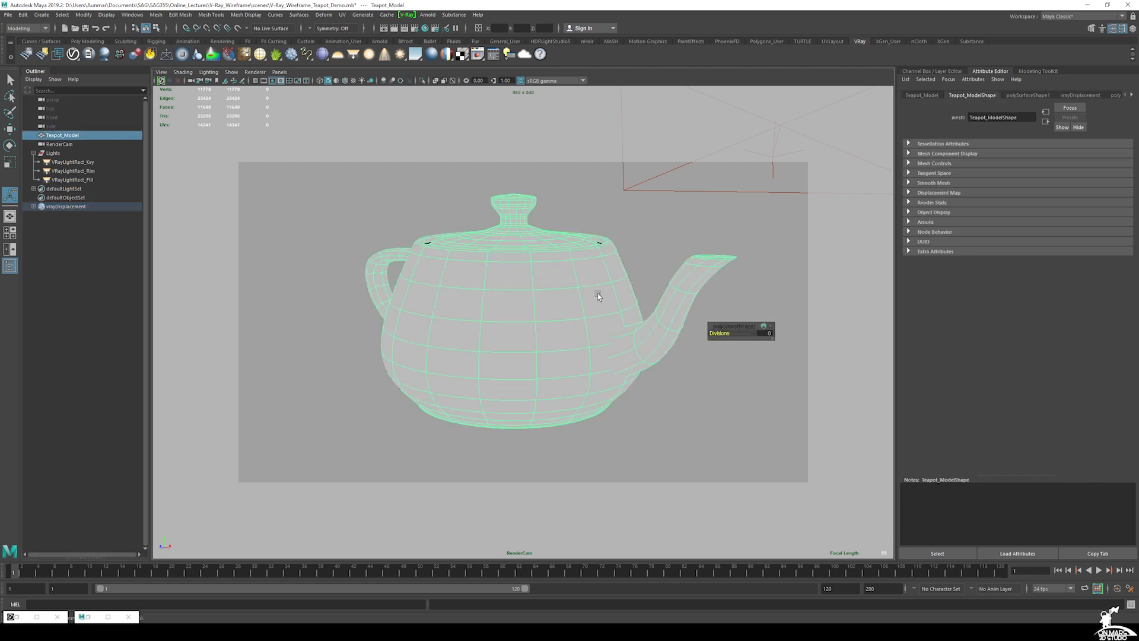
{"action": "mouse_move", "coordinate": [536, 317]}
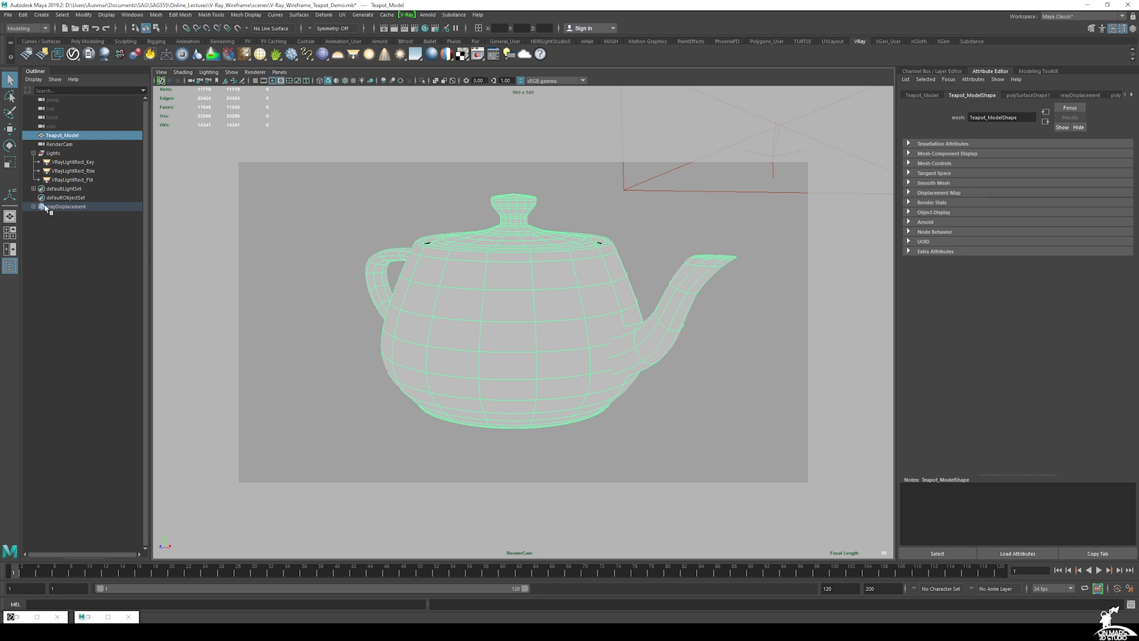
{"action": "left_click", "coordinate": [66, 207]}
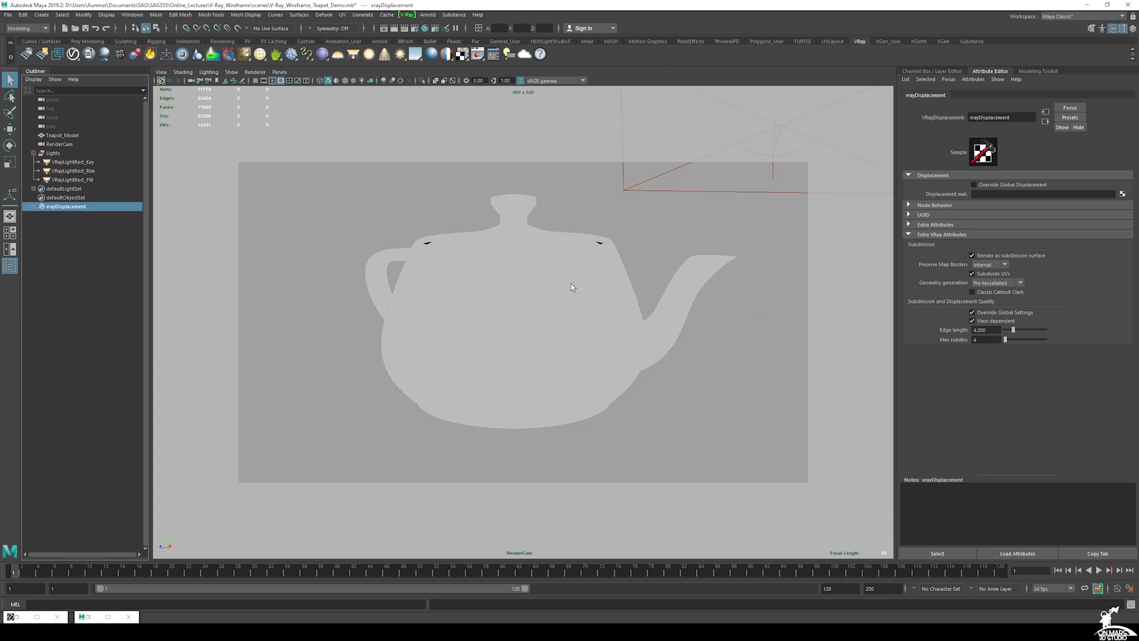
{"action": "mouse_move", "coordinate": [1068, 369]}
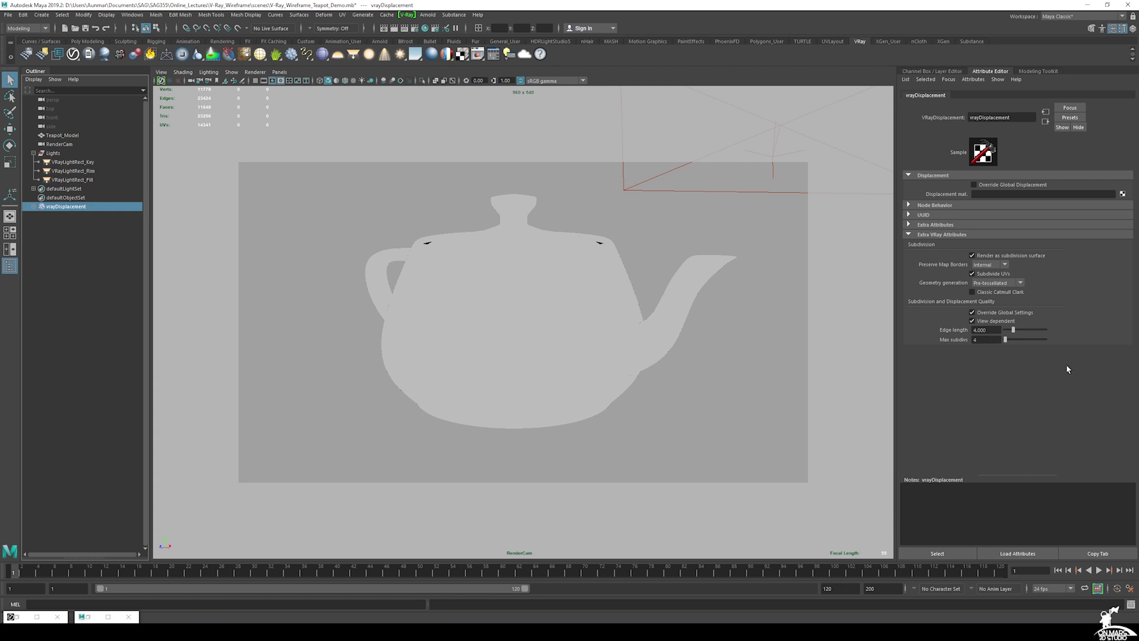
{"action": "mouse_move", "coordinate": [586, 482]}
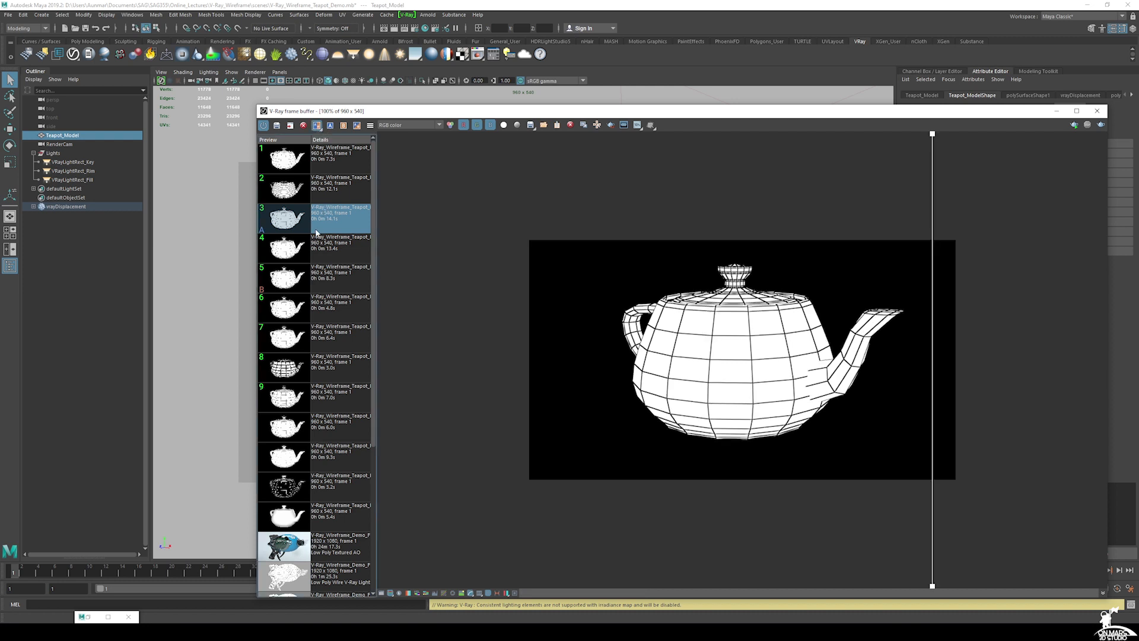
- Set earlier teapot renders as A and B and slide the compare divider across
{"action": "left_click", "coordinate": [313, 155]}
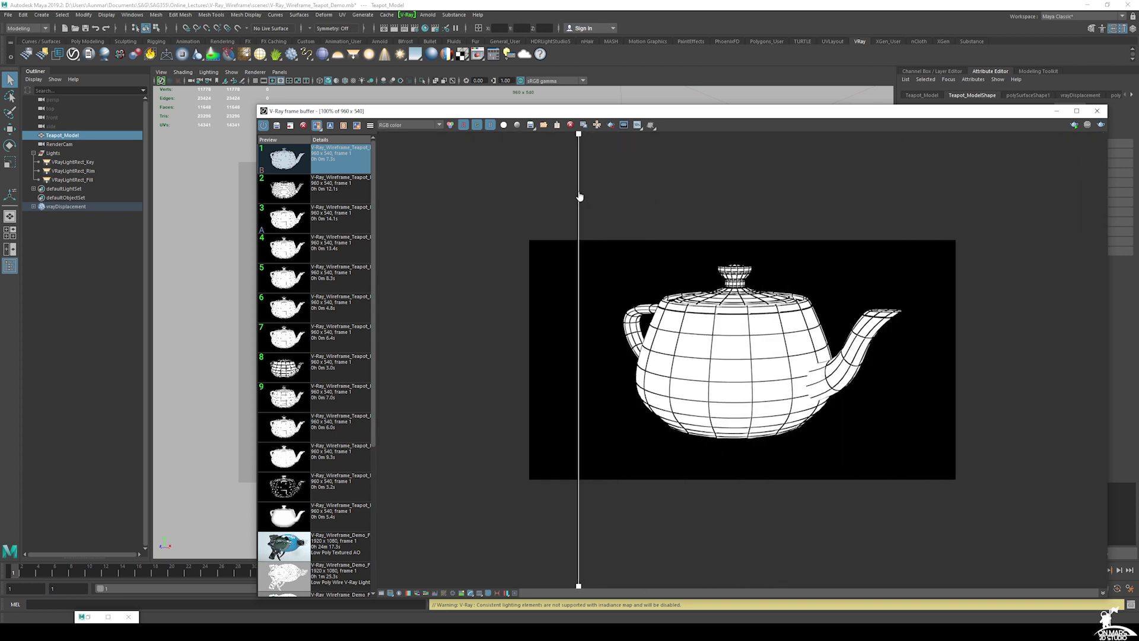
{"action": "left_click_drag", "start_coordinate": [580, 197], "coordinate": [841, 243]}
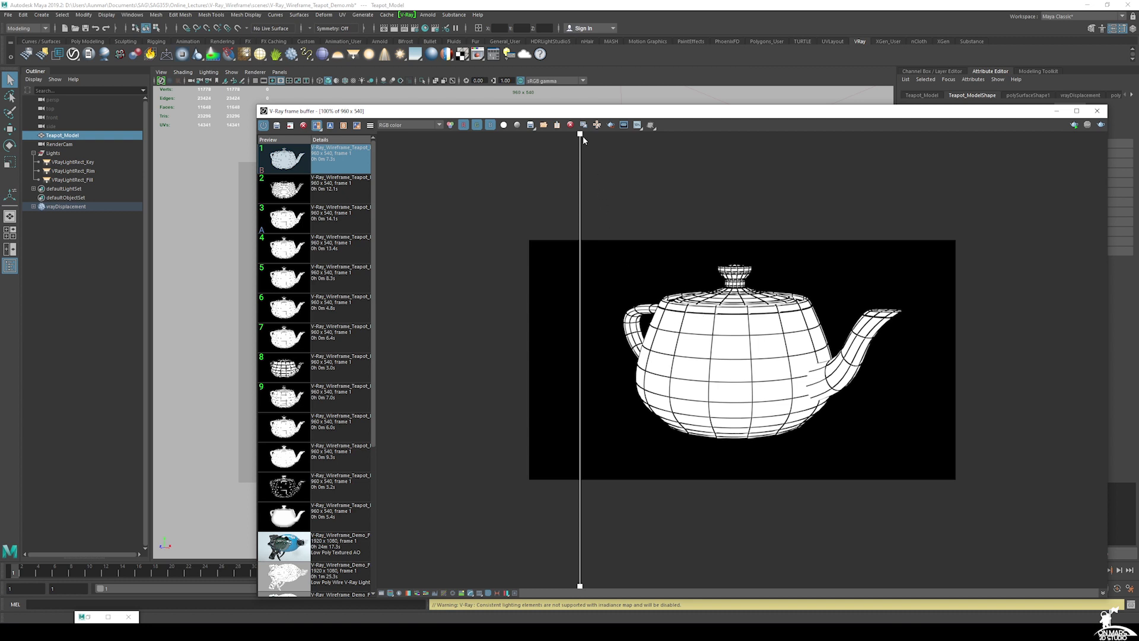
{"action": "mouse_move", "coordinate": [608, 140]}
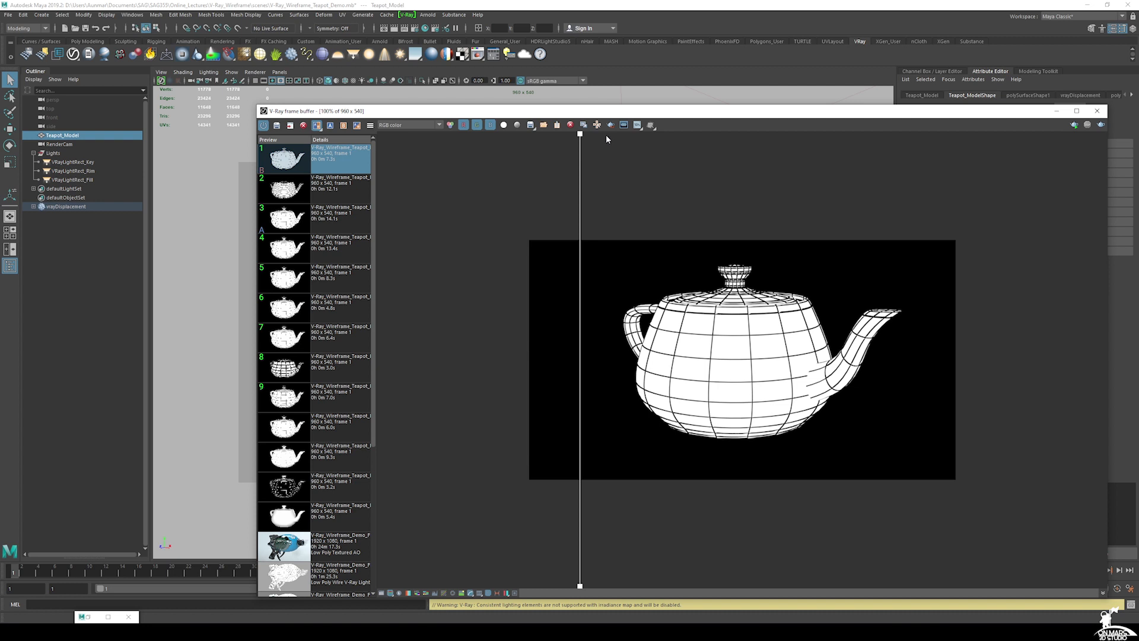
{"action": "mouse_move", "coordinate": [606, 140]}
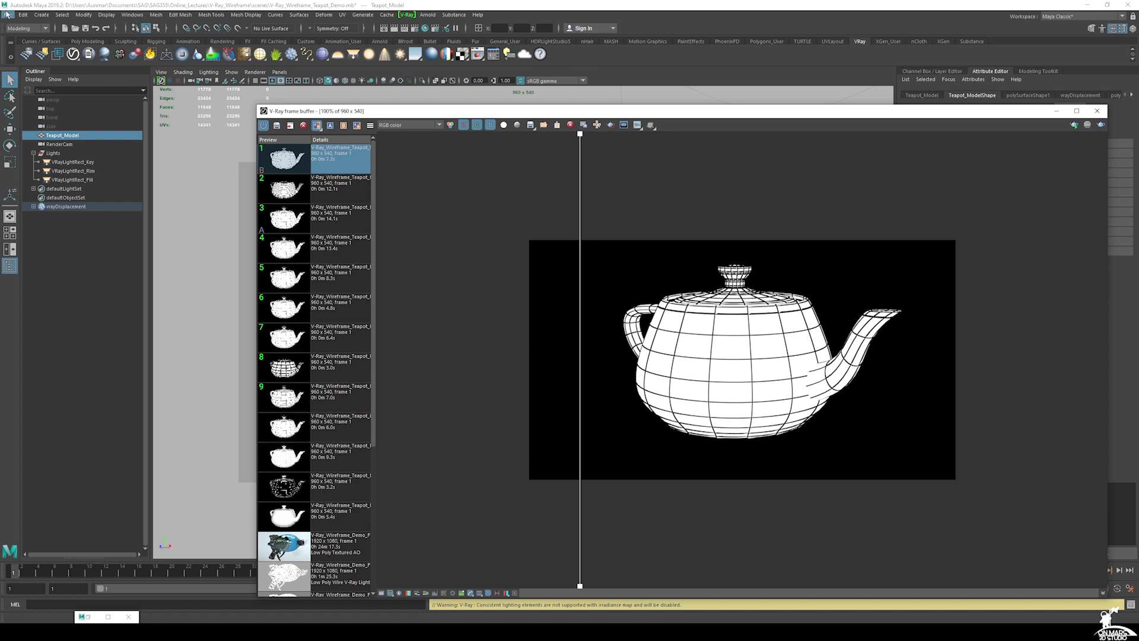
{"action": "left_click", "coordinate": [24, 14]}
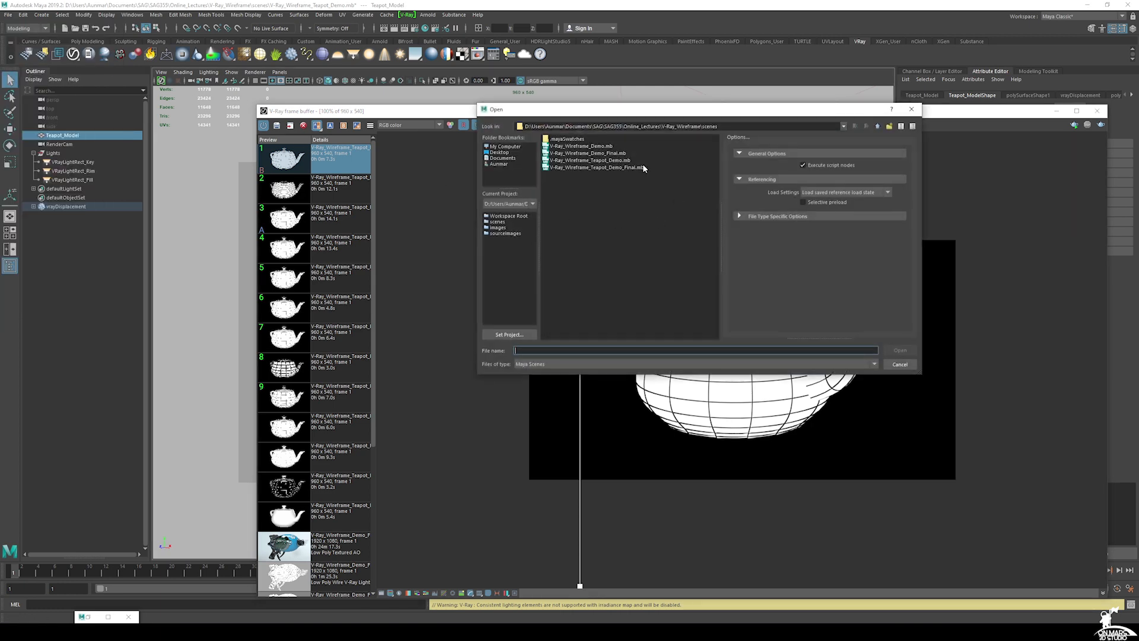
- Open V-Ray_Wireframe_Demo_Final.mb and close the render frame buffer
{"action": "left_click", "coordinate": [588, 152]}
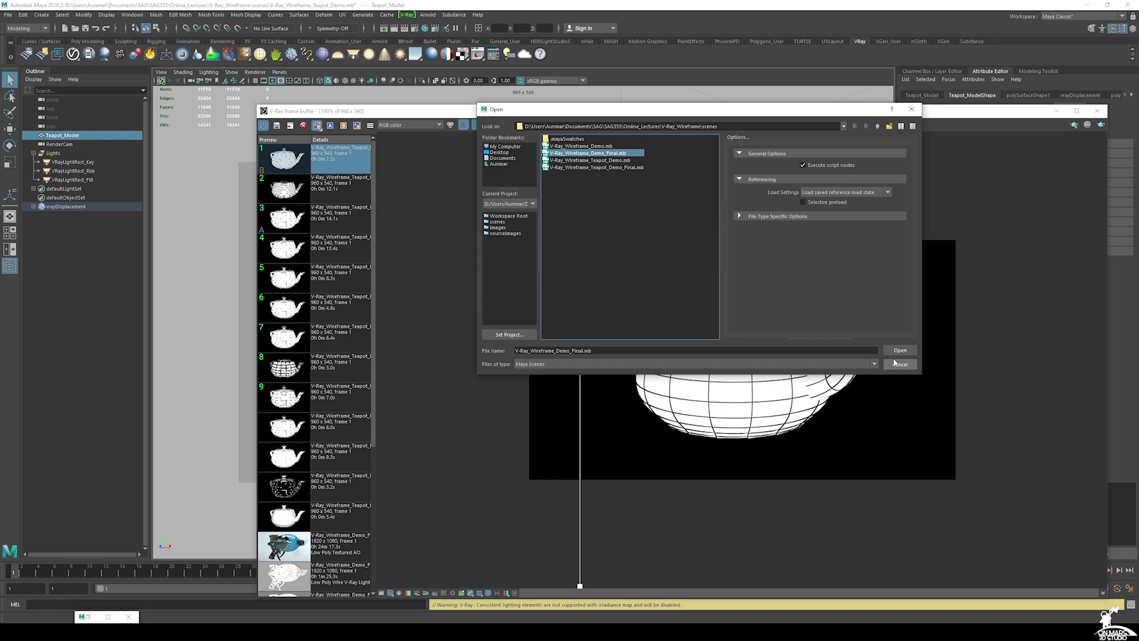
{"action": "left_click", "coordinate": [900, 349]}
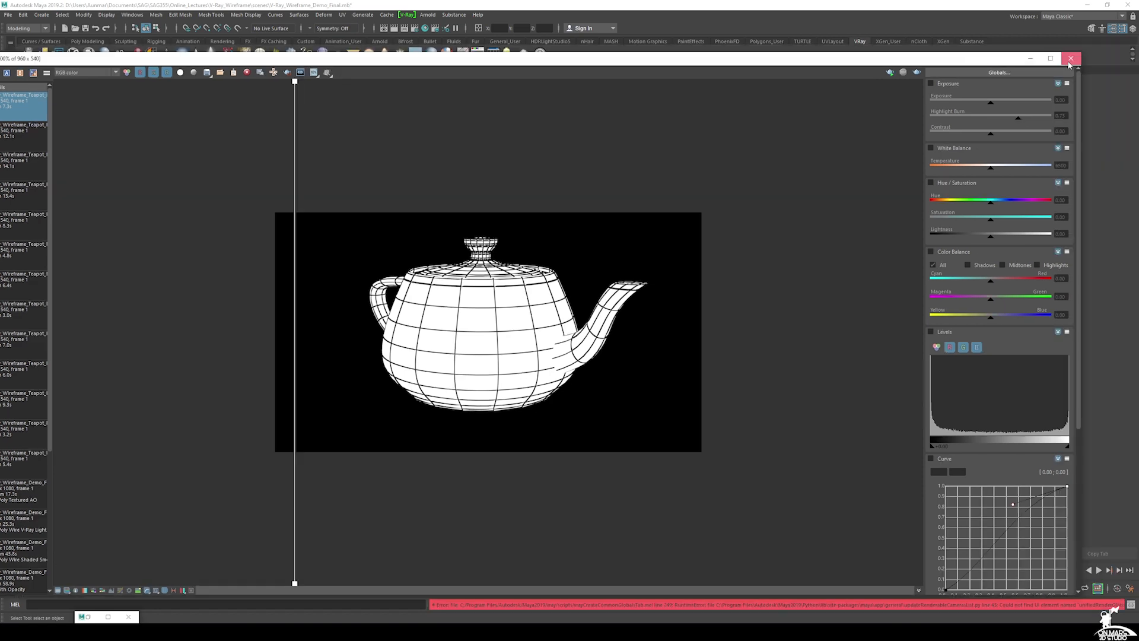
{"action": "left_click", "coordinate": [1070, 59]}
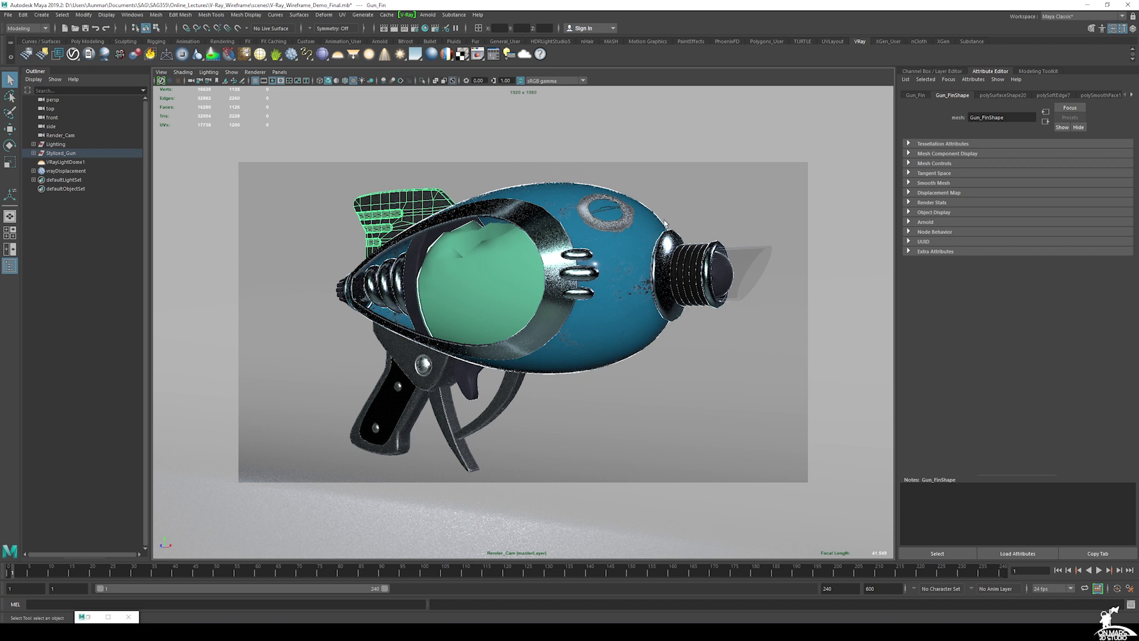
{"action": "mouse_move", "coordinate": [724, 324]}
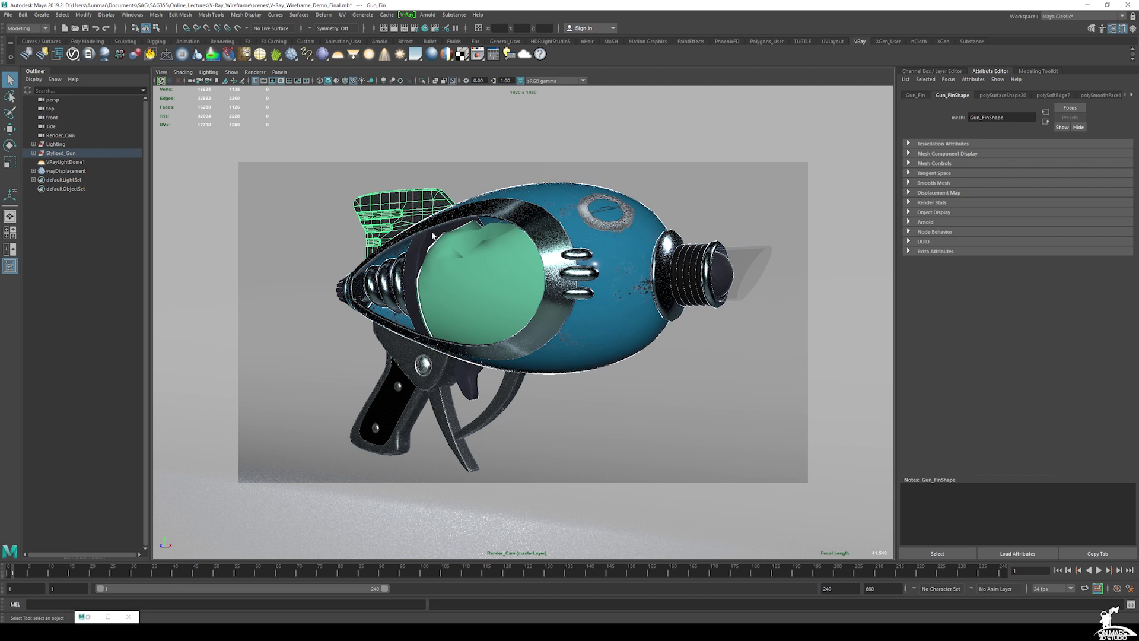
{"action": "mouse_move", "coordinate": [601, 428]}
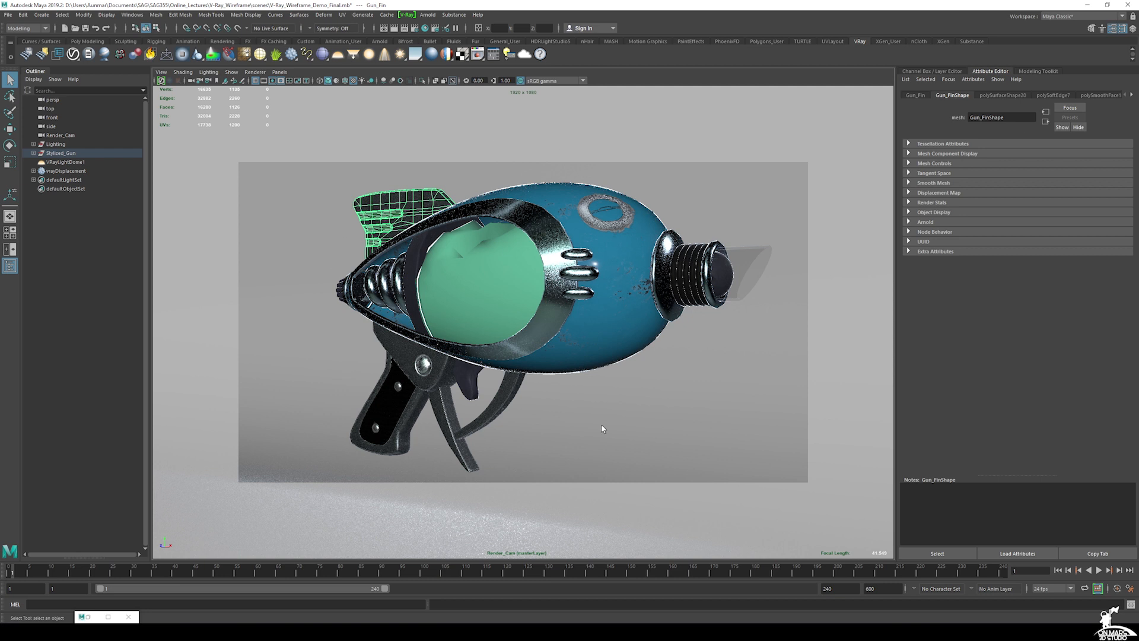
{"action": "mouse_move", "coordinate": [478, 324]}
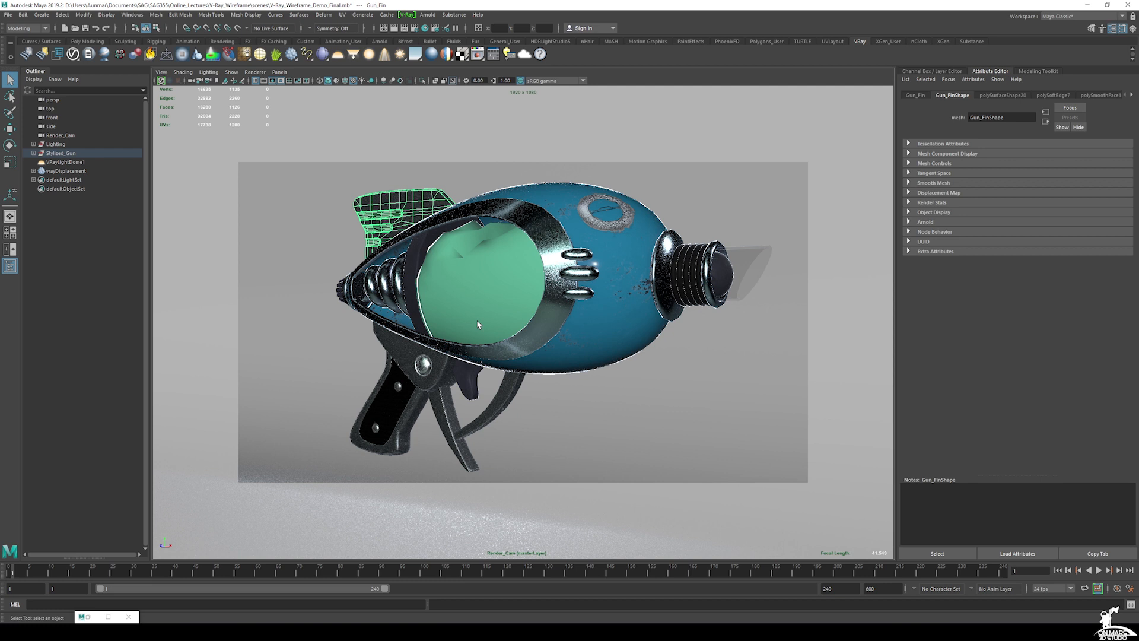
{"action": "mouse_move", "coordinate": [327, 220]}
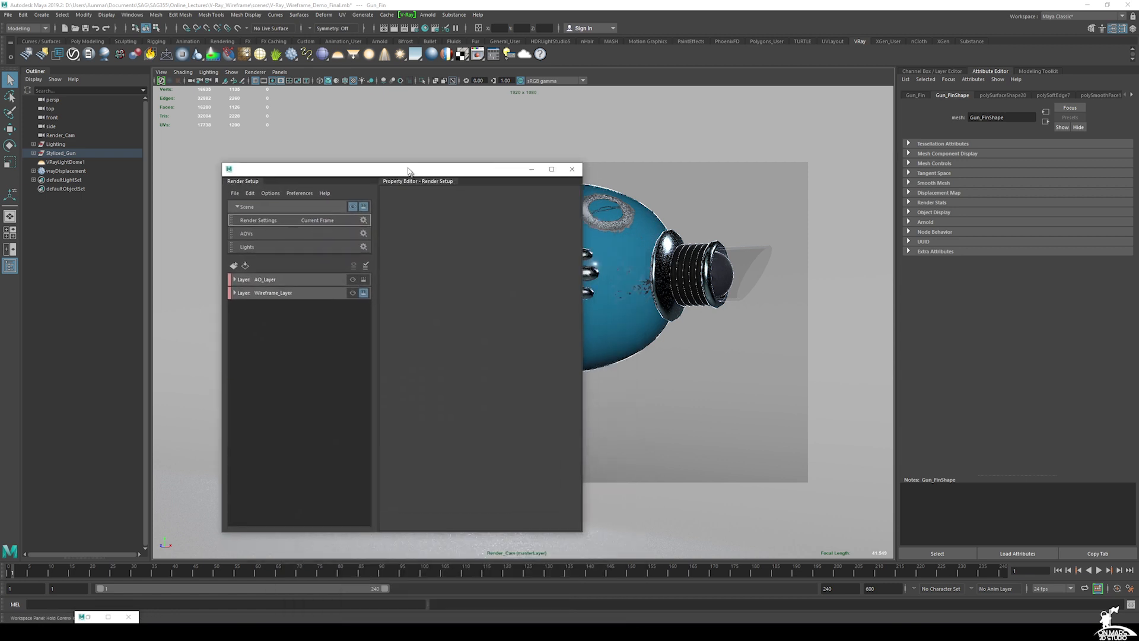
- Select Wireframe_Layer in Render Setup and enable it for rendering
{"action": "left_click", "coordinate": [272, 292]}
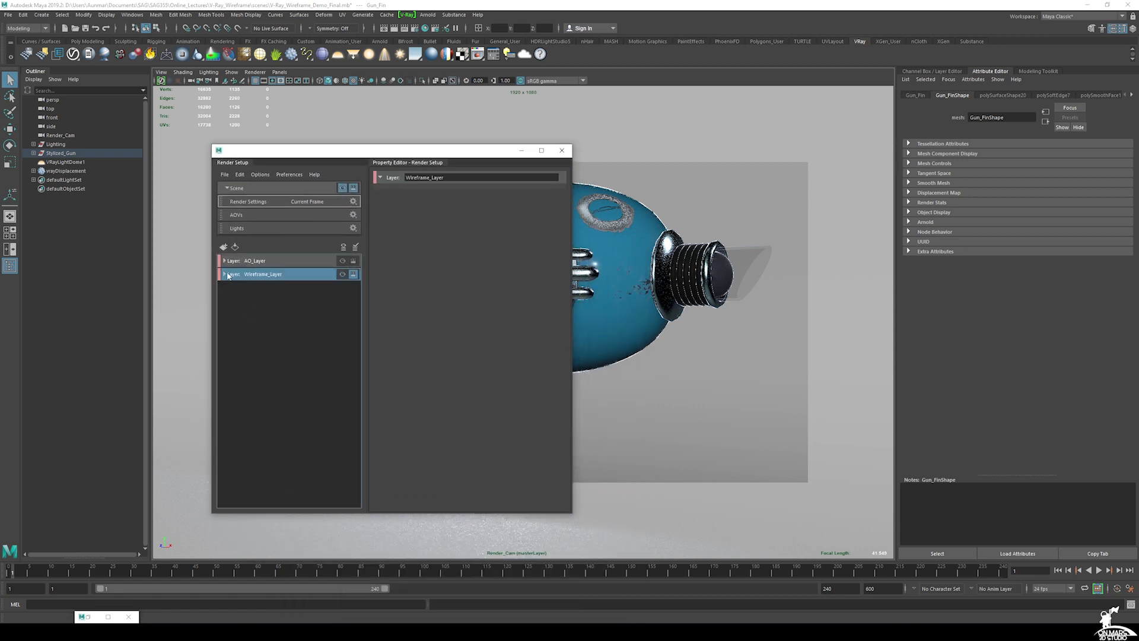
{"action": "left_click", "coordinate": [223, 274]}
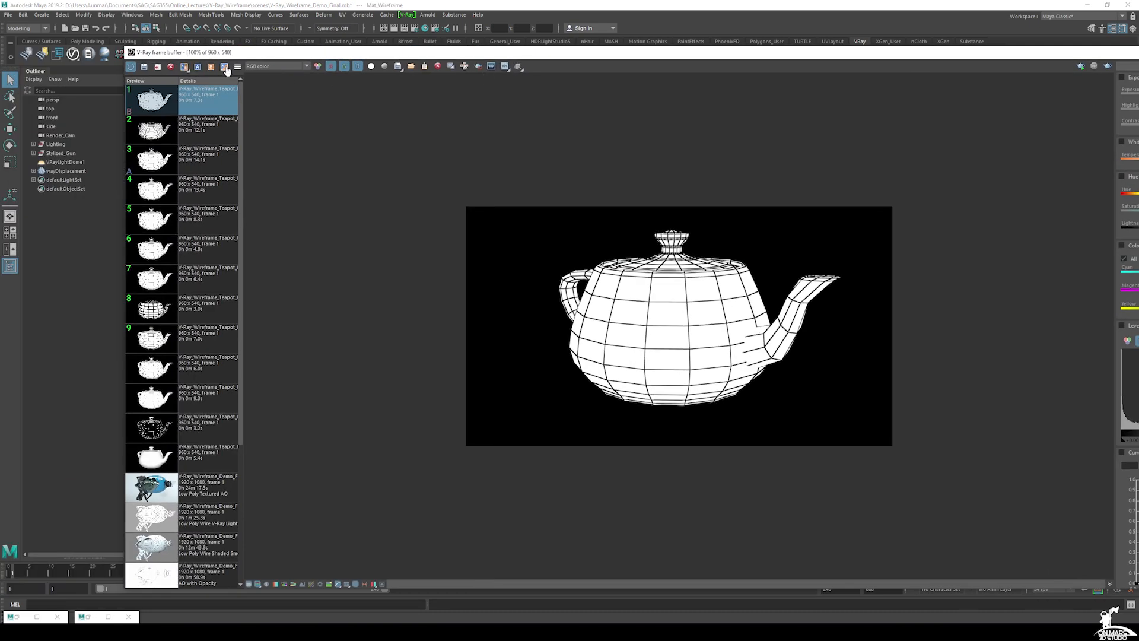
- Scroll the frame buffer history and view the textured, then low-poly wireframe ray gun renders
{"action": "scroll", "scroll_direction": "down", "scroll_amount": 3}
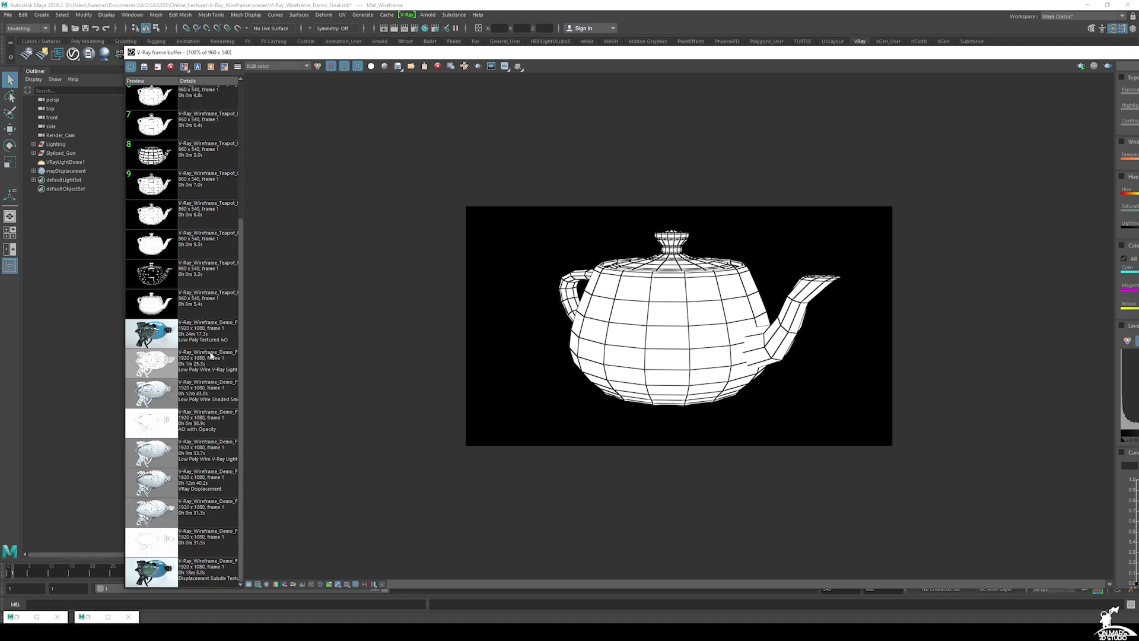
{"action": "left_click", "coordinate": [151, 333]}
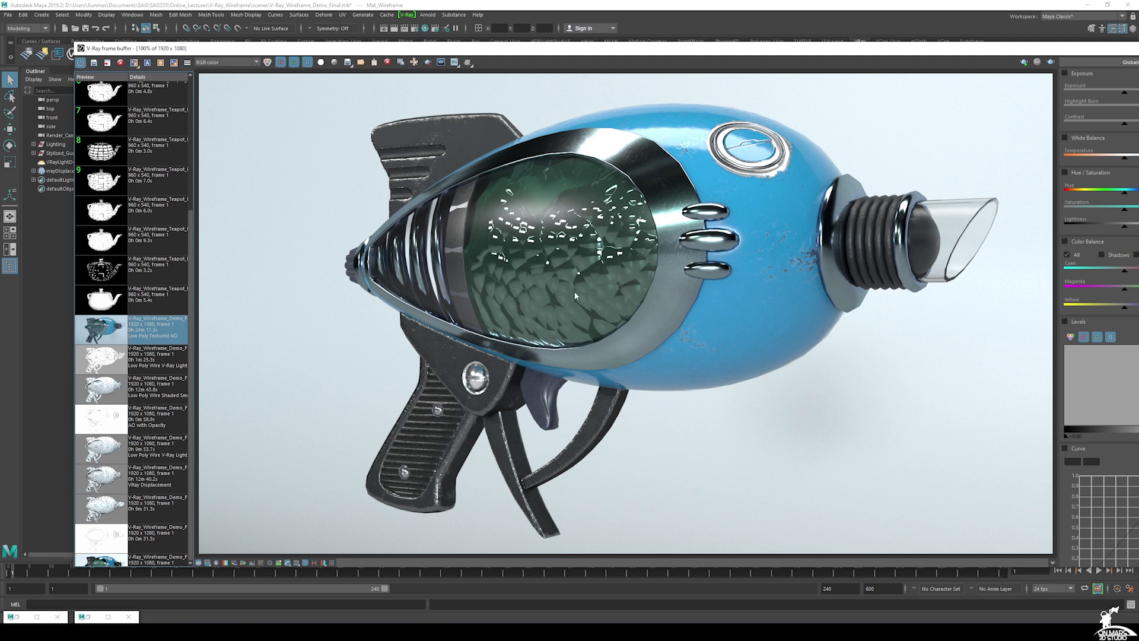
{"action": "left_click", "coordinate": [130, 359]}
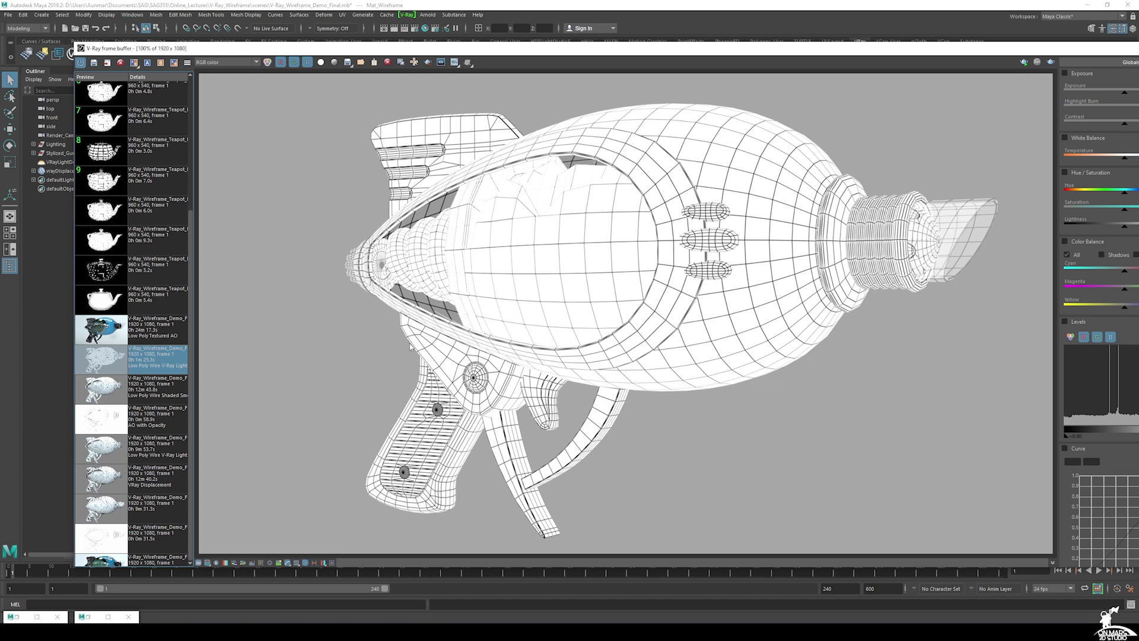
{"action": "mouse_move", "coordinate": [414, 216]}
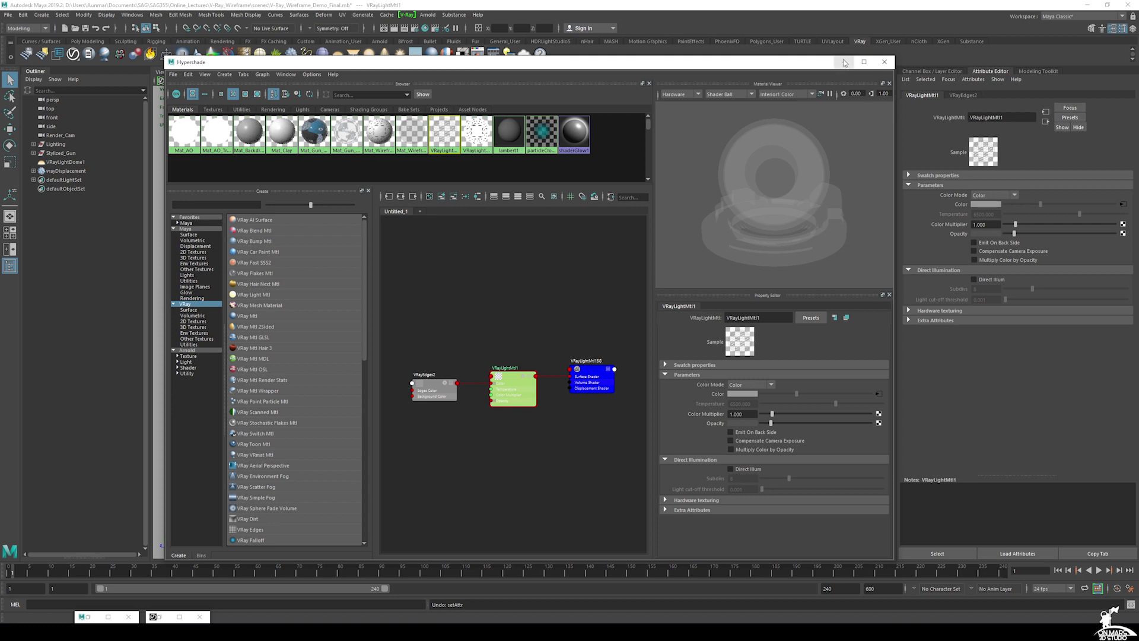
- Close Hypershade and bring back the frame buffer with the Low Poly Wire render
{"action": "left_click", "coordinate": [883, 61]}
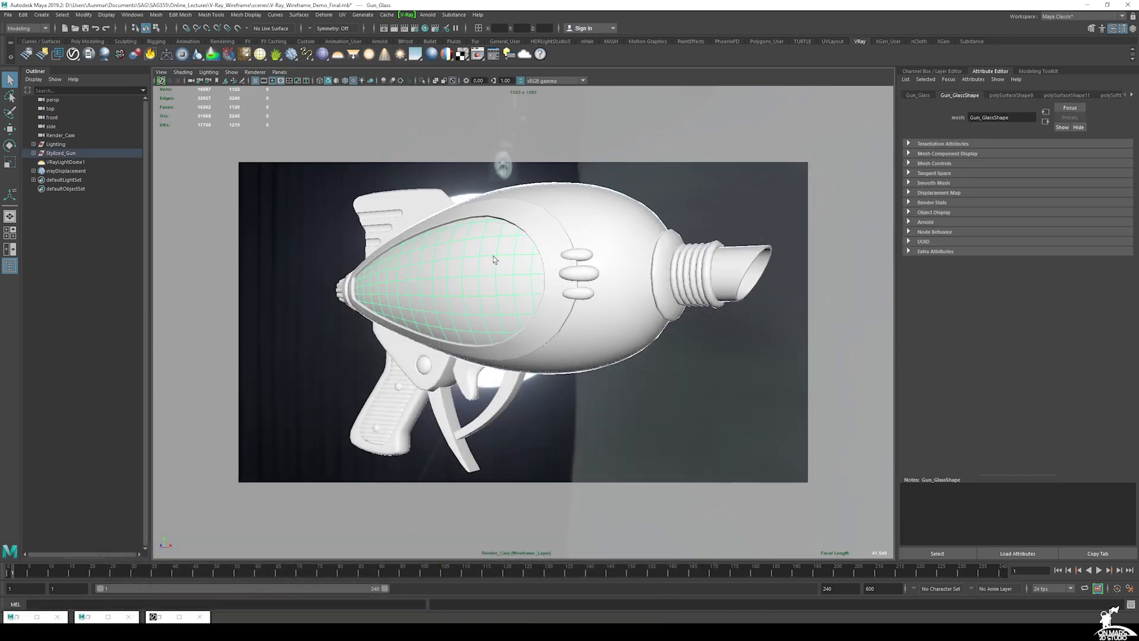
{"action": "left_click", "coordinate": [735, 269]}
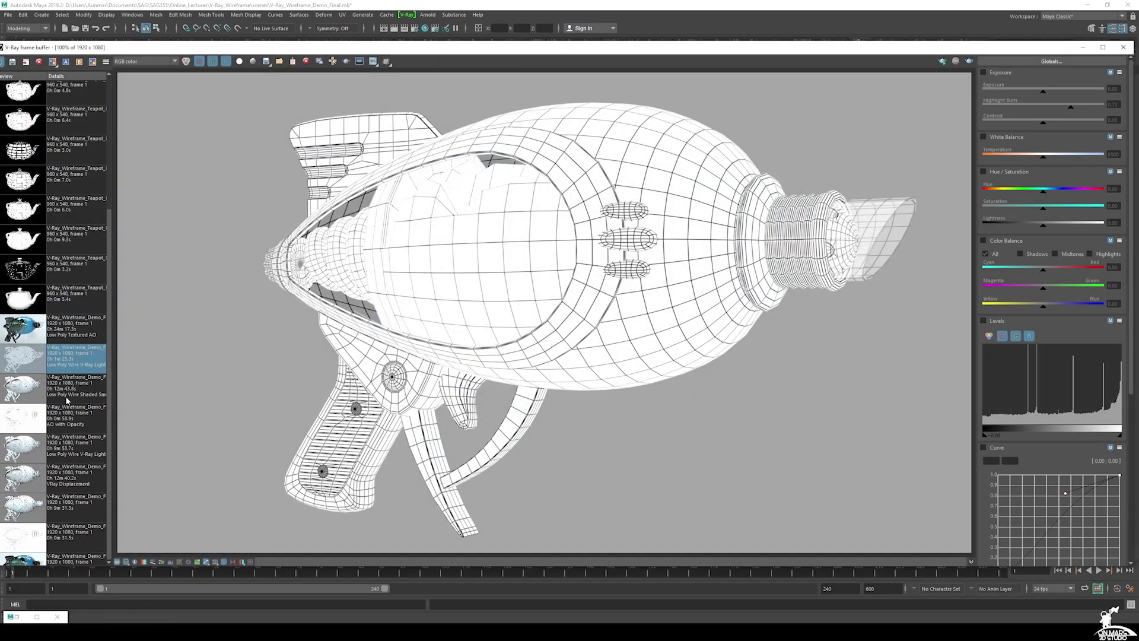
- Compare the shaded and lit Low Poly Wire renders, then view AO with Opacity
{"action": "left_click", "coordinate": [22, 385]}
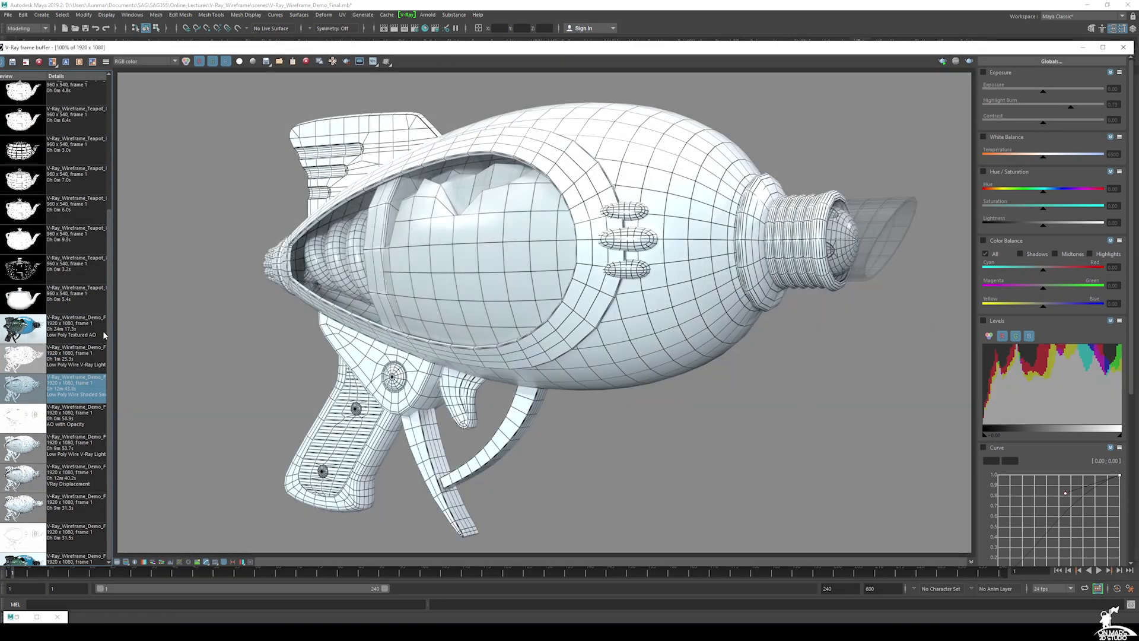
{"action": "left_click", "coordinate": [23, 356]}
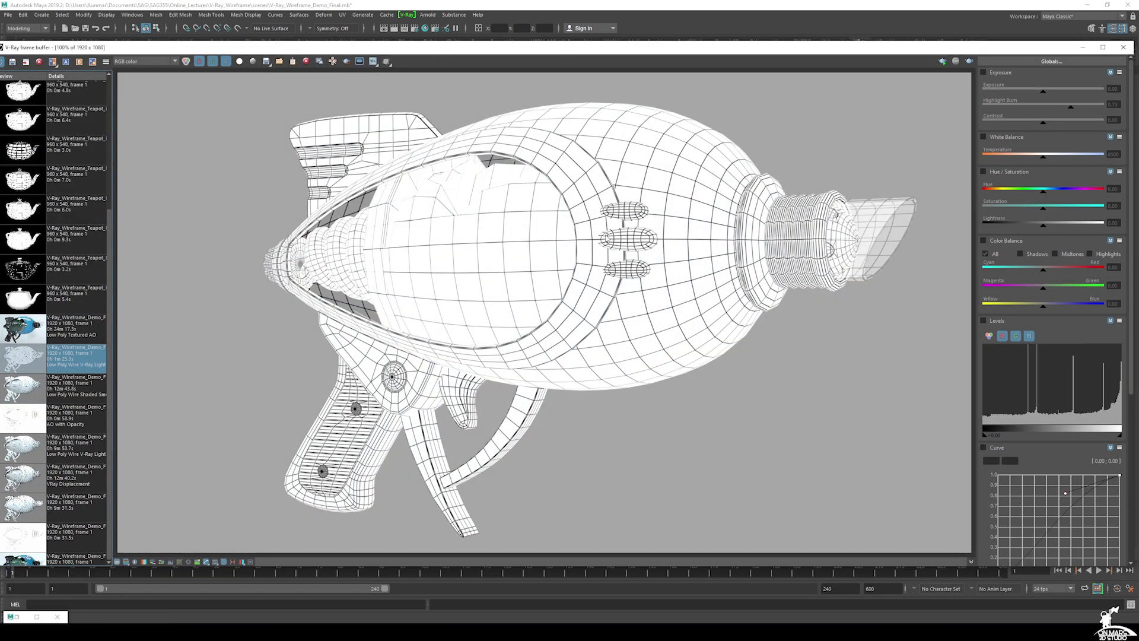
{"action": "mouse_move", "coordinate": [236, 257]}
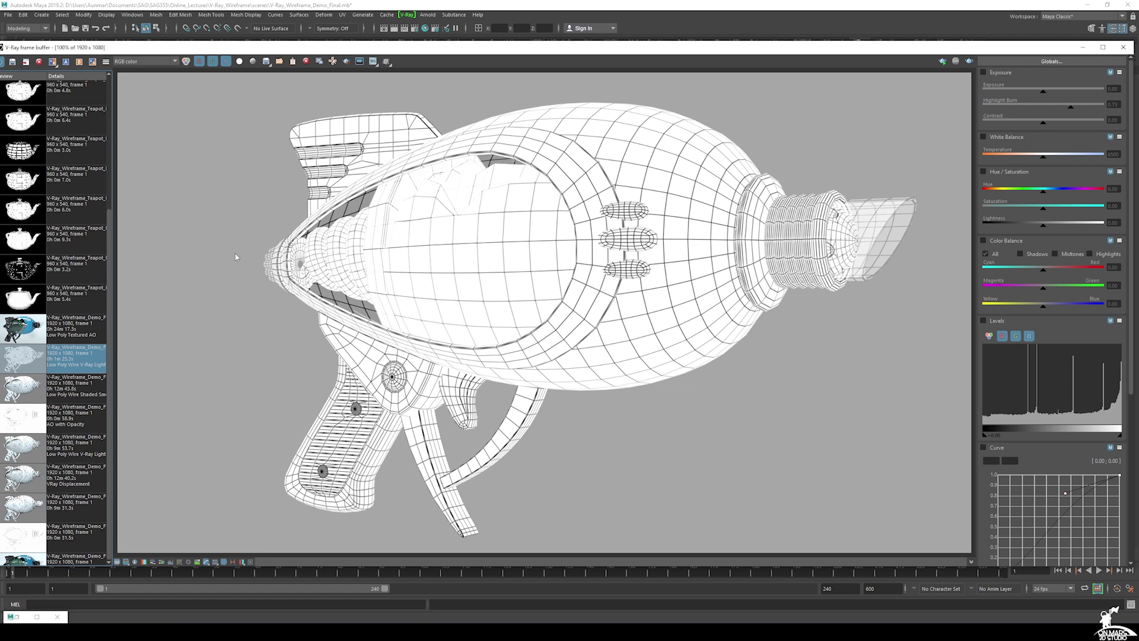
{"action": "left_click", "coordinate": [23, 388]}
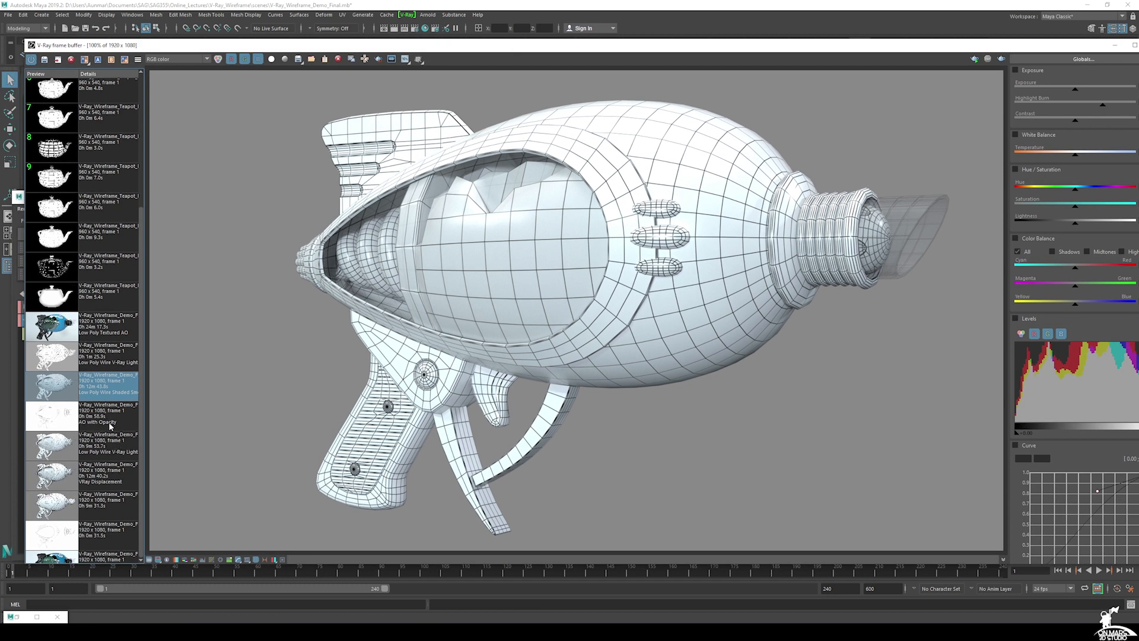
{"action": "left_click", "coordinate": [82, 416]}
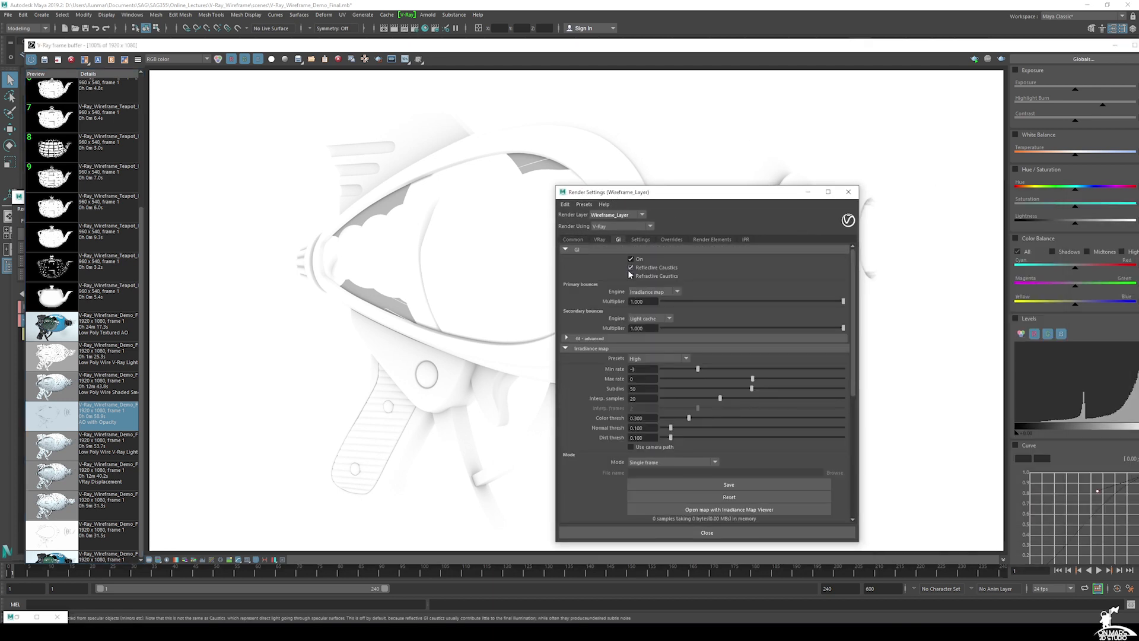
- Expand GI advanced Ambient Occlusion settings, close Render Settings, show the Low Poly Wire V-Ray Light render
{"action": "left_click", "coordinate": [567, 337]}
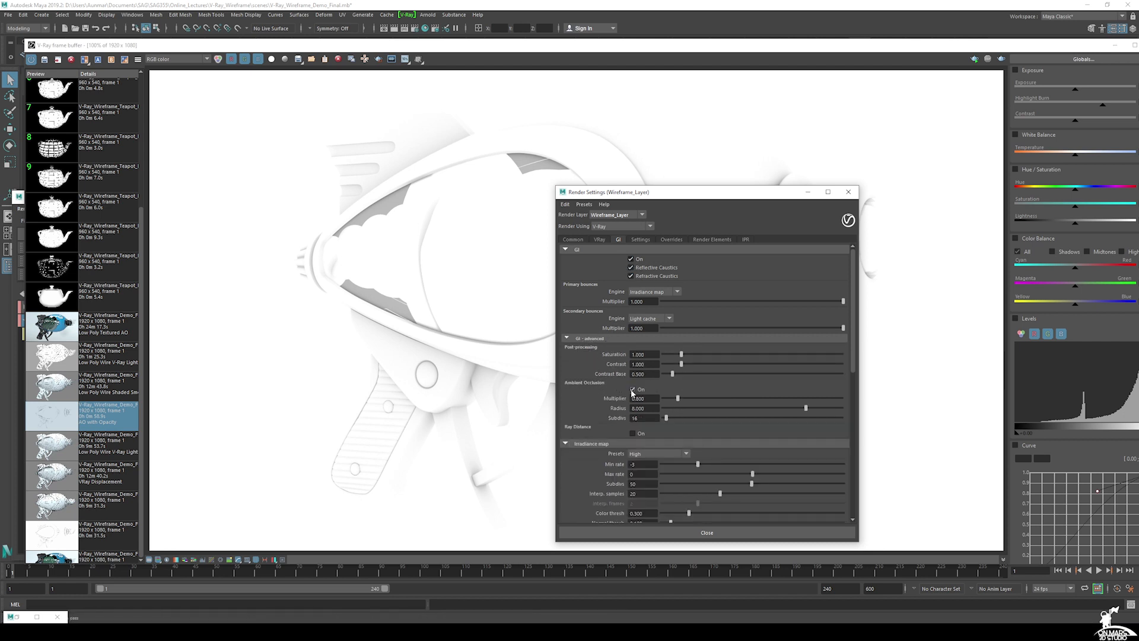
{"action": "left_click", "coordinate": [631, 389]}
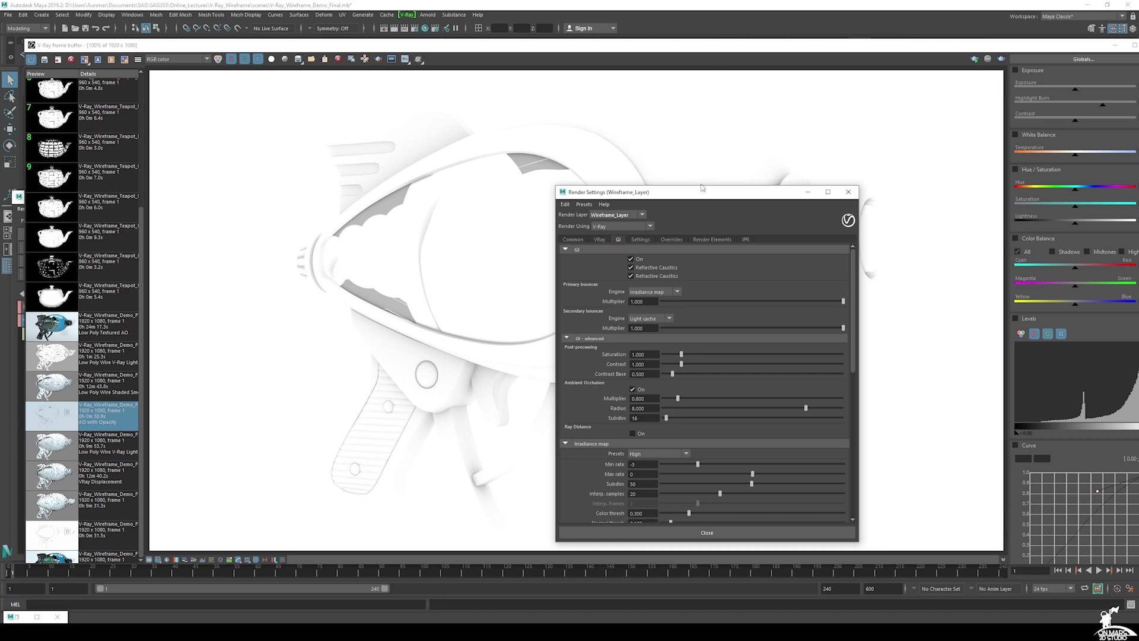
{"action": "left_click", "coordinate": [705, 531]}
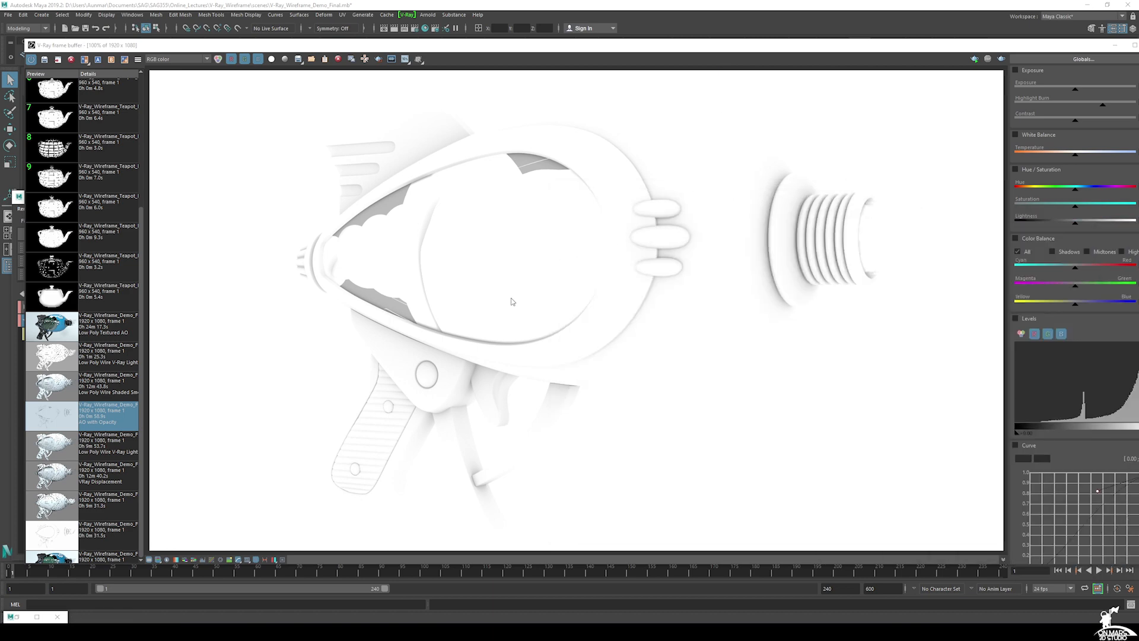
{"action": "left_click", "coordinate": [81, 443]}
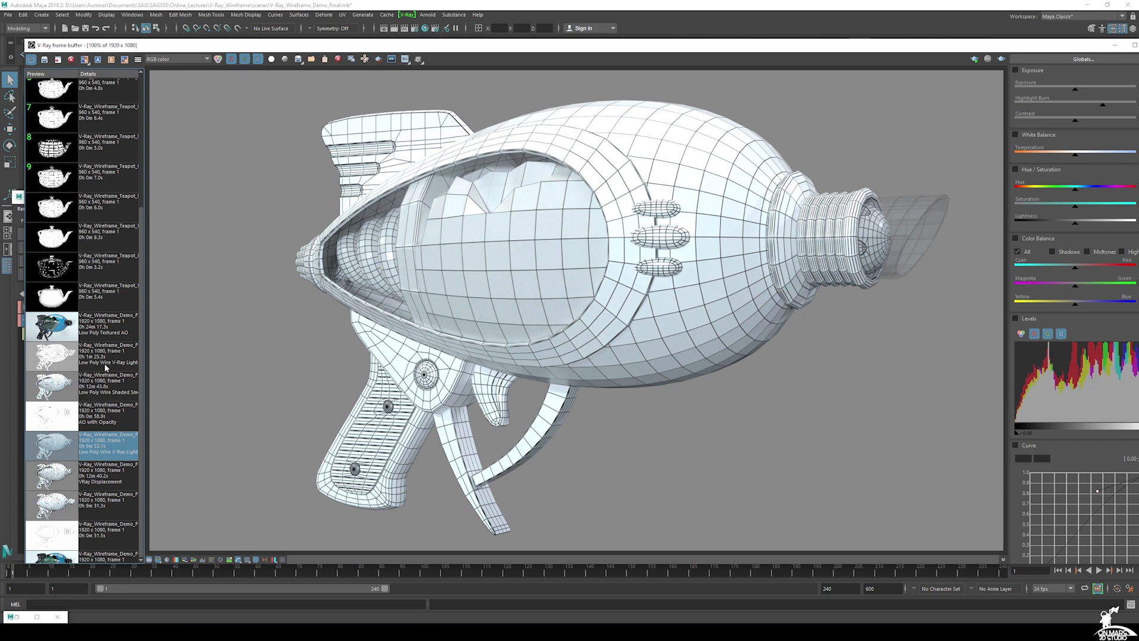
- A/B compare the lit and shaded wireframe renders, dragging the split across the gun body
{"action": "left_click", "coordinate": [51, 352]}
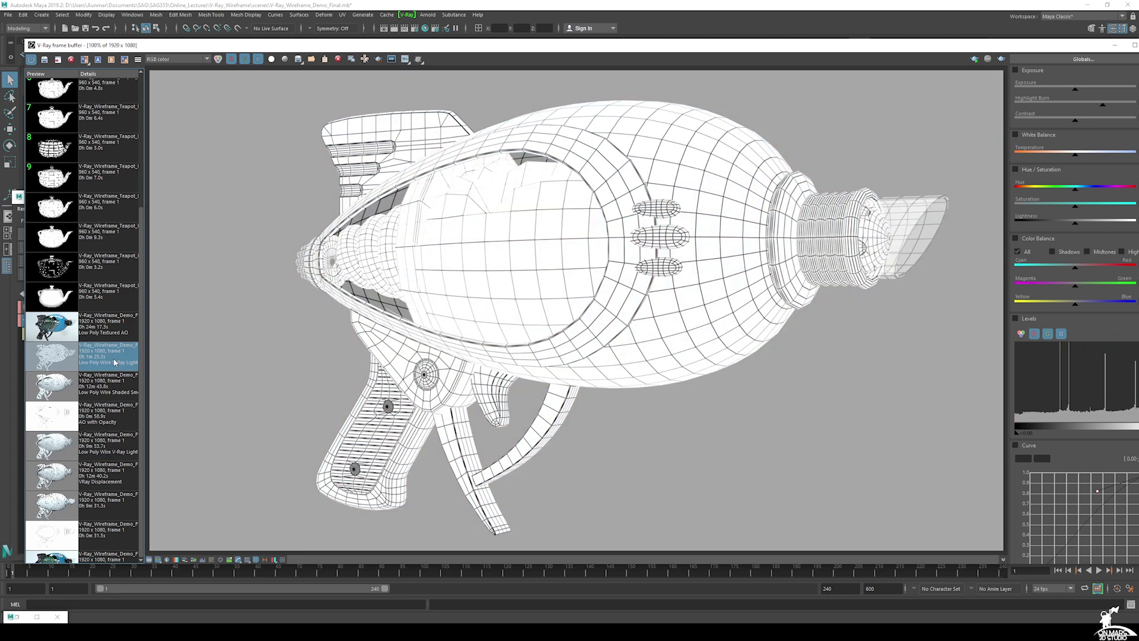
{"action": "left_click", "coordinate": [51, 385]}
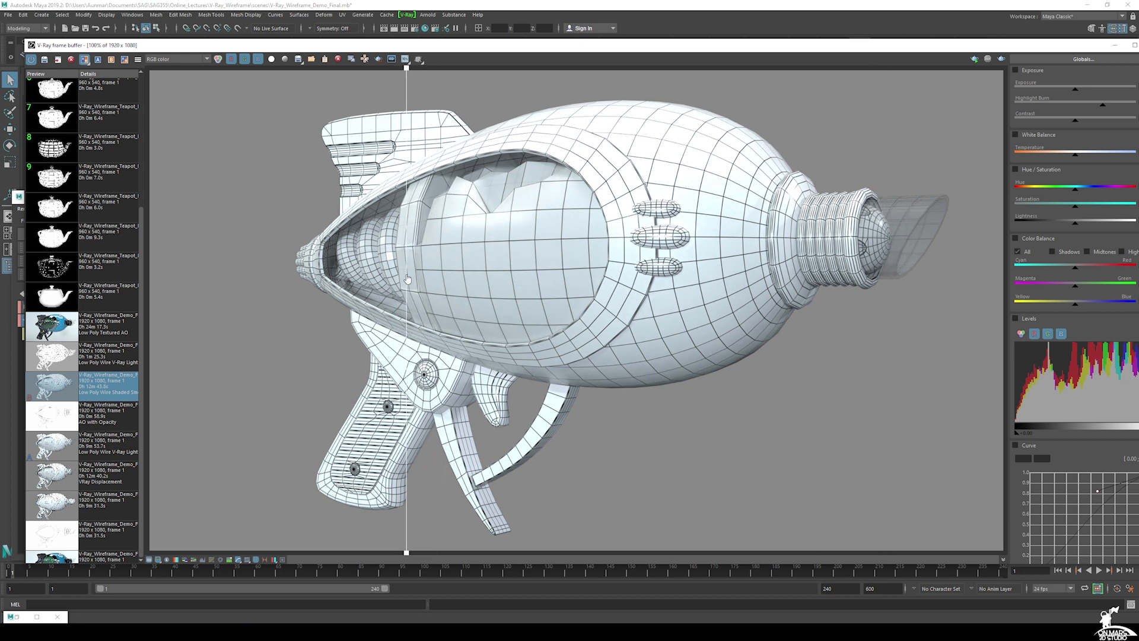
{"action": "left_click_drag", "start_coordinate": [407, 280], "coordinate": [761, 314]}
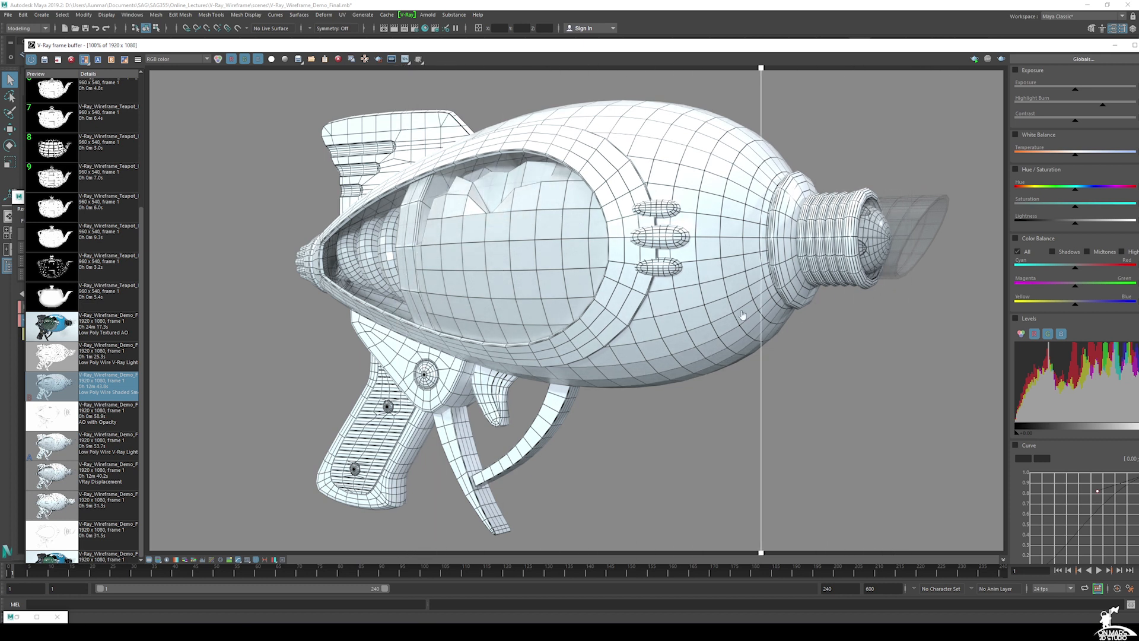
{"action": "left_click_drag", "start_coordinate": [761, 305], "coordinate": [612, 305]}
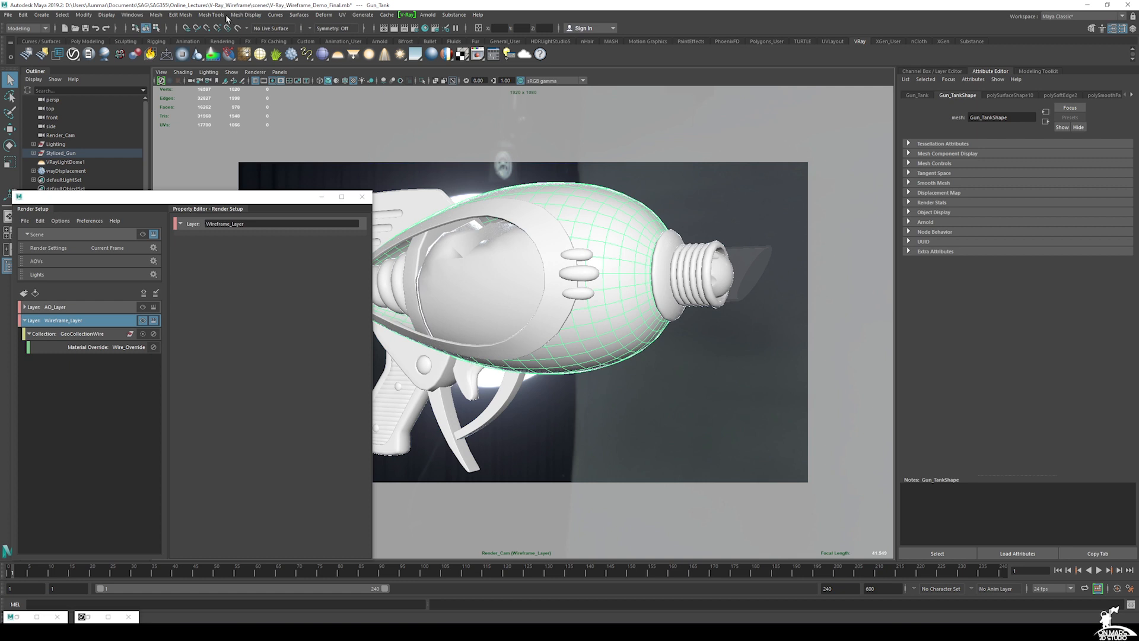
- Deselect Gun_Tank by clicking empty viewport space
{"action": "left_click", "coordinate": [245, 14]}
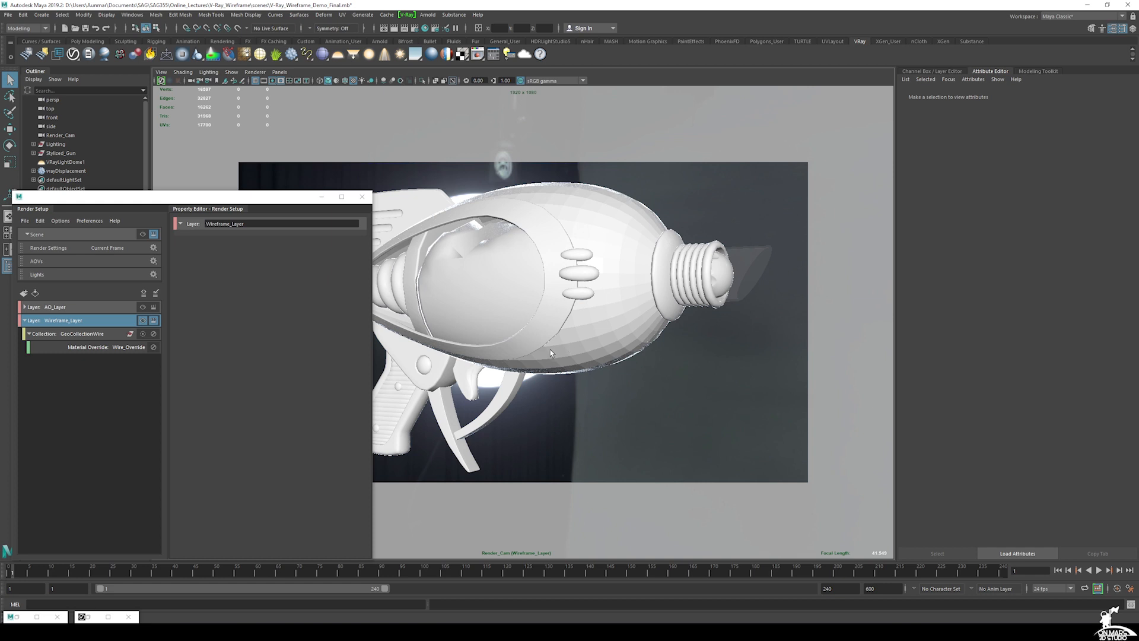
{"action": "mouse_move", "coordinate": [569, 349]}
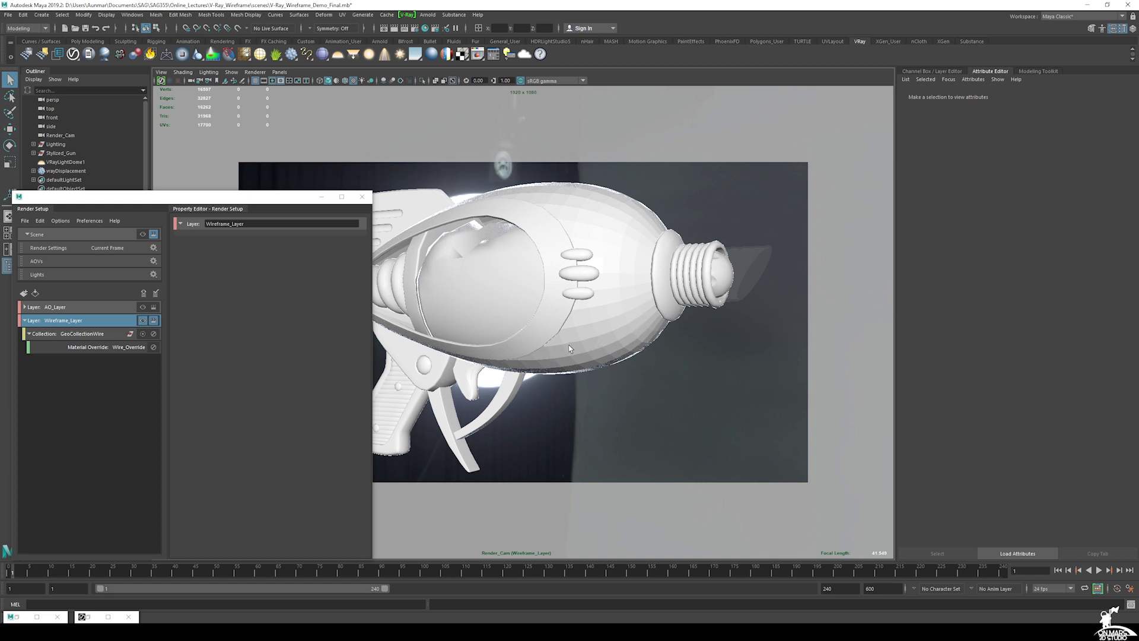
{"action": "mouse_move", "coordinate": [637, 253]}
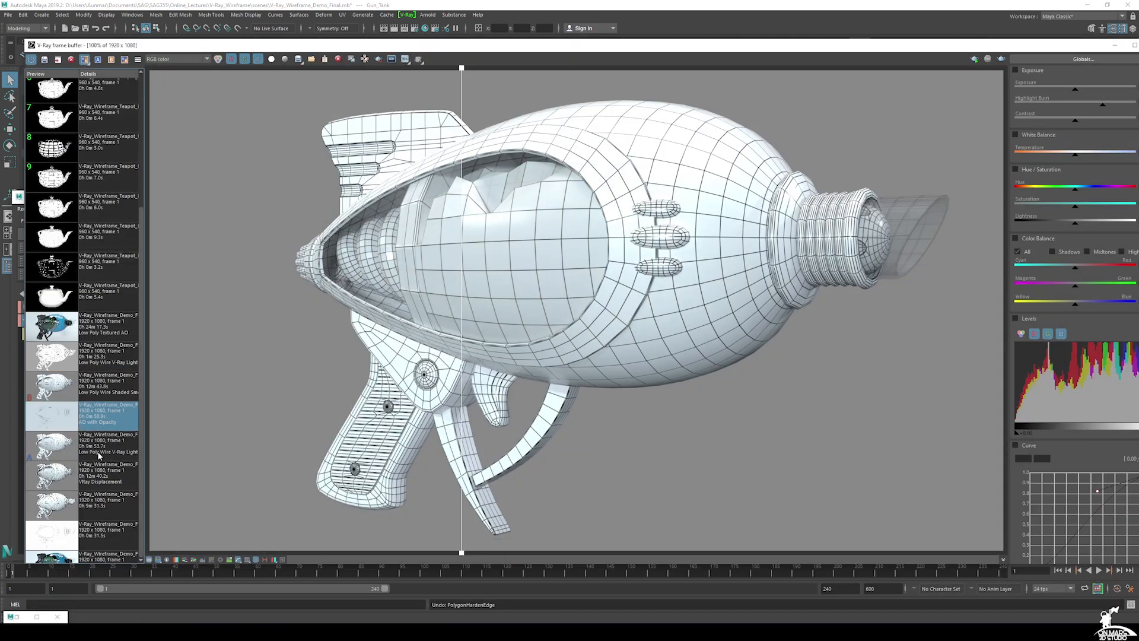
- View the lit and thick-edged wireframe renders alone, then return to Wireframe_Layer's scene
{"action": "left_click", "coordinate": [82, 472]}
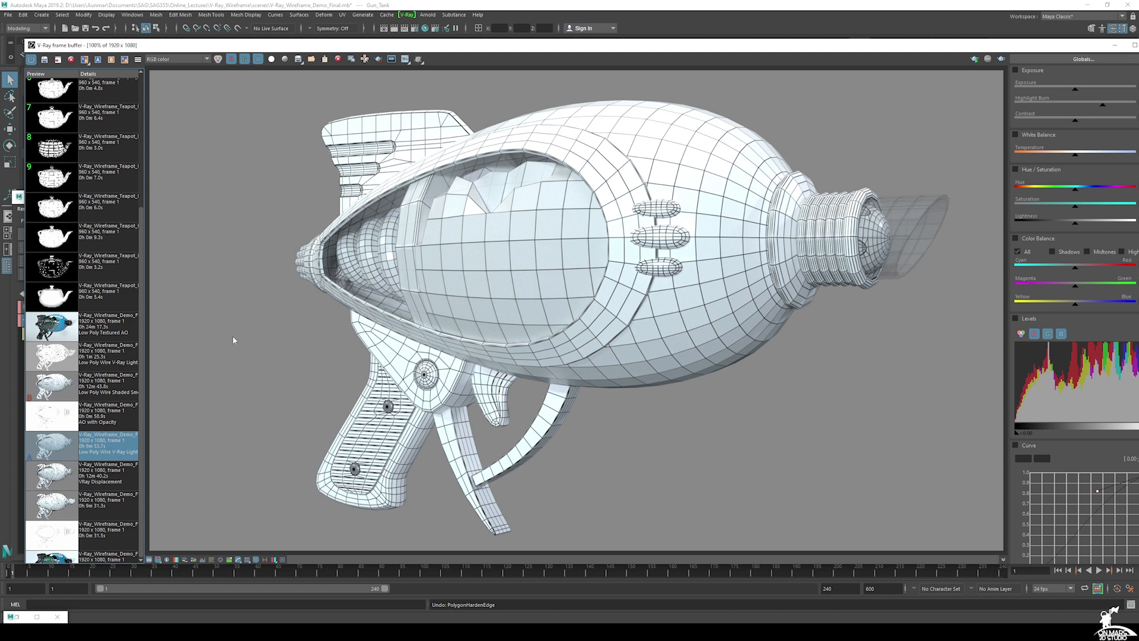
{"action": "left_click", "coordinate": [51, 505]}
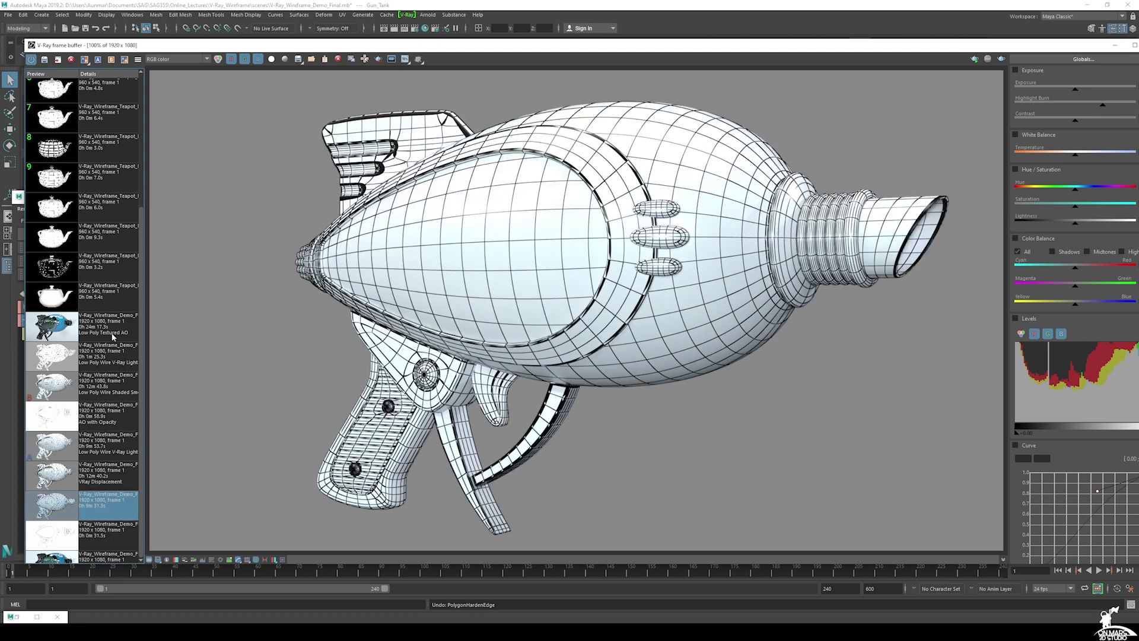
{"action": "left_click", "coordinate": [51, 324]}
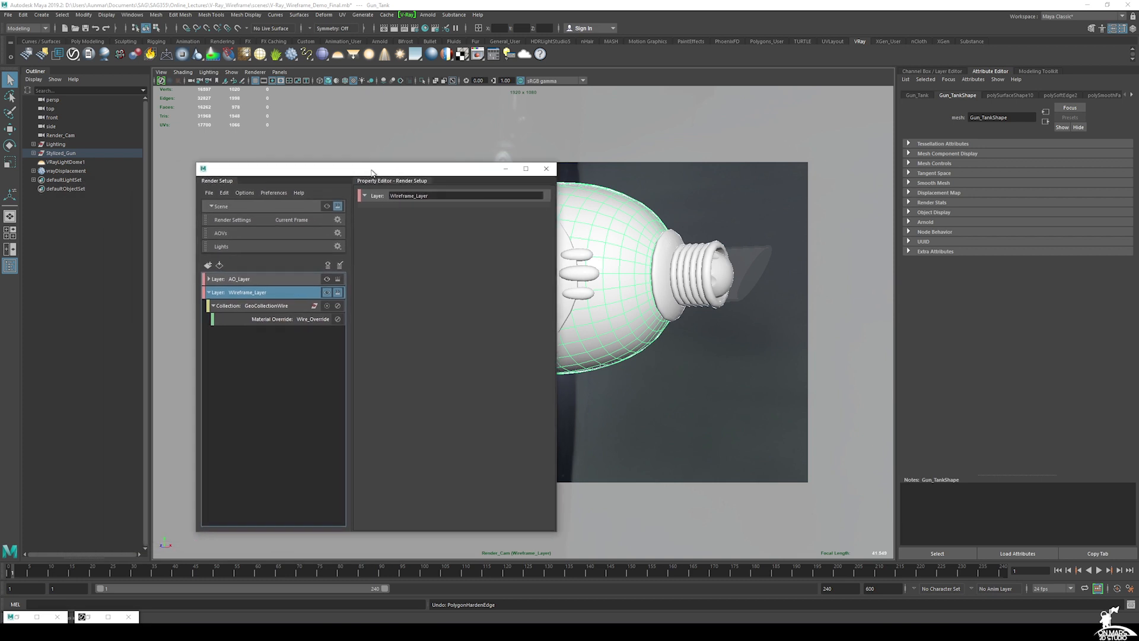
{"action": "mouse_move", "coordinate": [723, 223]}
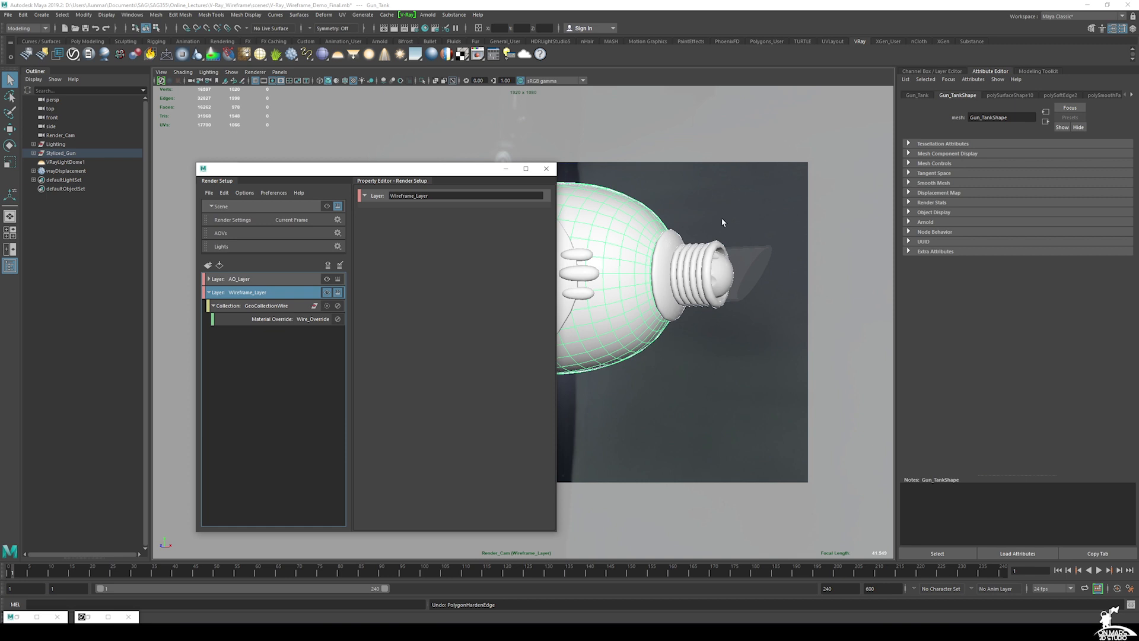
{"action": "mouse_move", "coordinate": [567, 346]}
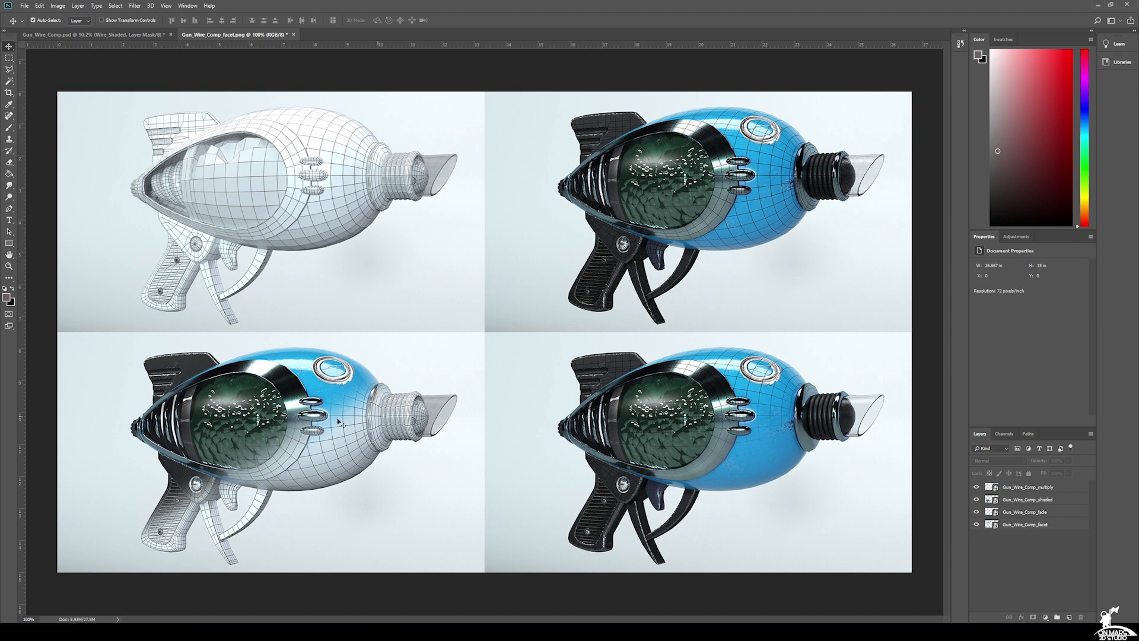
- Switch to Gun_Wire_Comp.psd, hide the Wire_Shaded group, and collapse the Beauty Layer group
{"action": "left_click", "coordinate": [72, 35]}
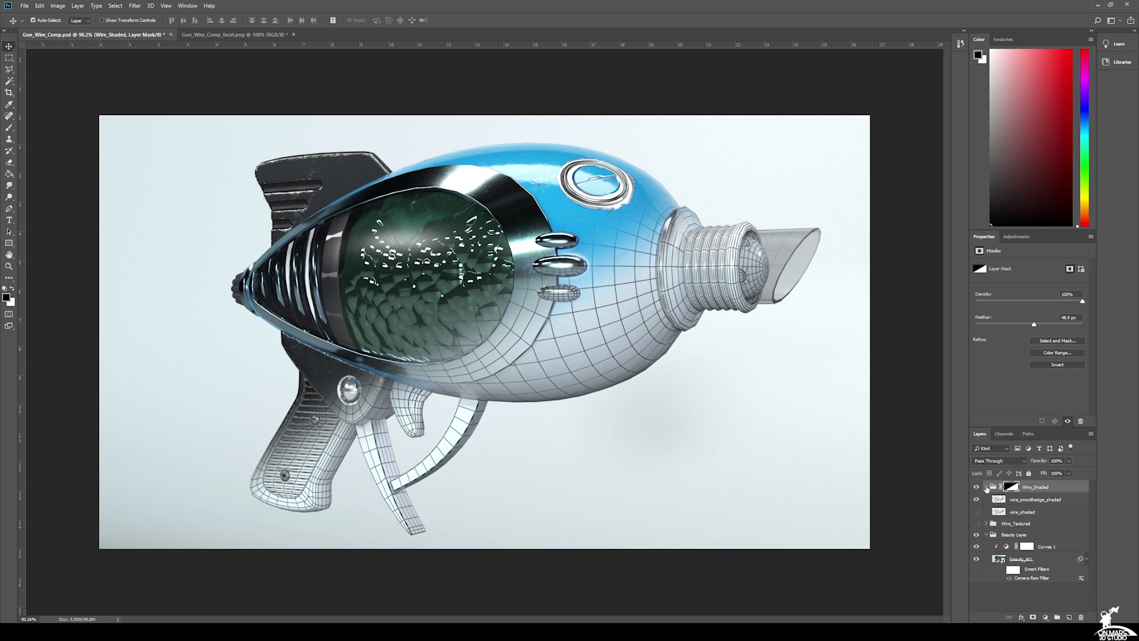
{"action": "left_click", "coordinate": [977, 486]}
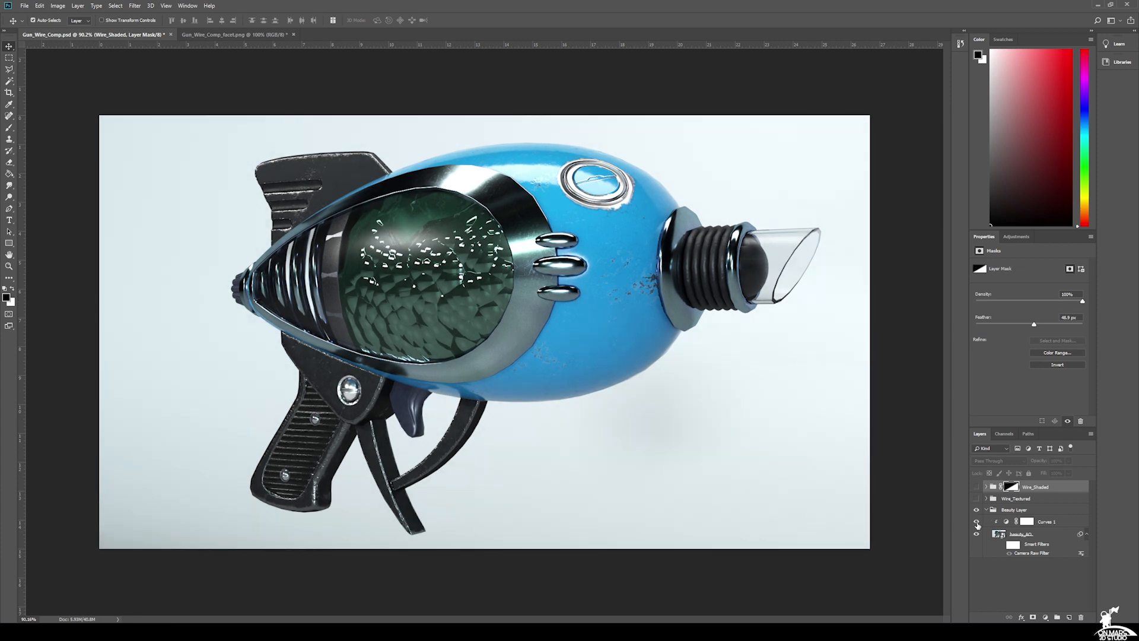
{"action": "mouse_move", "coordinate": [977, 534]}
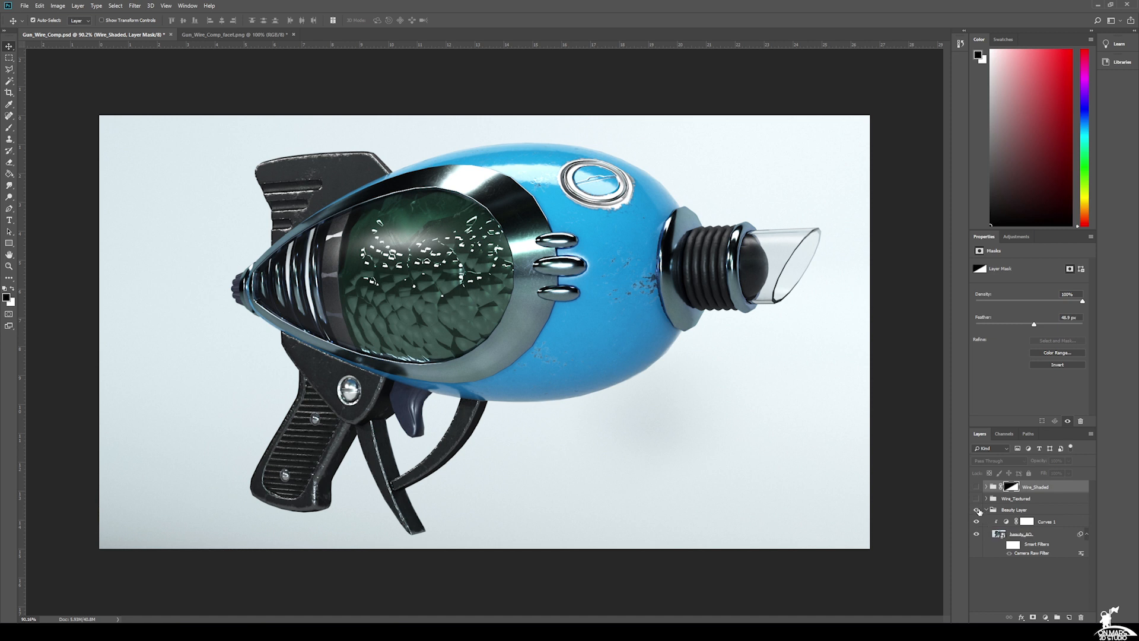
{"action": "left_click", "coordinate": [986, 509]}
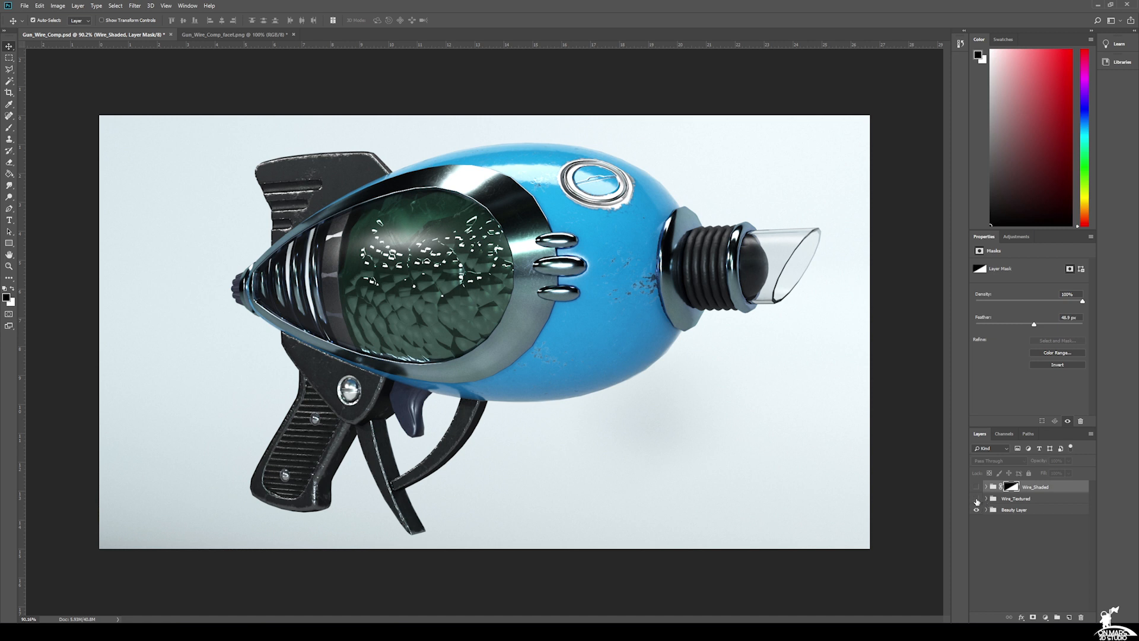
- Show the Wire_Textured group and set its wire_lightmtl layer to Multiply
{"action": "left_click", "coordinate": [984, 498]}
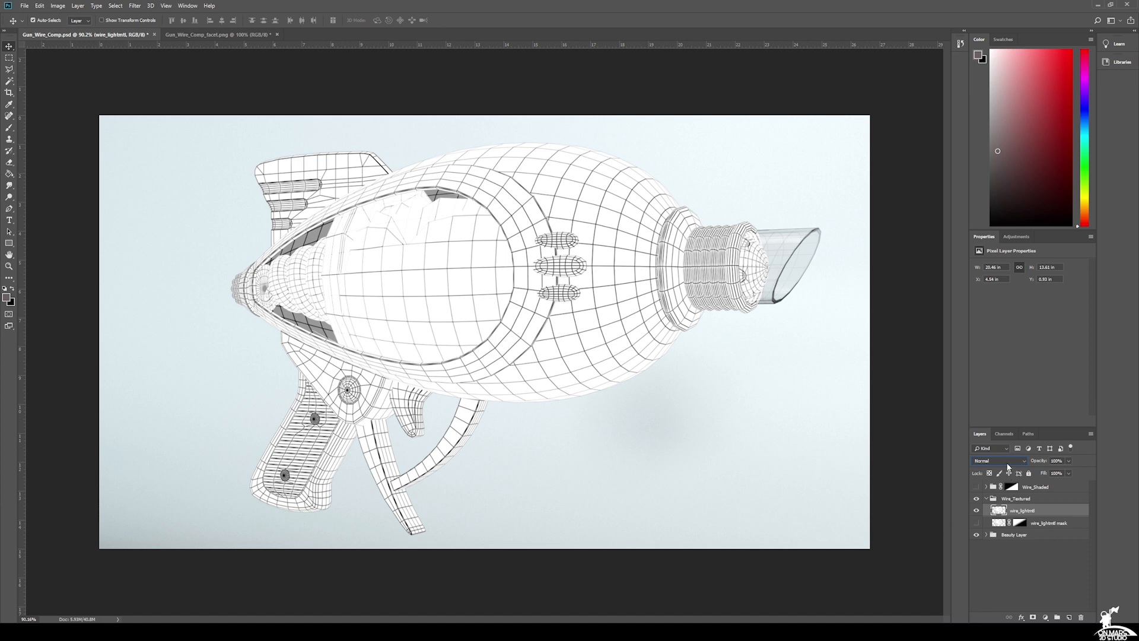
{"action": "left_click", "coordinate": [999, 460]}
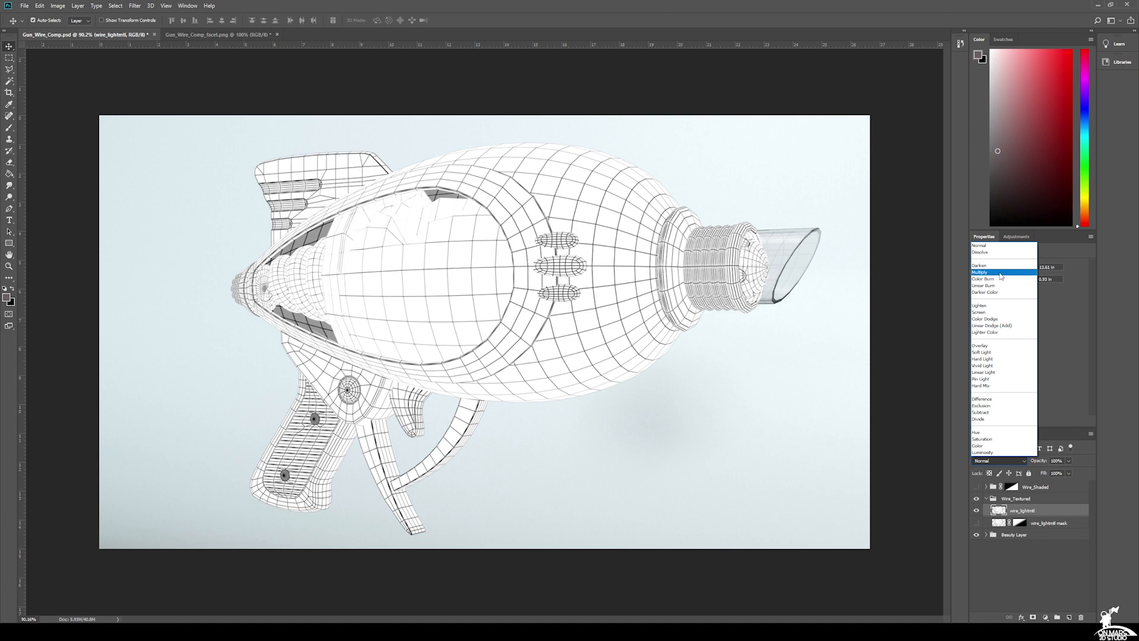
{"action": "left_click", "coordinate": [980, 272]}
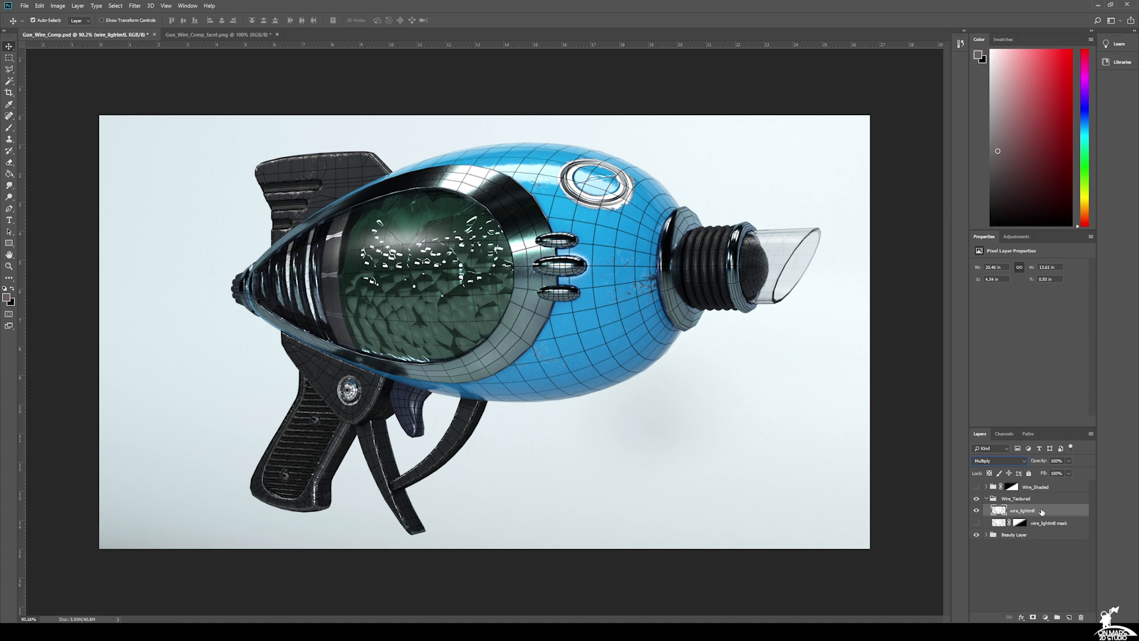
- Duplicate the wire_lightmtl wireframe layer twice, then hide the newest copy
{"action": "right_click", "coordinate": [1024, 510]}
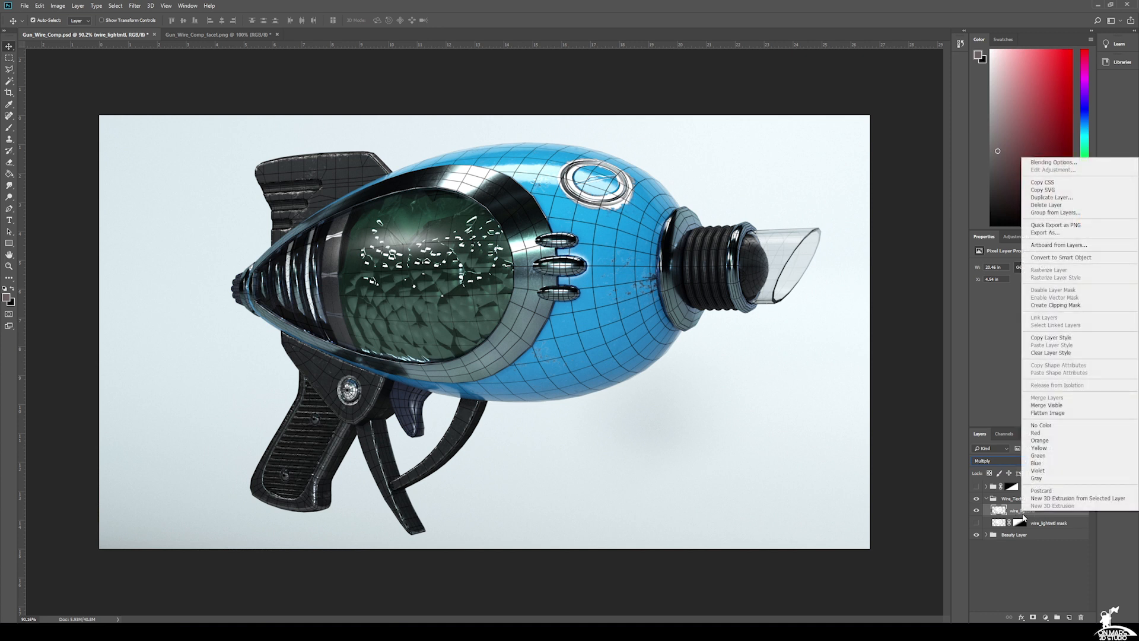
{"action": "mouse_move", "coordinate": [1051, 197]}
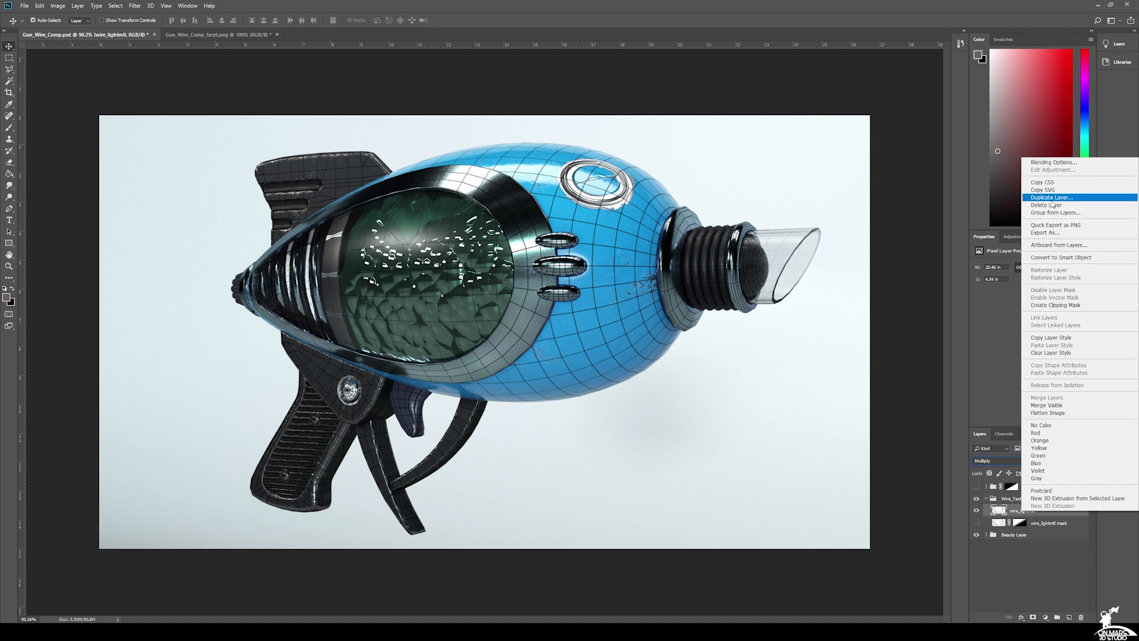
{"action": "left_click", "coordinate": [1051, 196]}
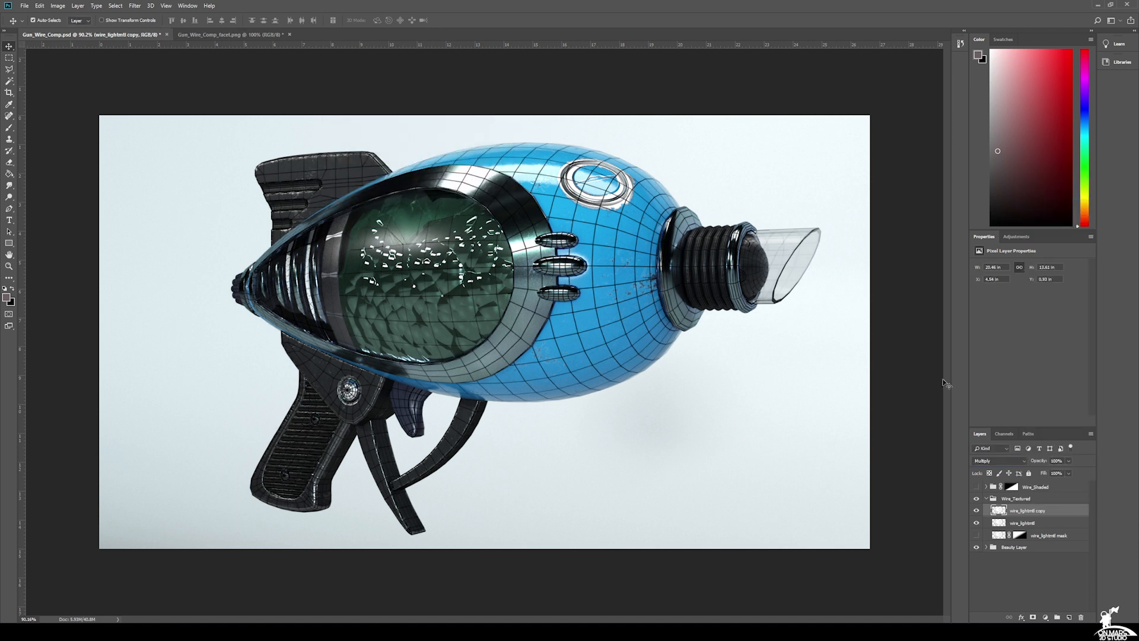
{"action": "right_click", "coordinate": [1027, 511]}
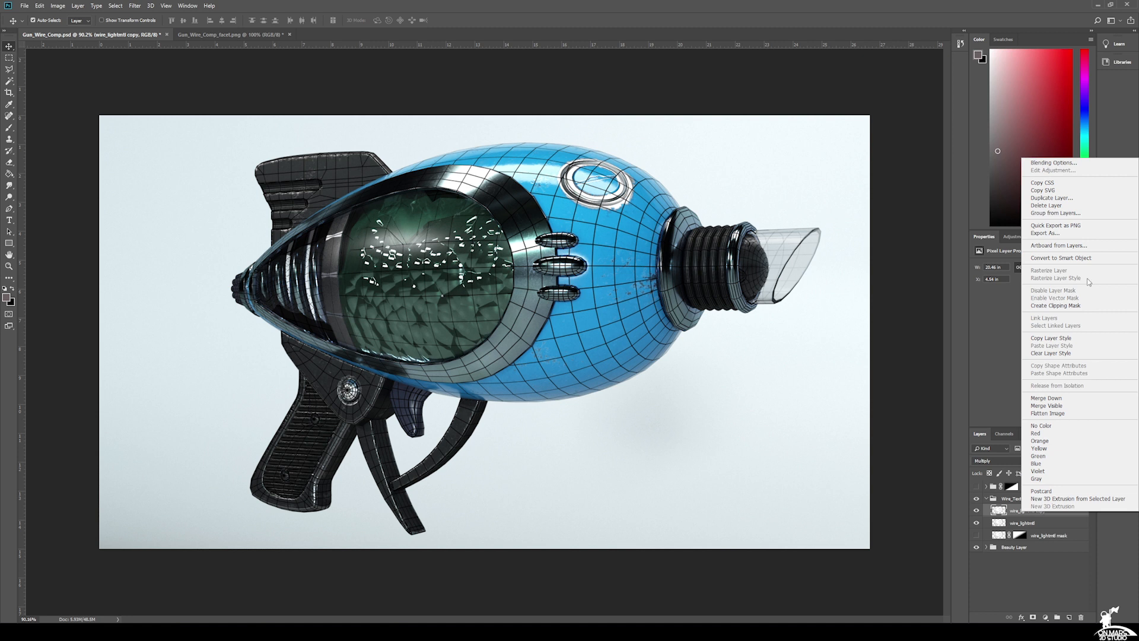
{"action": "left_click", "coordinate": [1051, 197]}
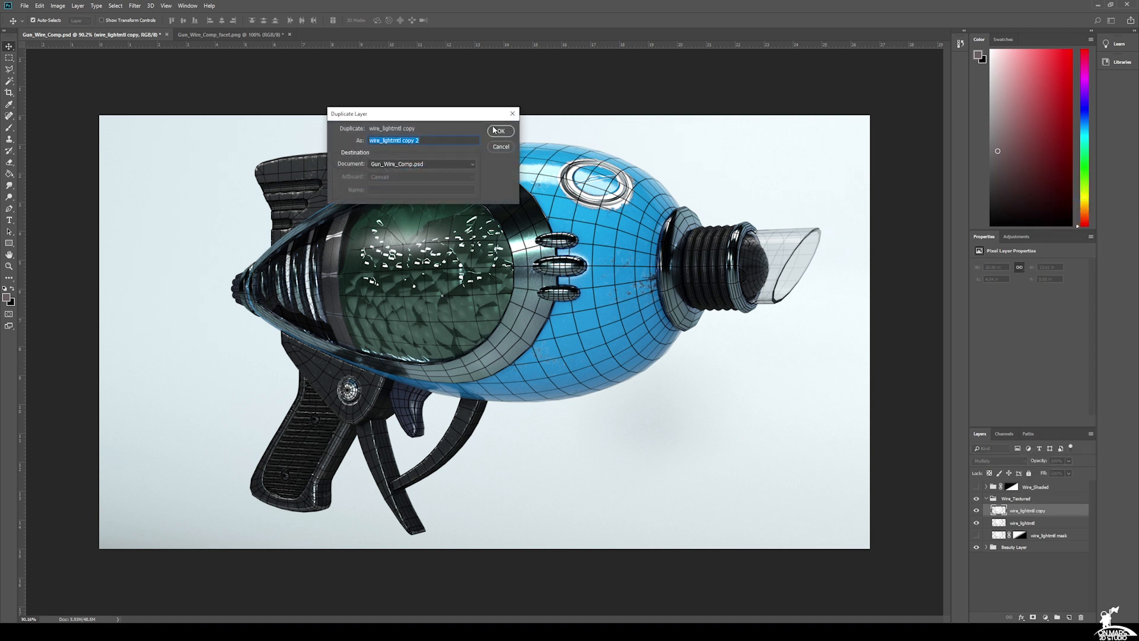
{"action": "left_click", "coordinate": [500, 129]}
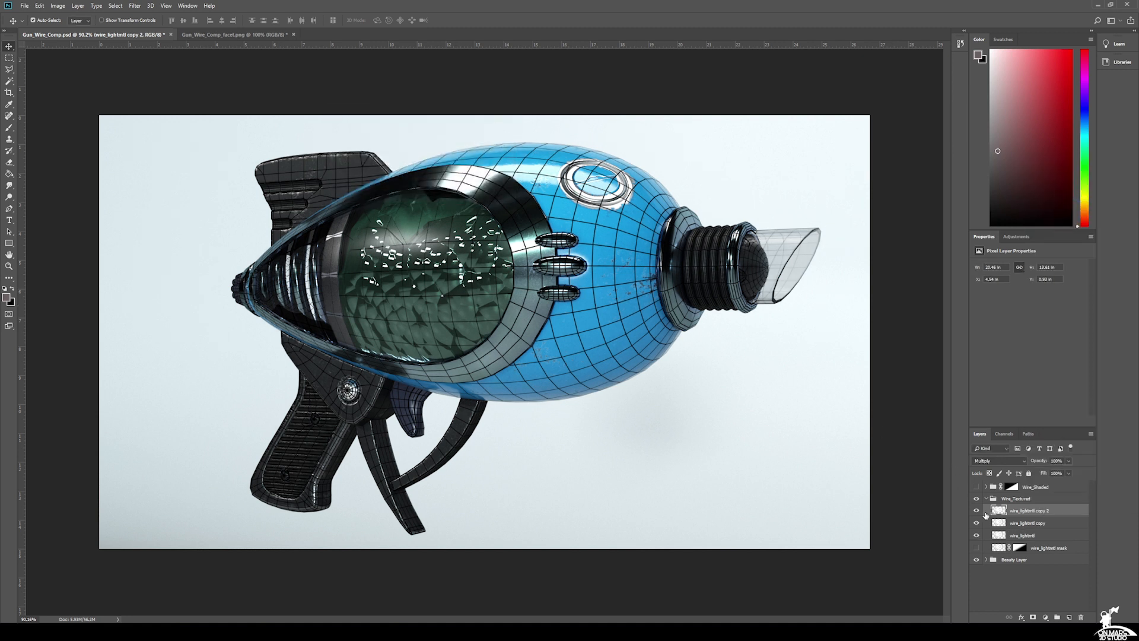
{"action": "left_click", "coordinate": [977, 510]}
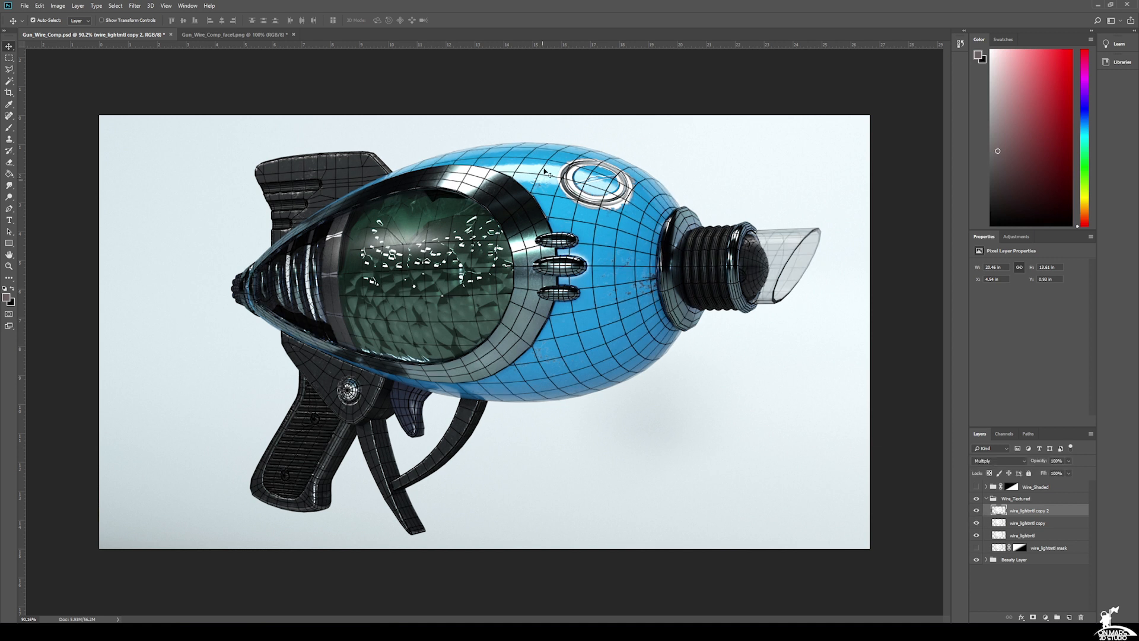
{"action": "mouse_move", "coordinate": [557, 157]}
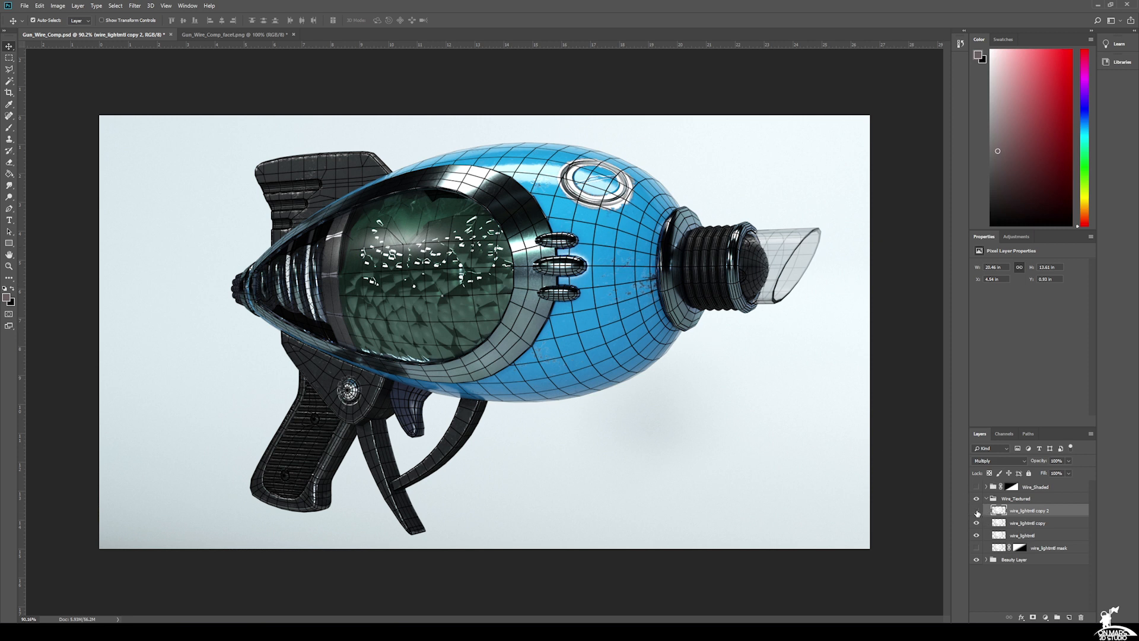
- Hide the other wireframe copy and duplicate the half-masked wire_lightmtl mask layer
{"action": "left_click", "coordinate": [1049, 547]}
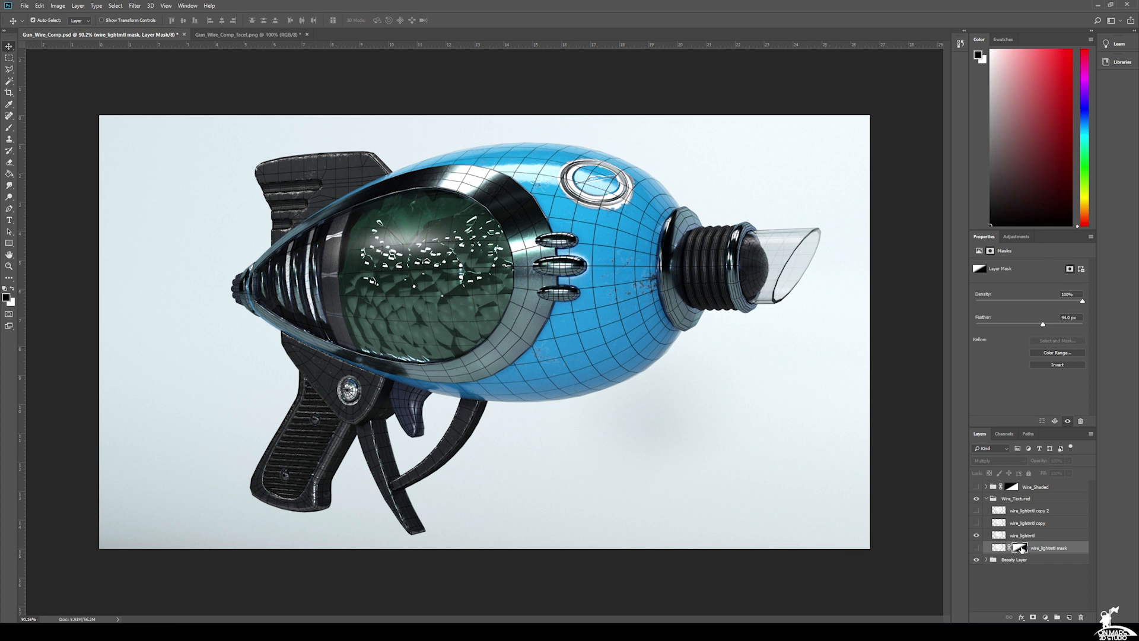
{"action": "left_click", "coordinate": [977, 547]}
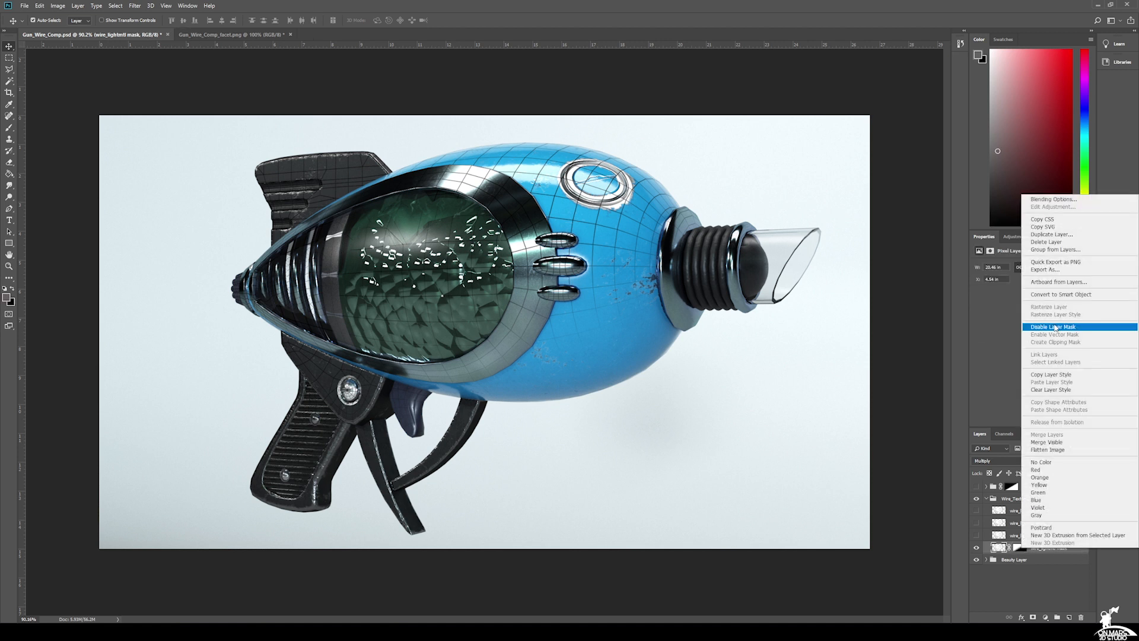
{"action": "mouse_move", "coordinate": [1050, 234]}
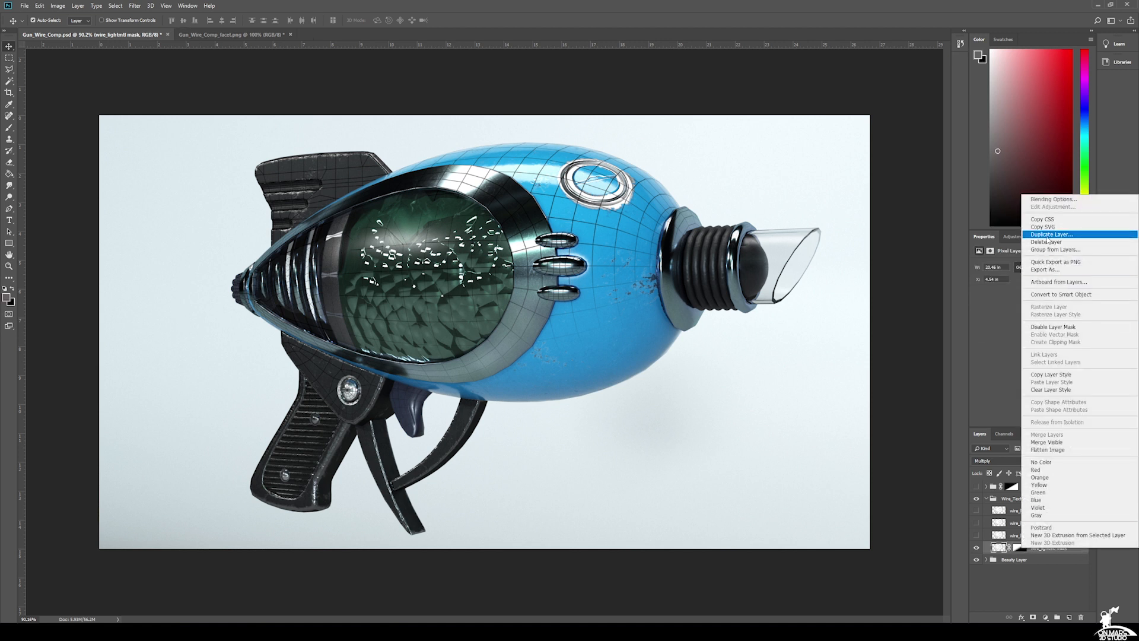
{"action": "left_click", "coordinate": [1051, 234]}
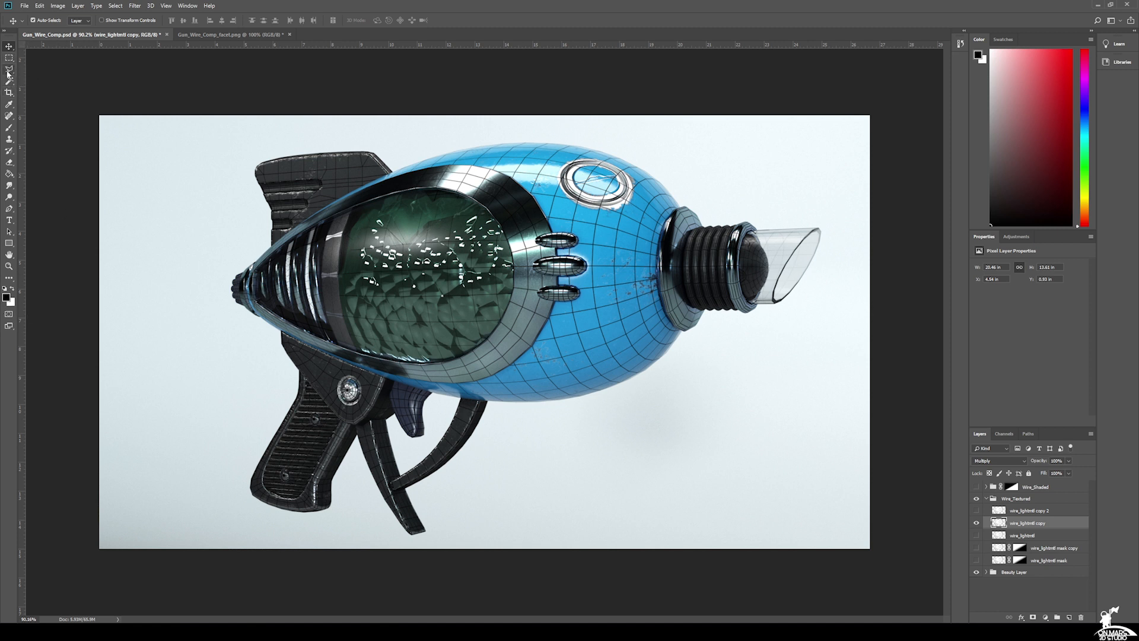
- Mask wire_lightmtl copy with a diagonal polygonal selection and feather the mask edge
{"action": "left_click", "coordinate": [10, 68]}
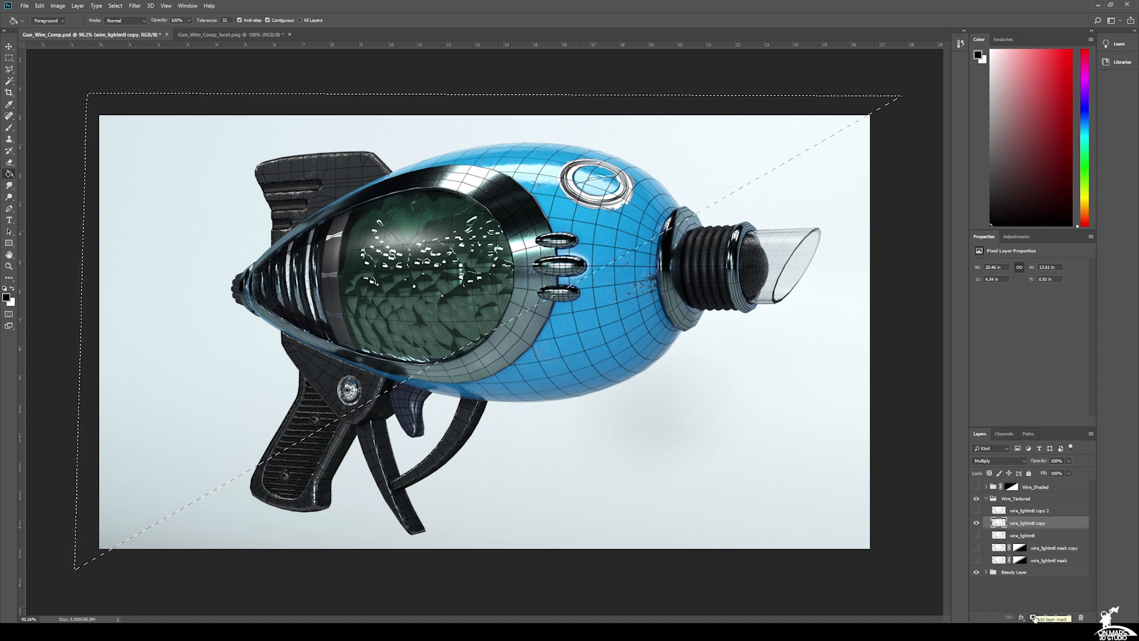
{"action": "left_click", "coordinate": [1034, 618]}
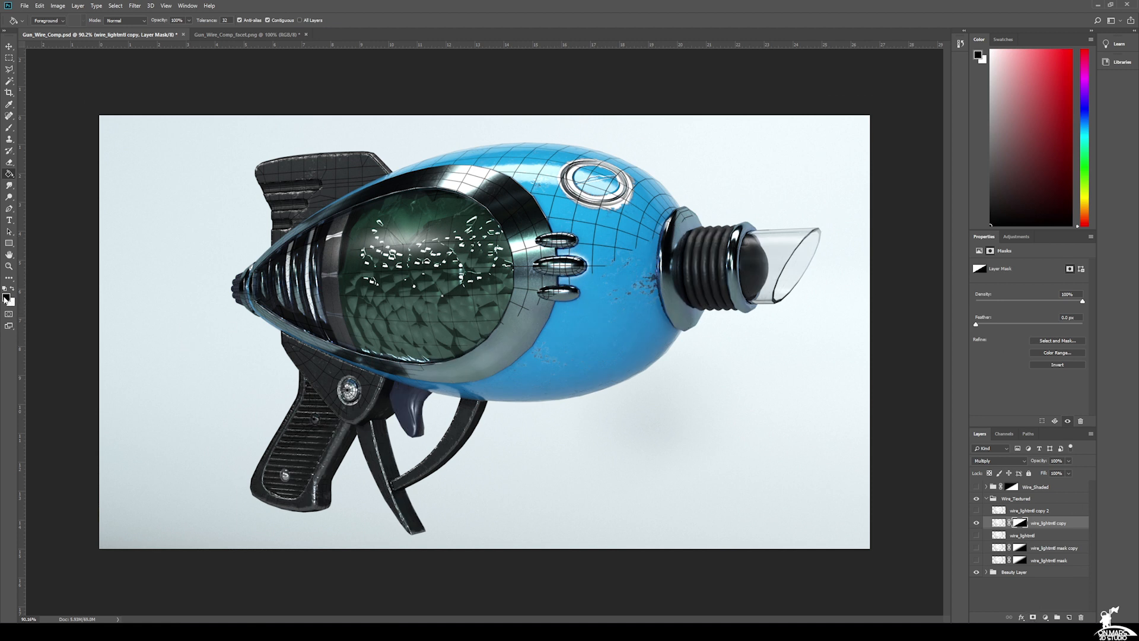
{"action": "mouse_move", "coordinate": [6, 297]}
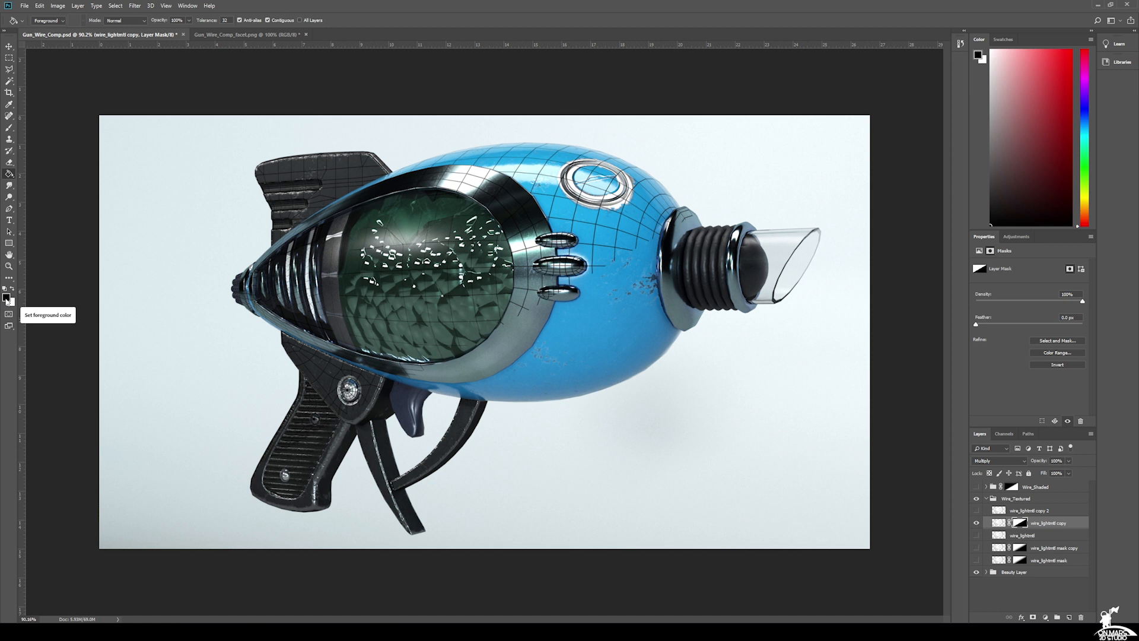
{"action": "mouse_move", "coordinate": [985, 272]}
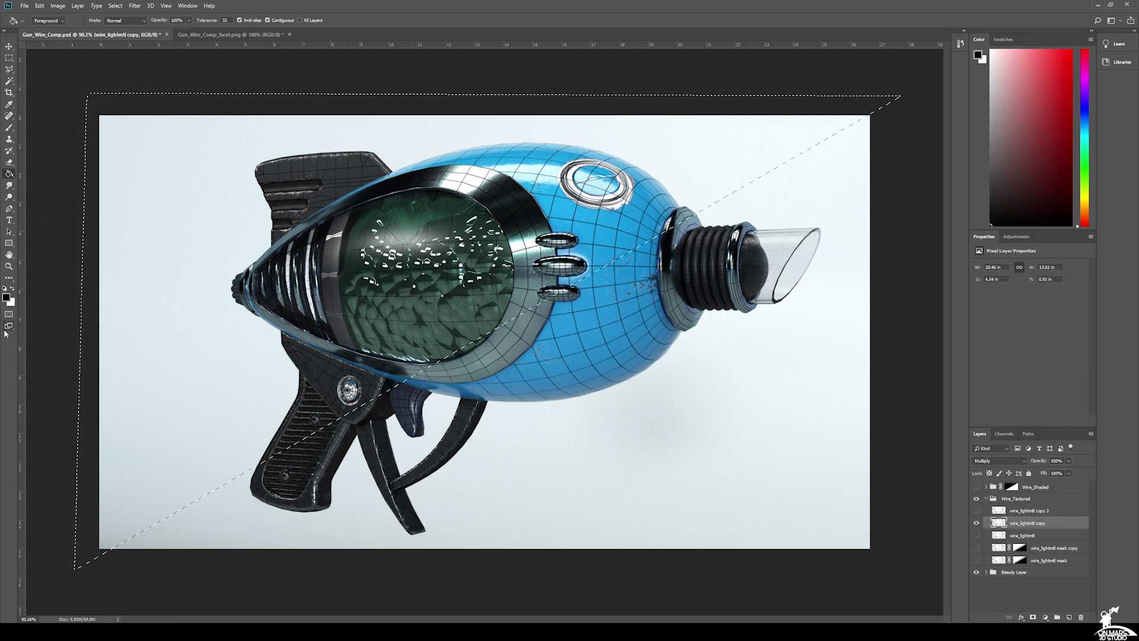
{"action": "mouse_move", "coordinate": [9, 293]}
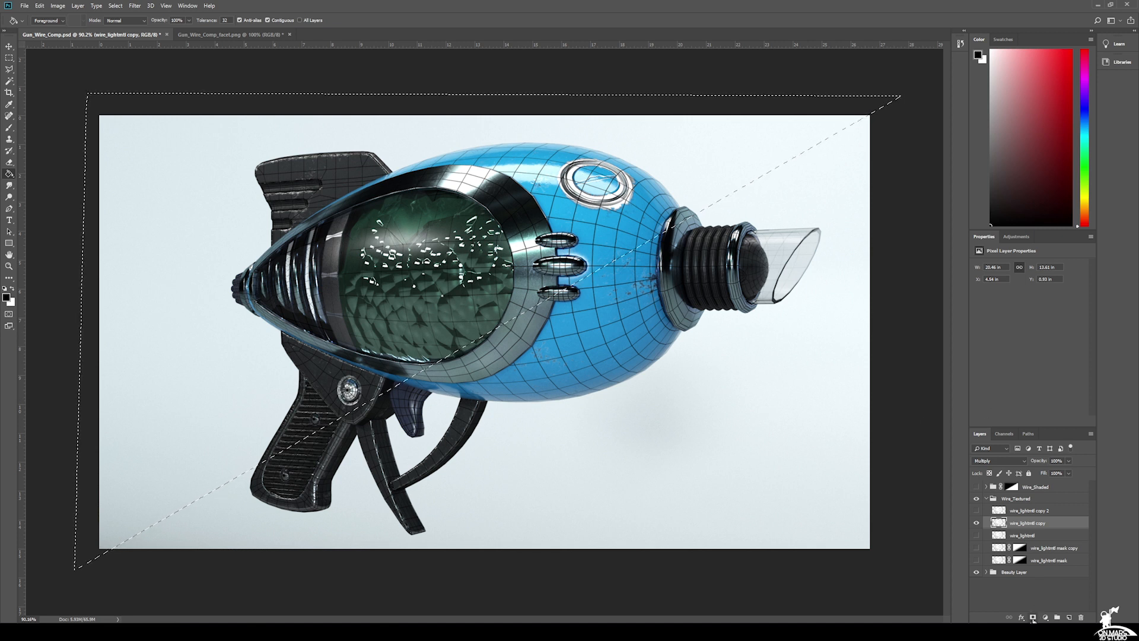
{"action": "mouse_move", "coordinate": [1032, 617]}
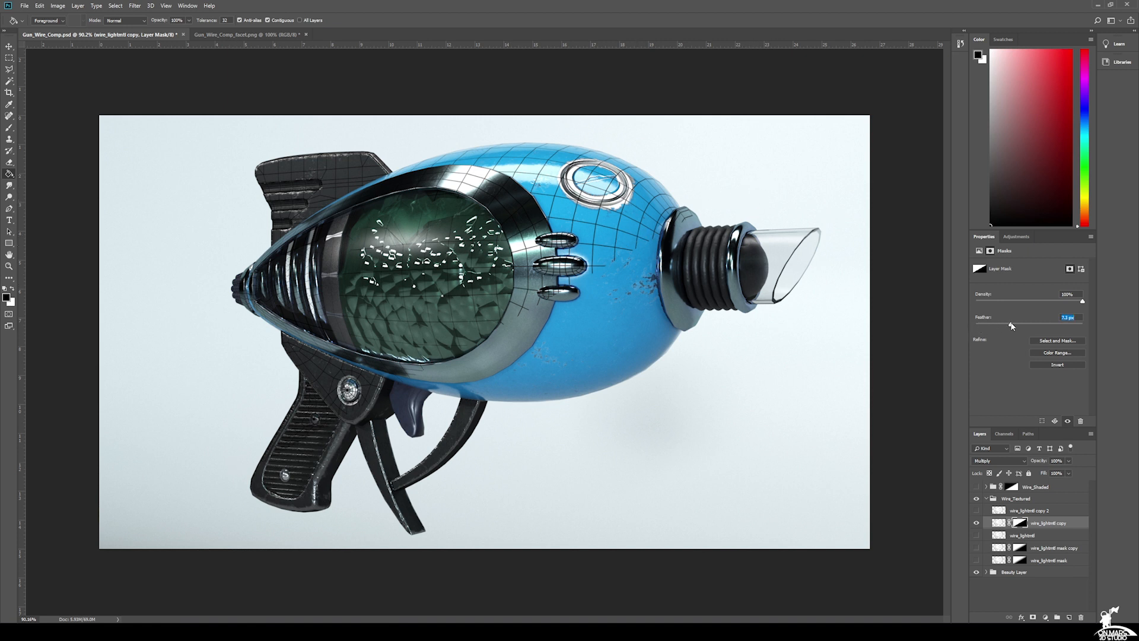
{"action": "left_click_drag", "start_coordinate": [1010, 324], "coordinate": [1044, 326]}
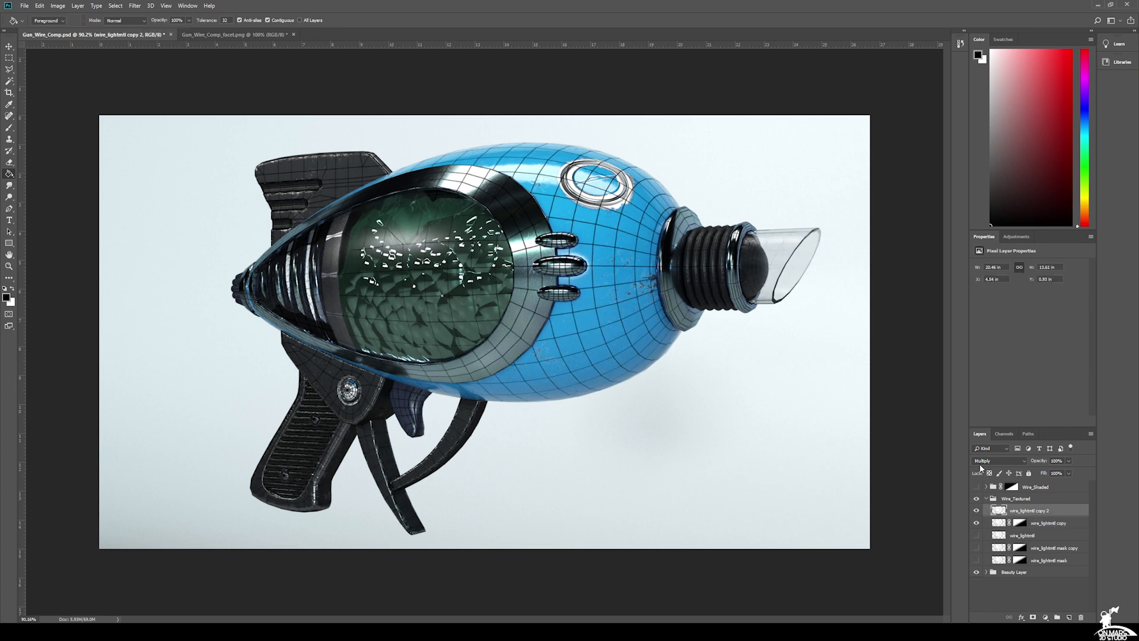
- Set wire_lightmtl copy 2 to Normal blending and hide the Wire_Textured group
{"action": "left_click", "coordinate": [996, 460]}
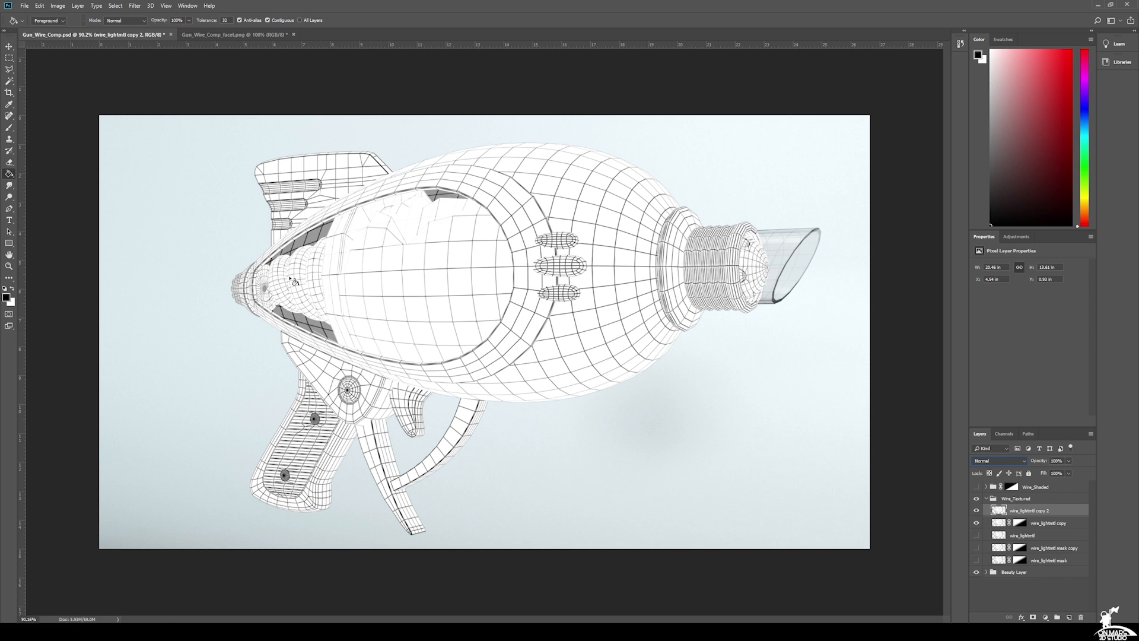
{"action": "mouse_move", "coordinate": [735, 404]}
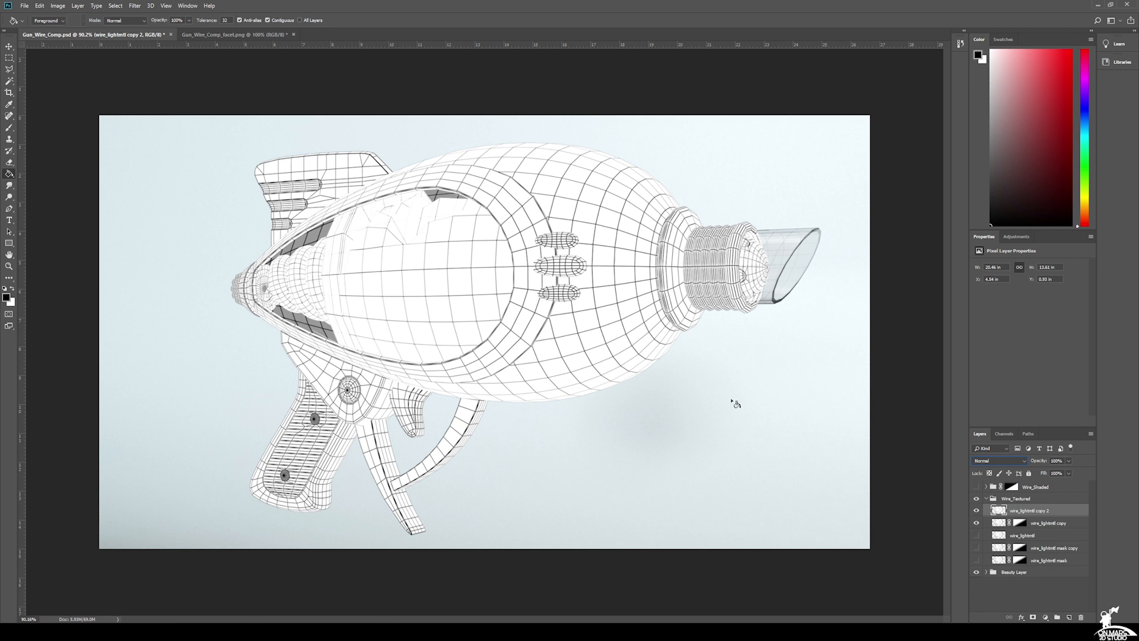
{"action": "left_click", "coordinate": [977, 498]}
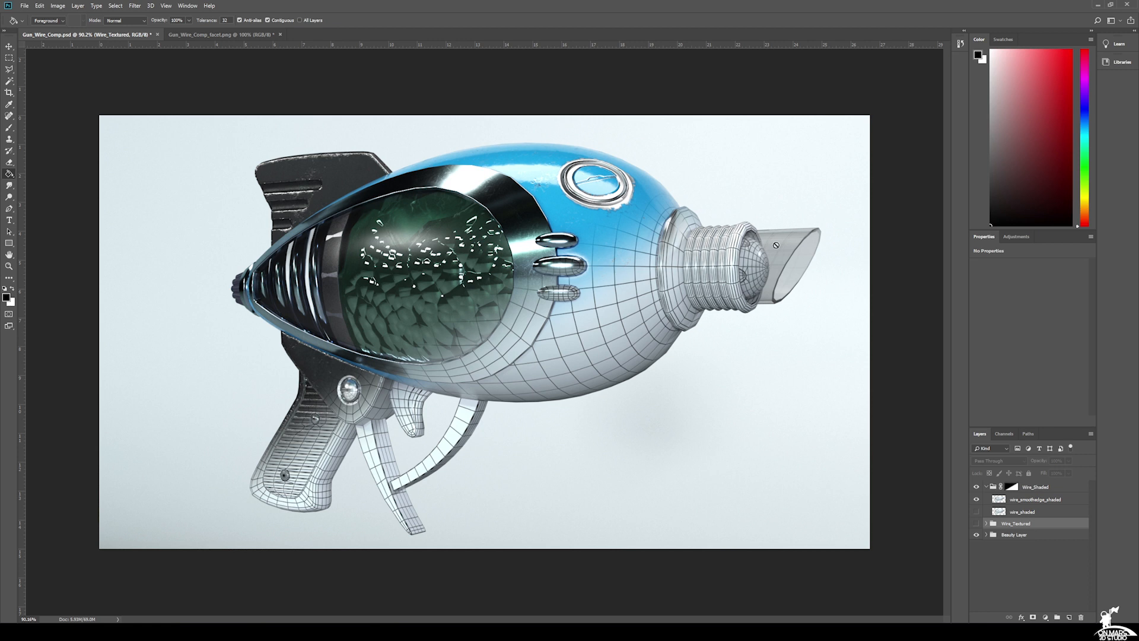
{"action": "mouse_move", "coordinate": [532, 366]}
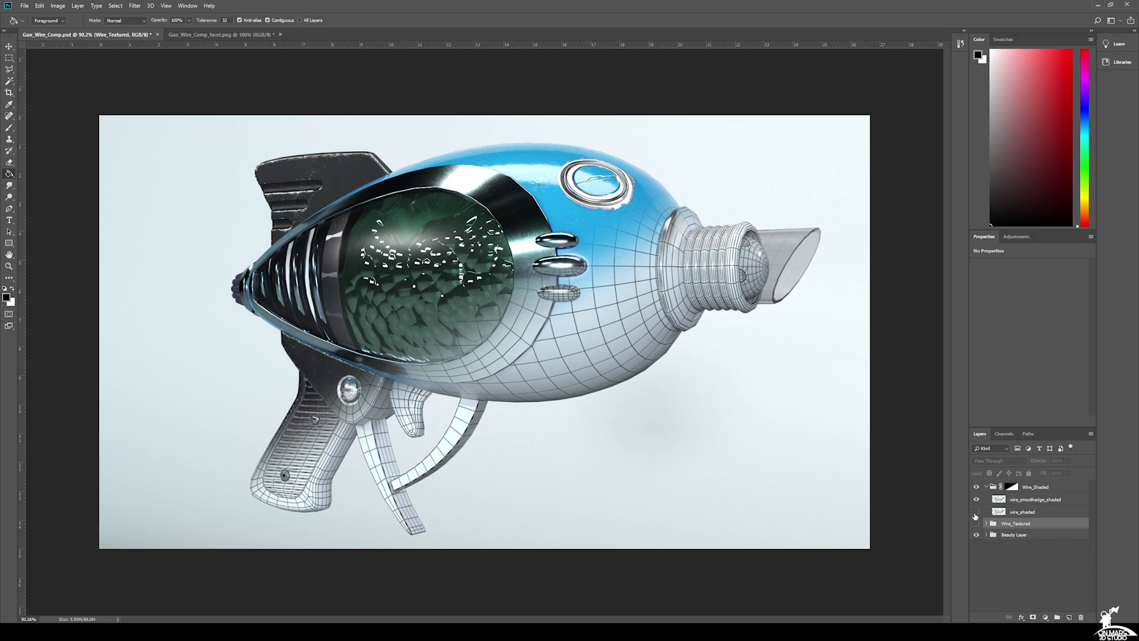
{"action": "left_click", "coordinate": [976, 512]}
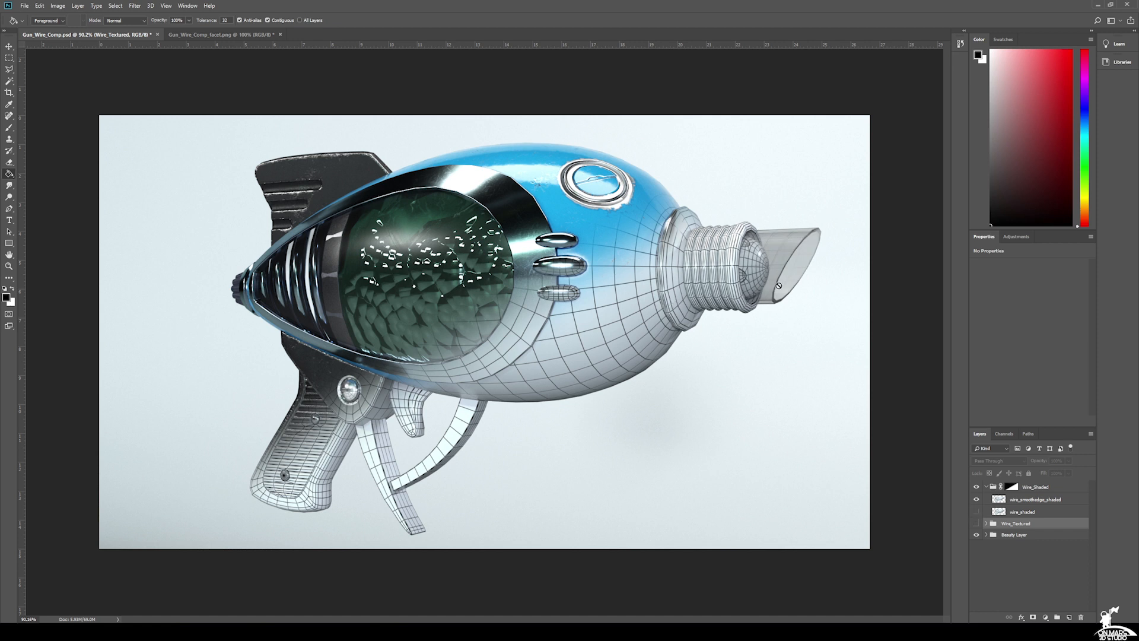
{"action": "mouse_move", "coordinate": [676, 332]}
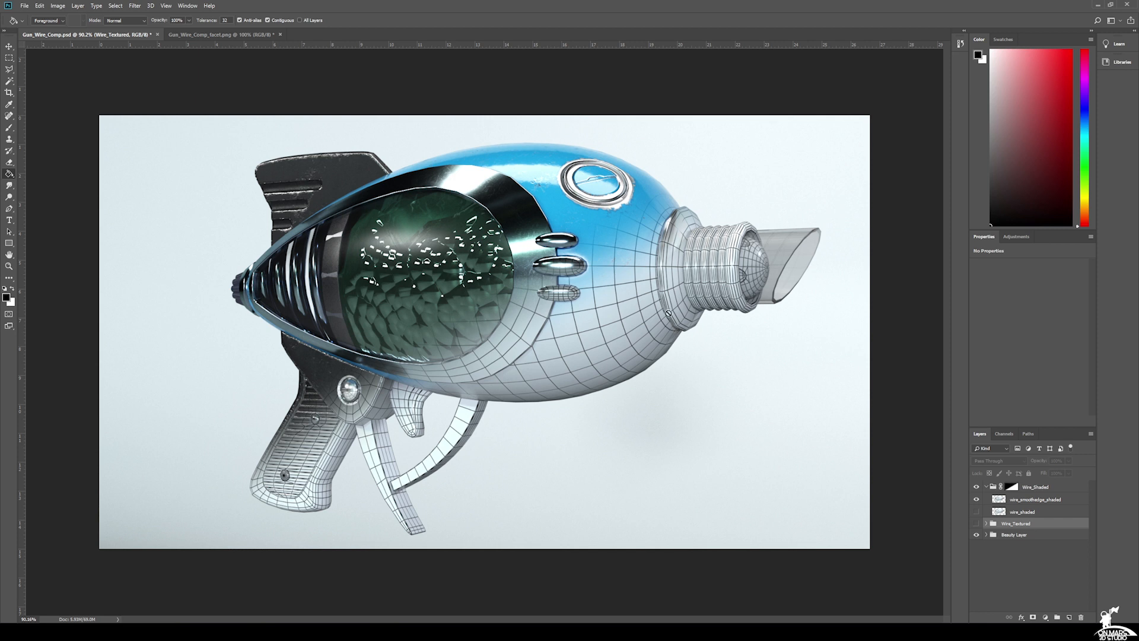
{"action": "mouse_move", "coordinate": [221, 58]}
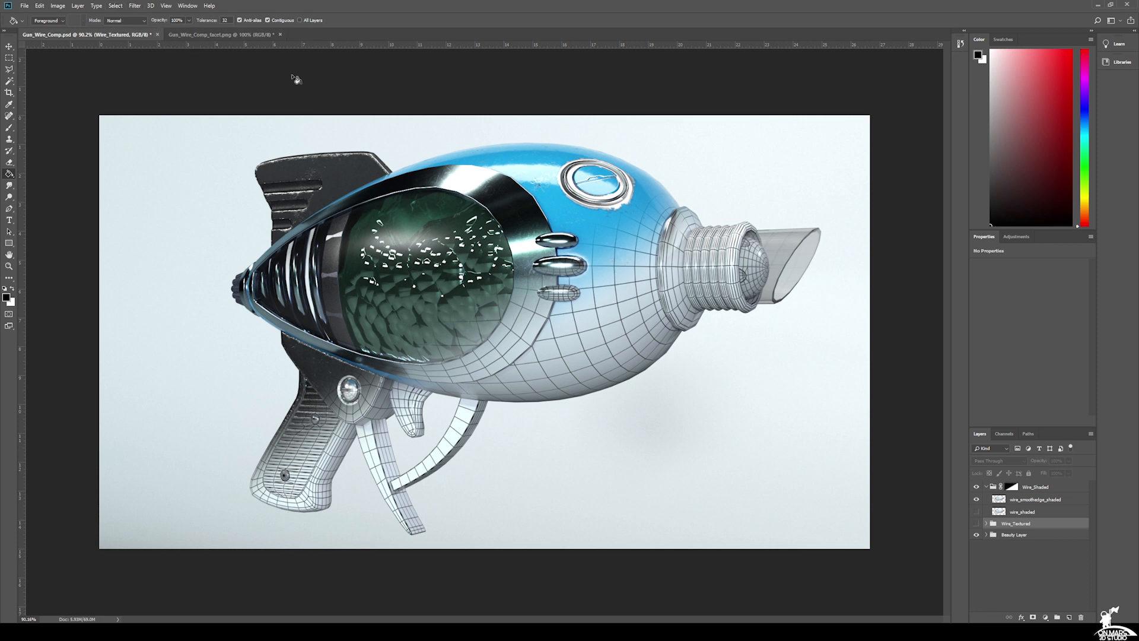
{"action": "mouse_move", "coordinate": [310, 80]}
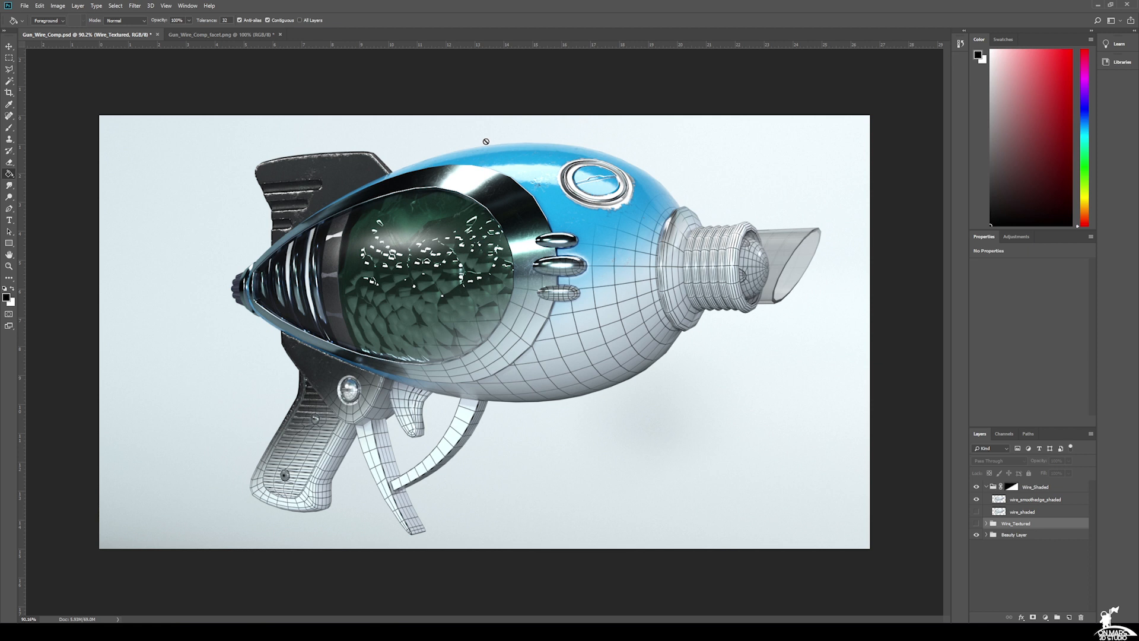
{"action": "mouse_move", "coordinate": [795, 217]}
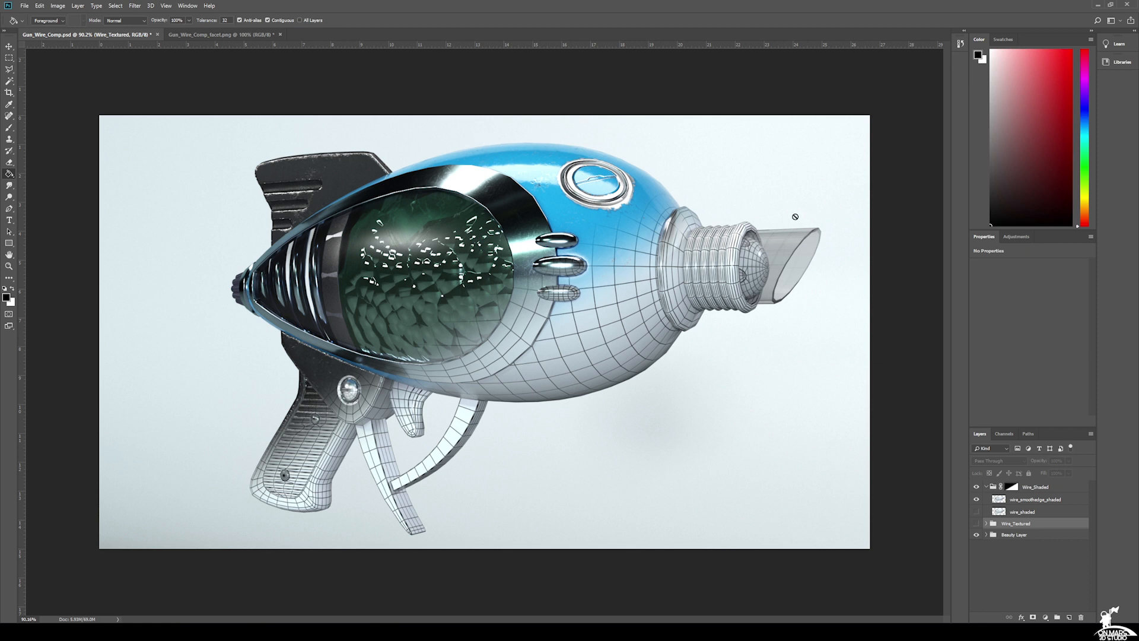
{"action": "mouse_move", "coordinate": [793, 216]}
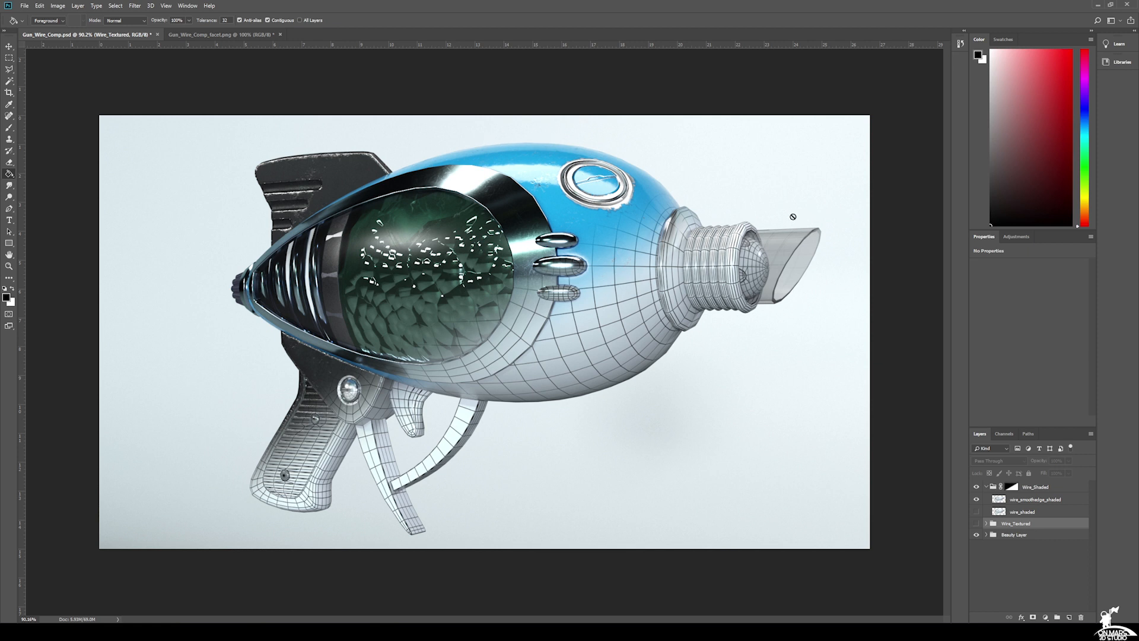